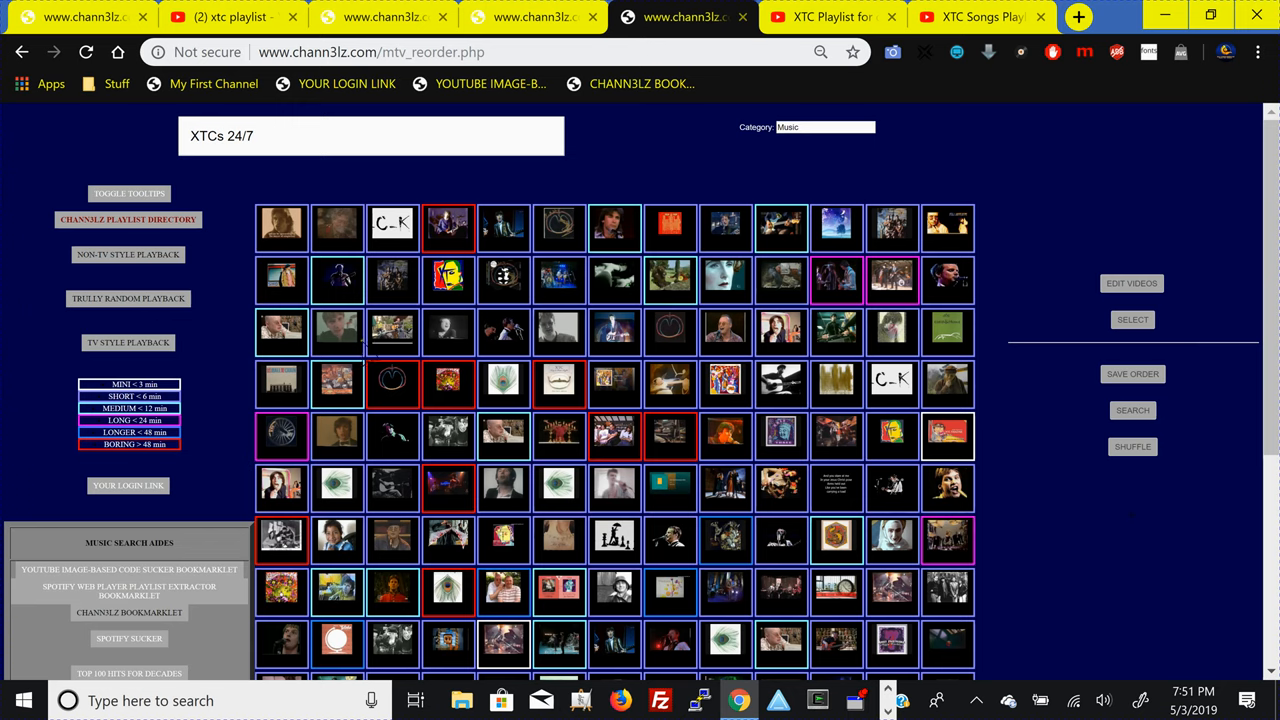
pyautogui.moveTo(208, 370)
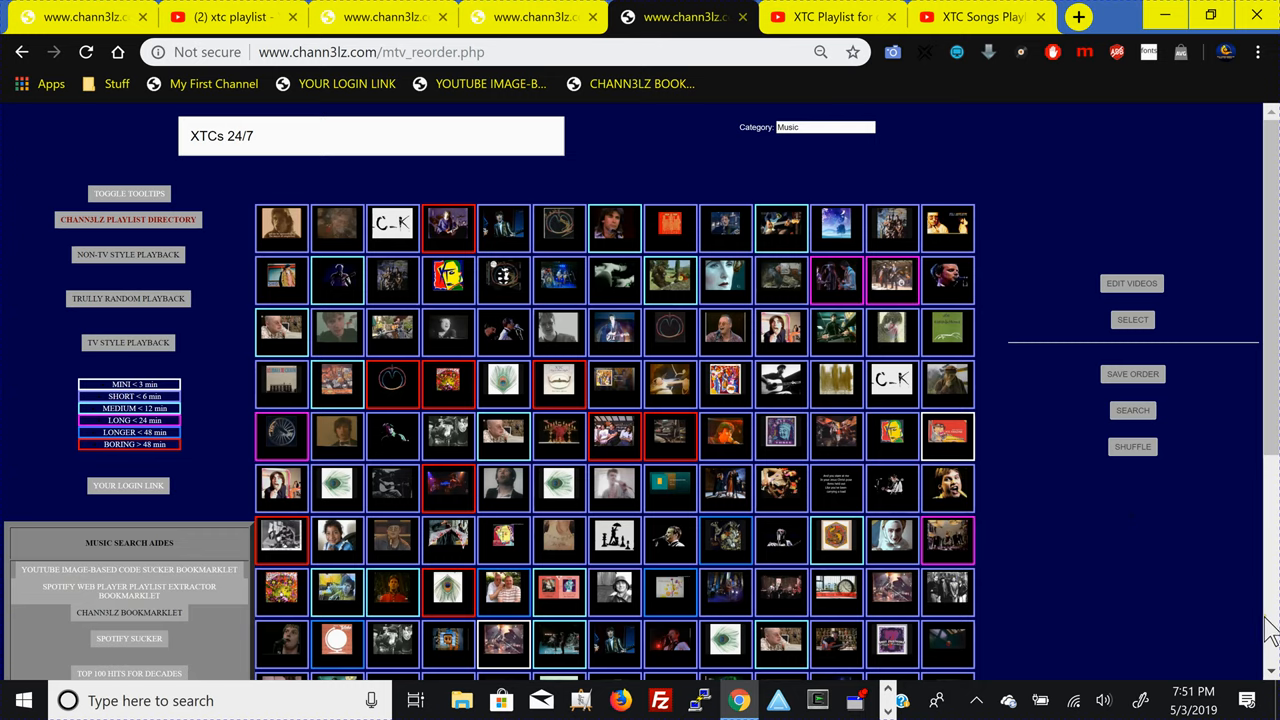
# - Type 'squarefree' in the address bar to bring up squarefree.com bookmarklet suggestions
pyautogui.scroll(-3)
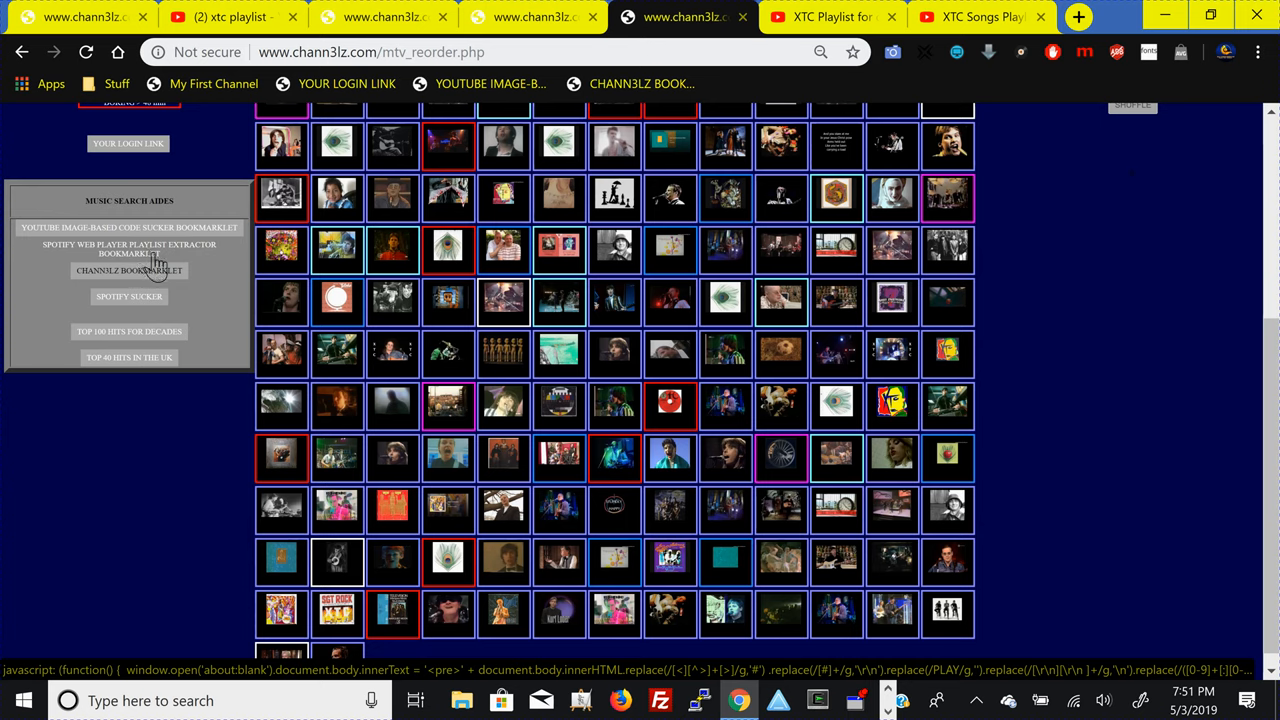
pyautogui.moveTo(165, 268)
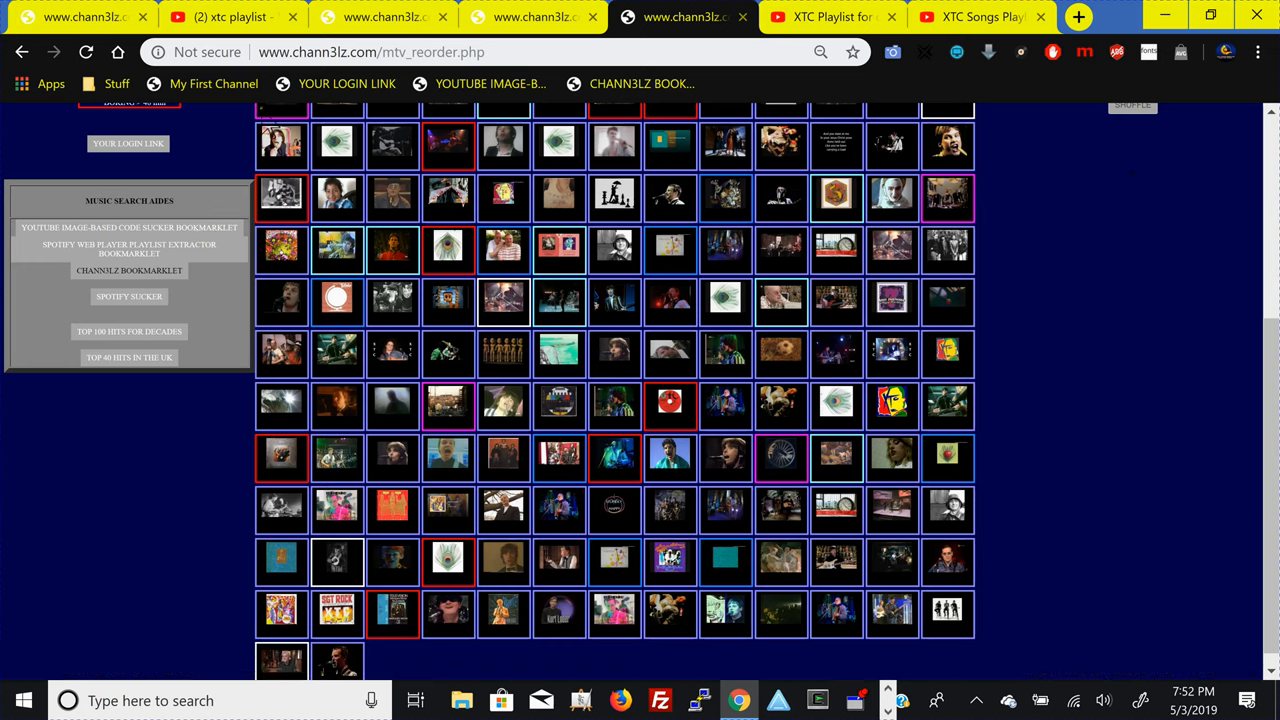
pyautogui.click(400, 52)
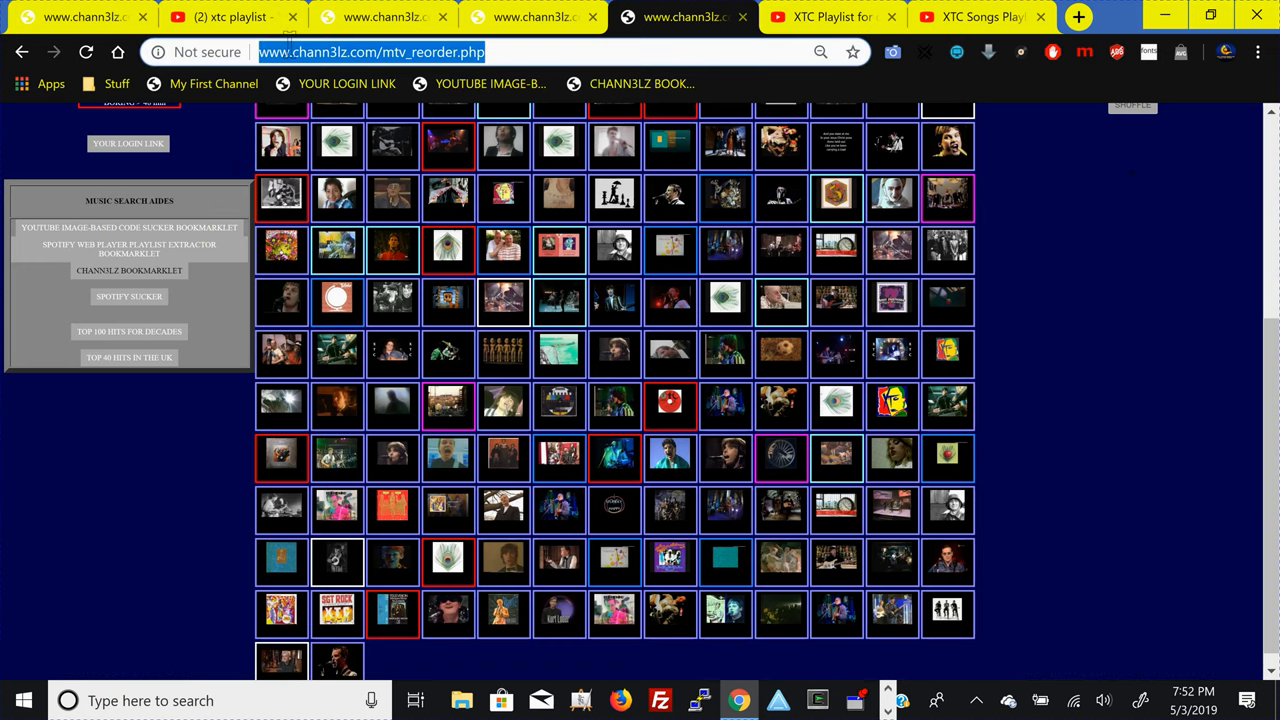
pyautogui.write('square free bookmarklet')
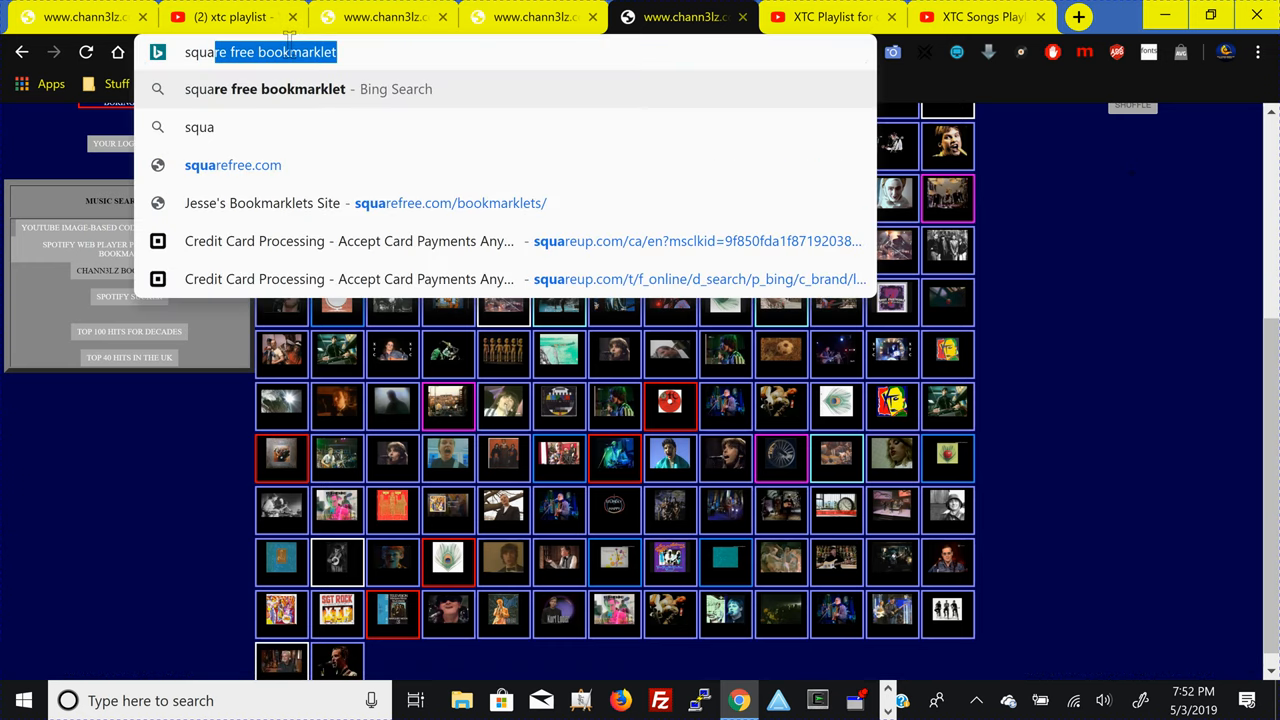
pyautogui.write('squarefree')
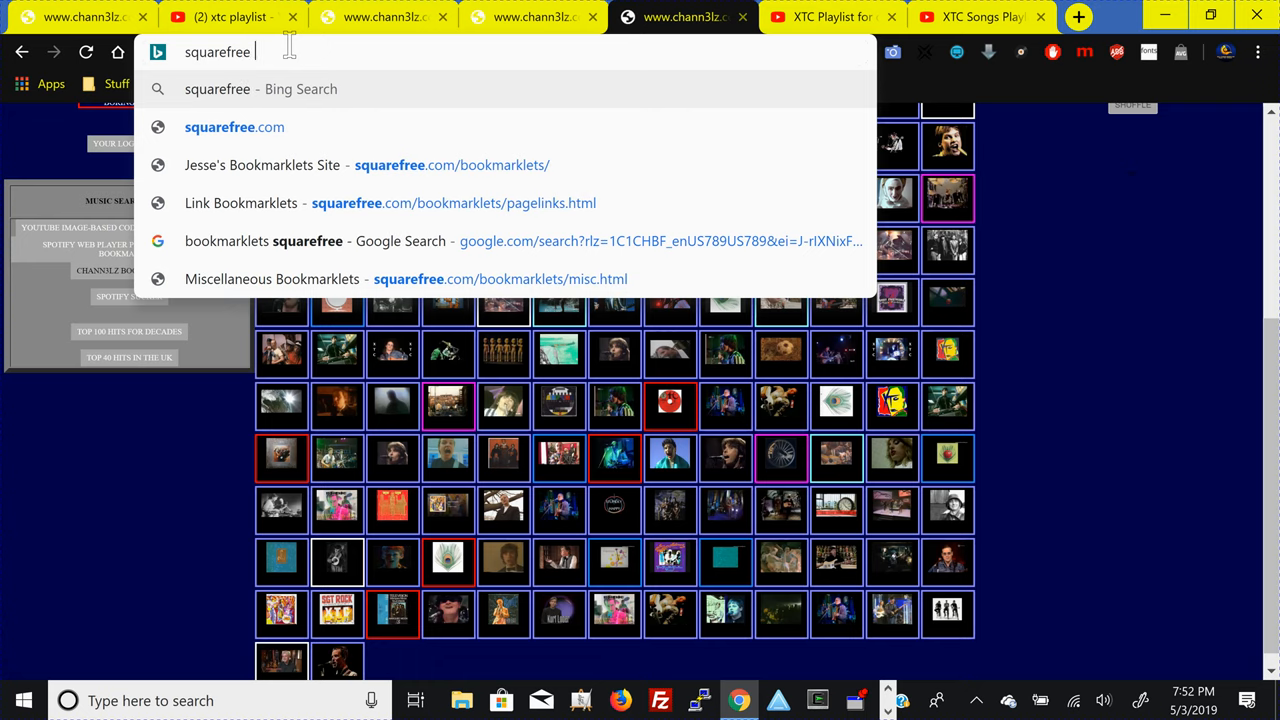
pyautogui.moveTo(280, 165)
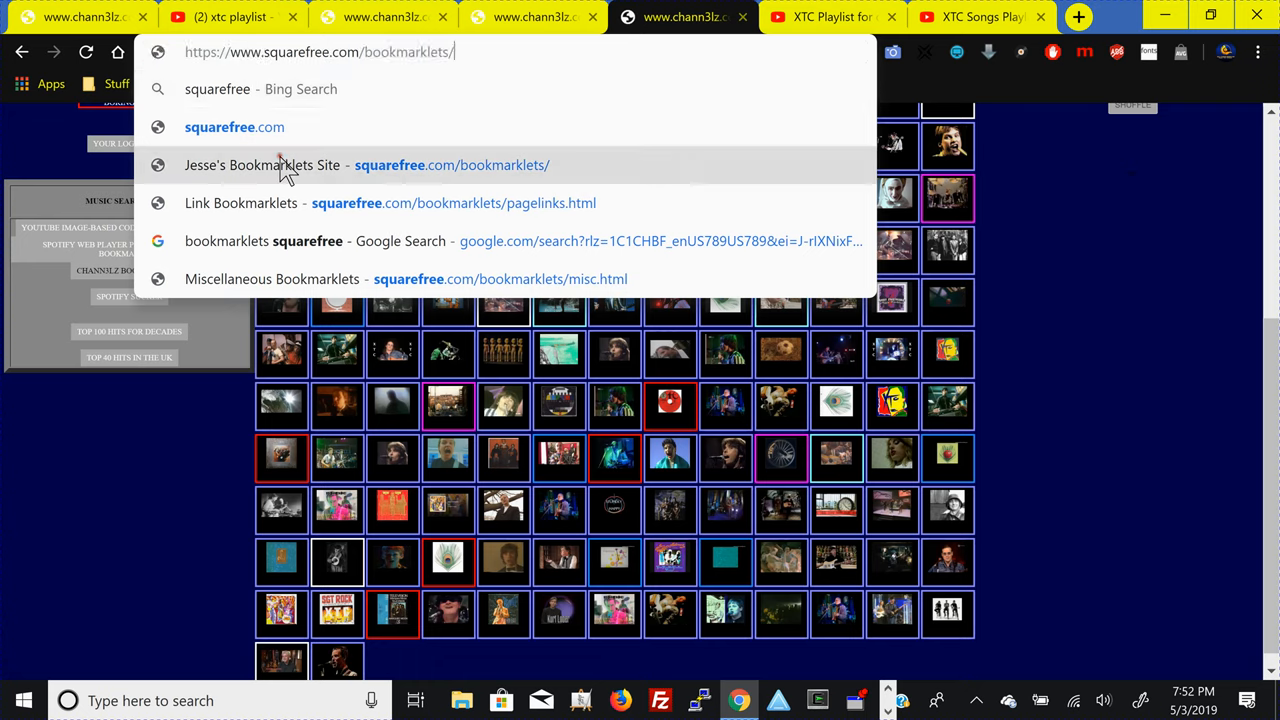
# - Open squarefree.com/bookmarklets/ from the suggestions and scroll over its category list
pyautogui.click(367, 165)
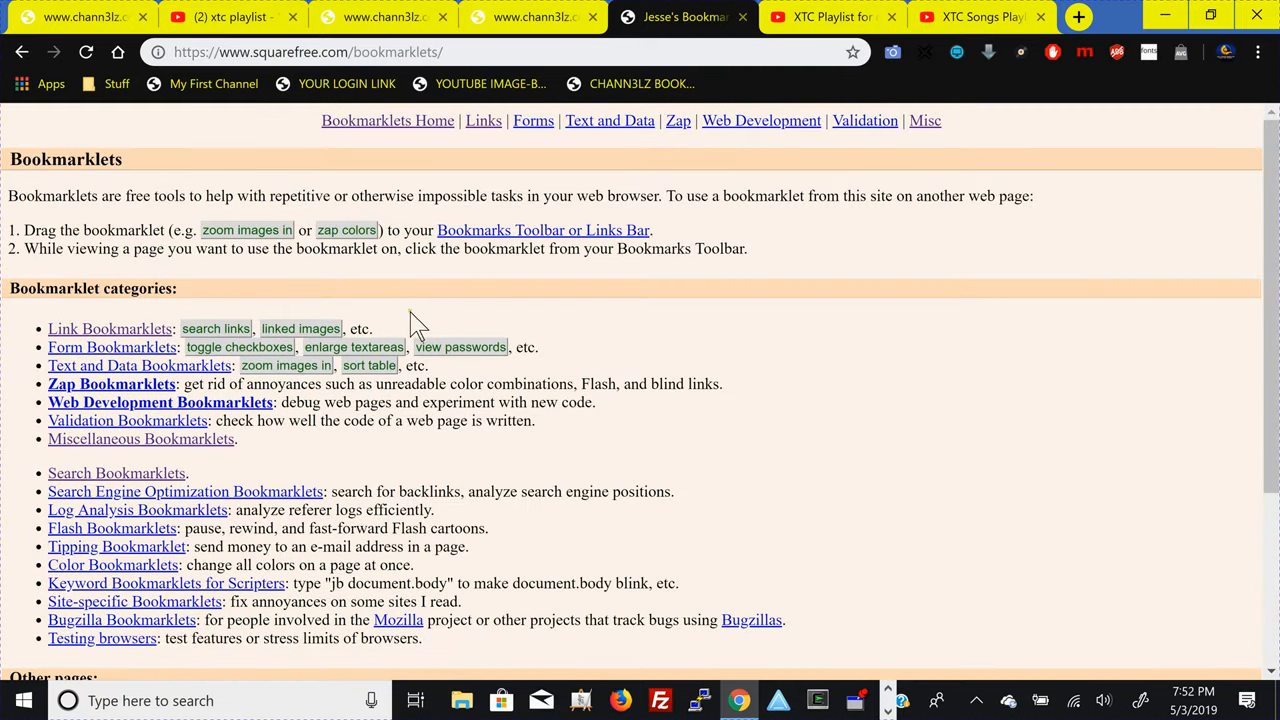
pyautogui.moveTo(1034, 467)
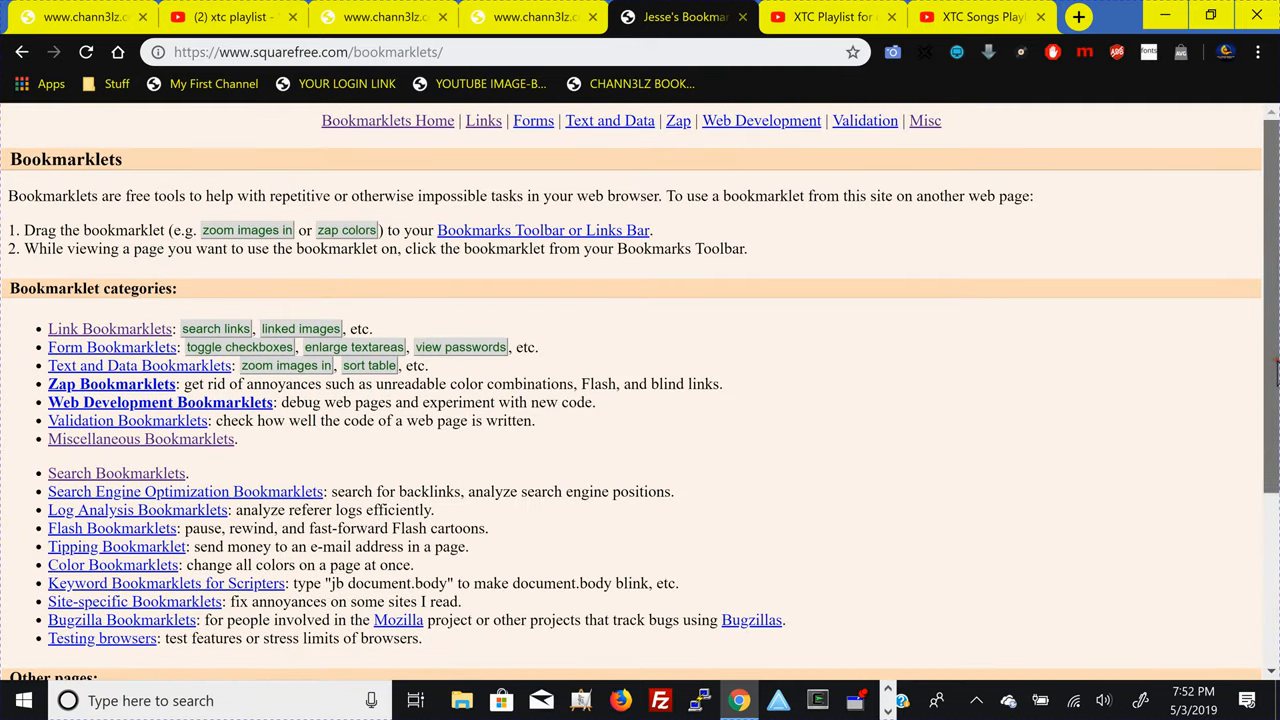
pyautogui.scroll(-3)
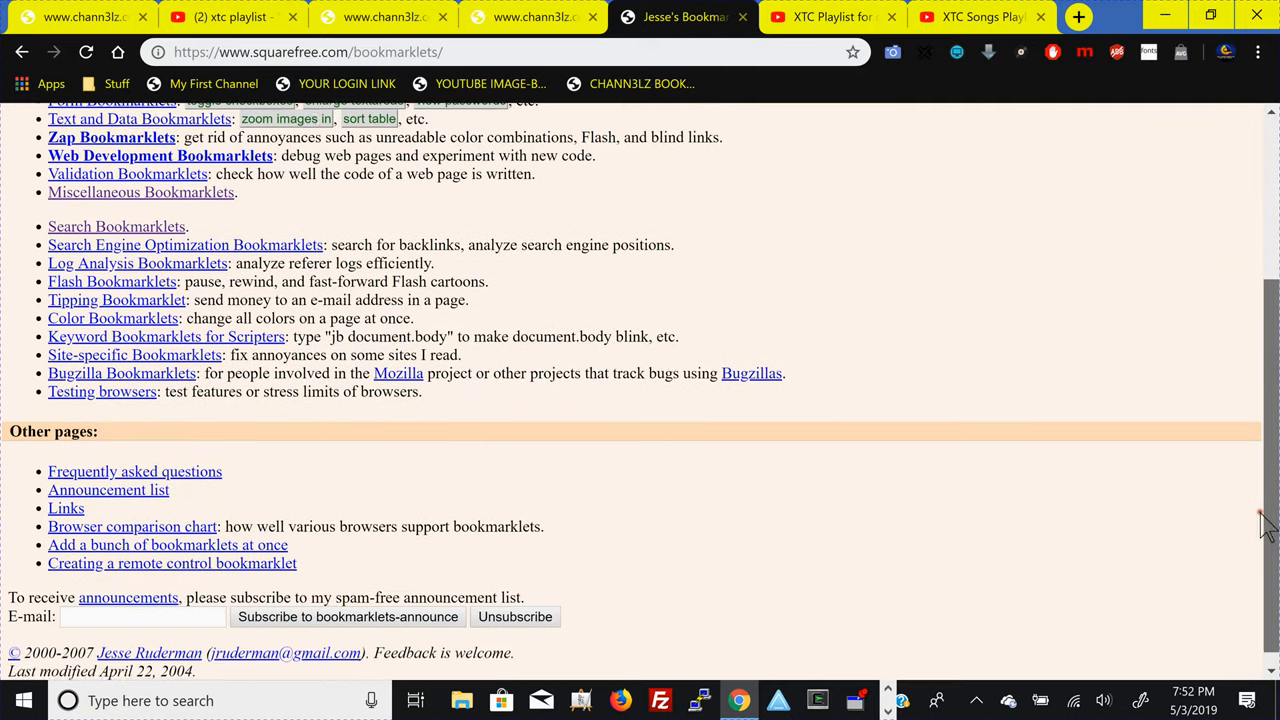
pyautogui.scroll(3)
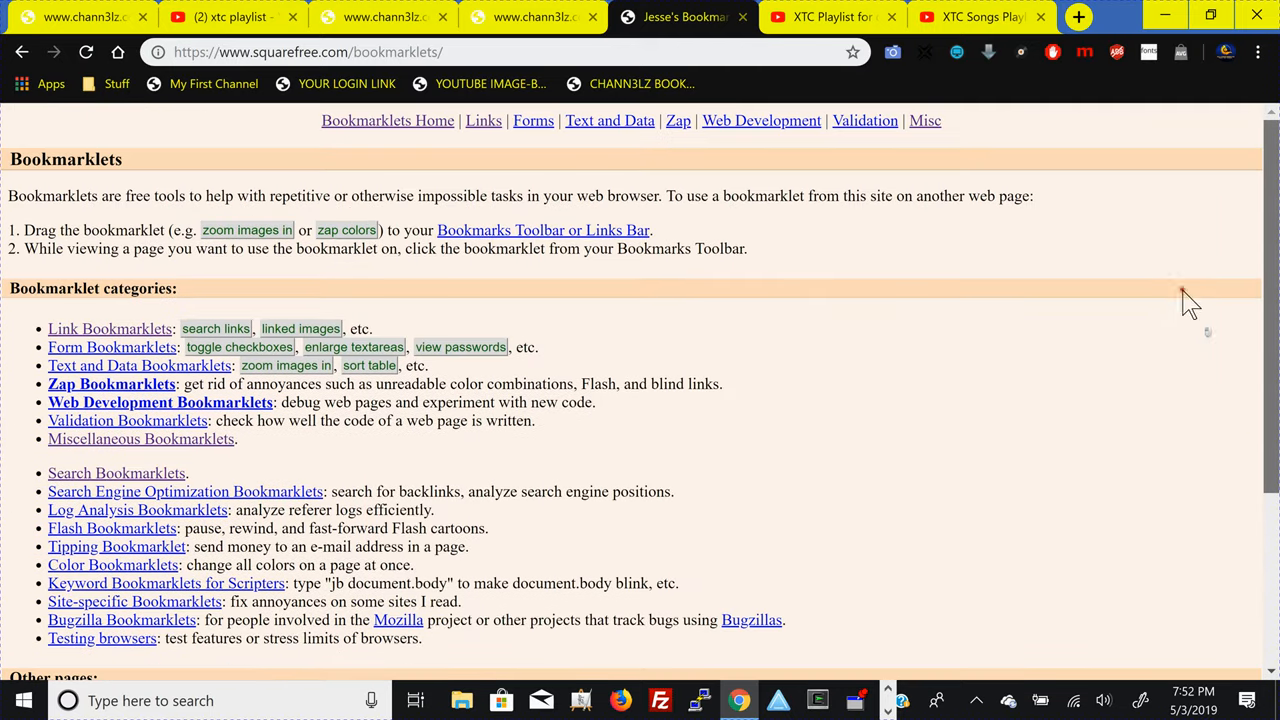
pyautogui.moveTo(920, 485)
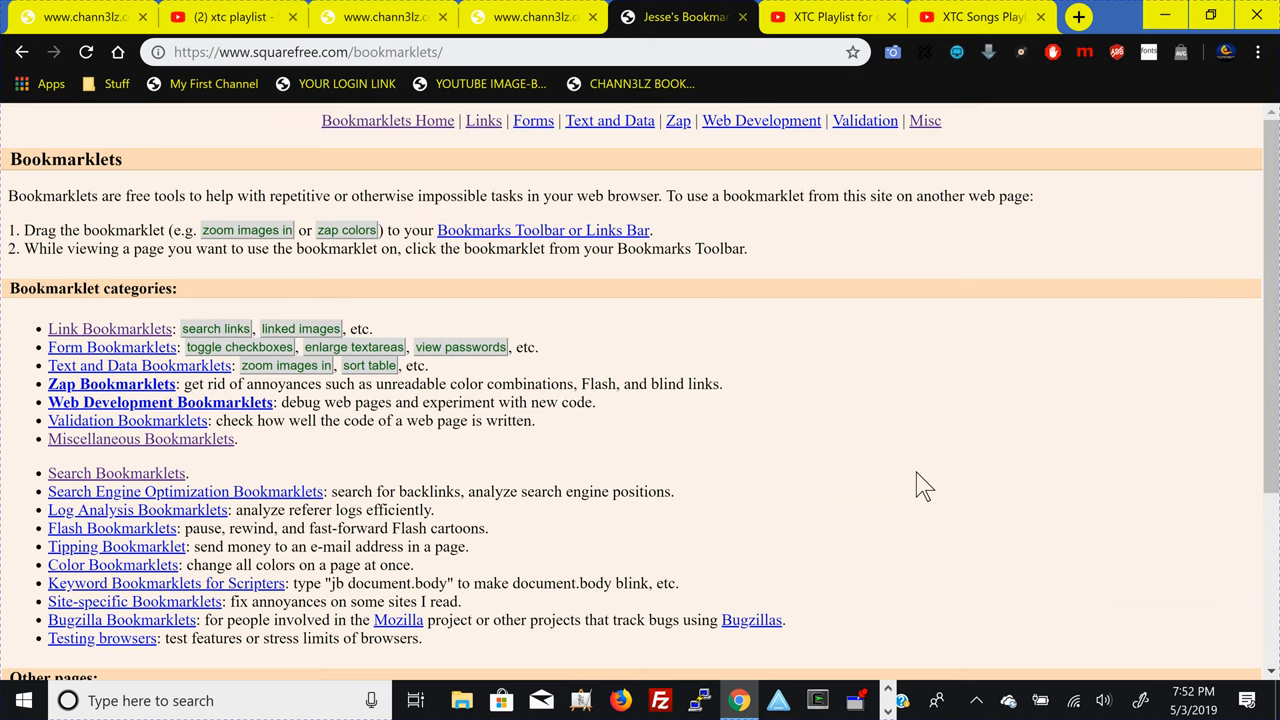
pyautogui.moveTo(588, 388)
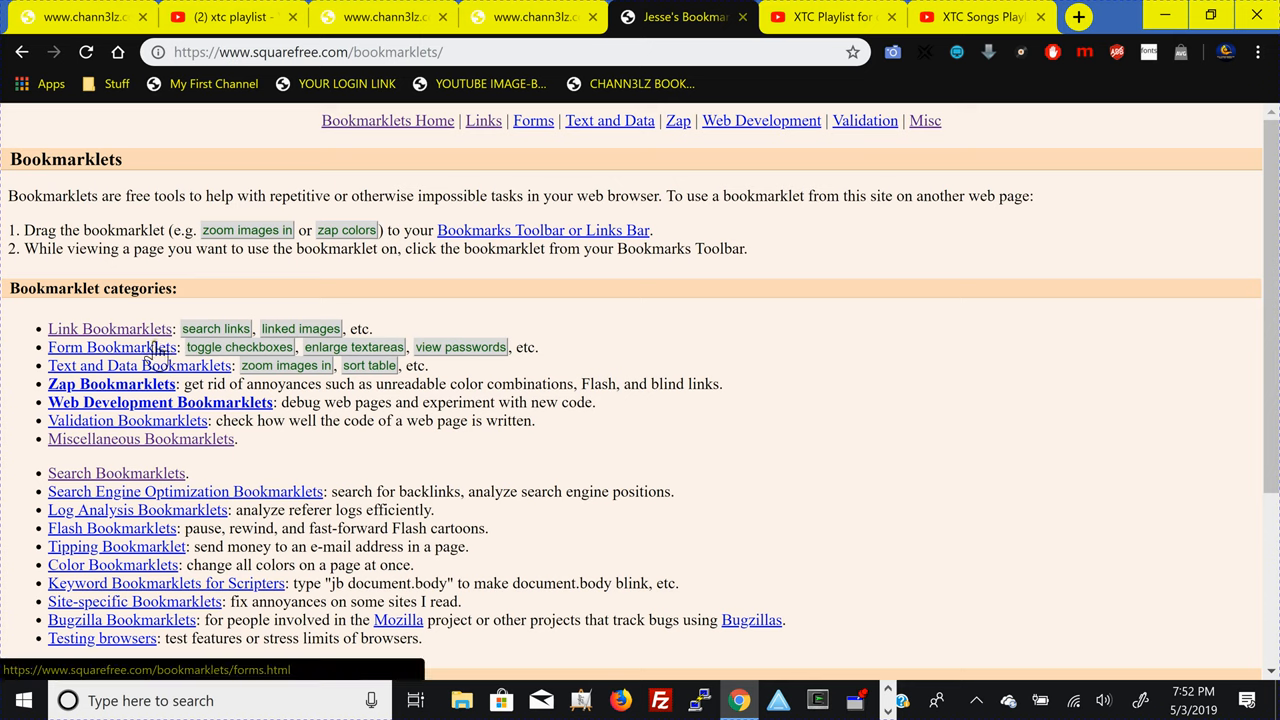
pyautogui.moveTo(130, 360)
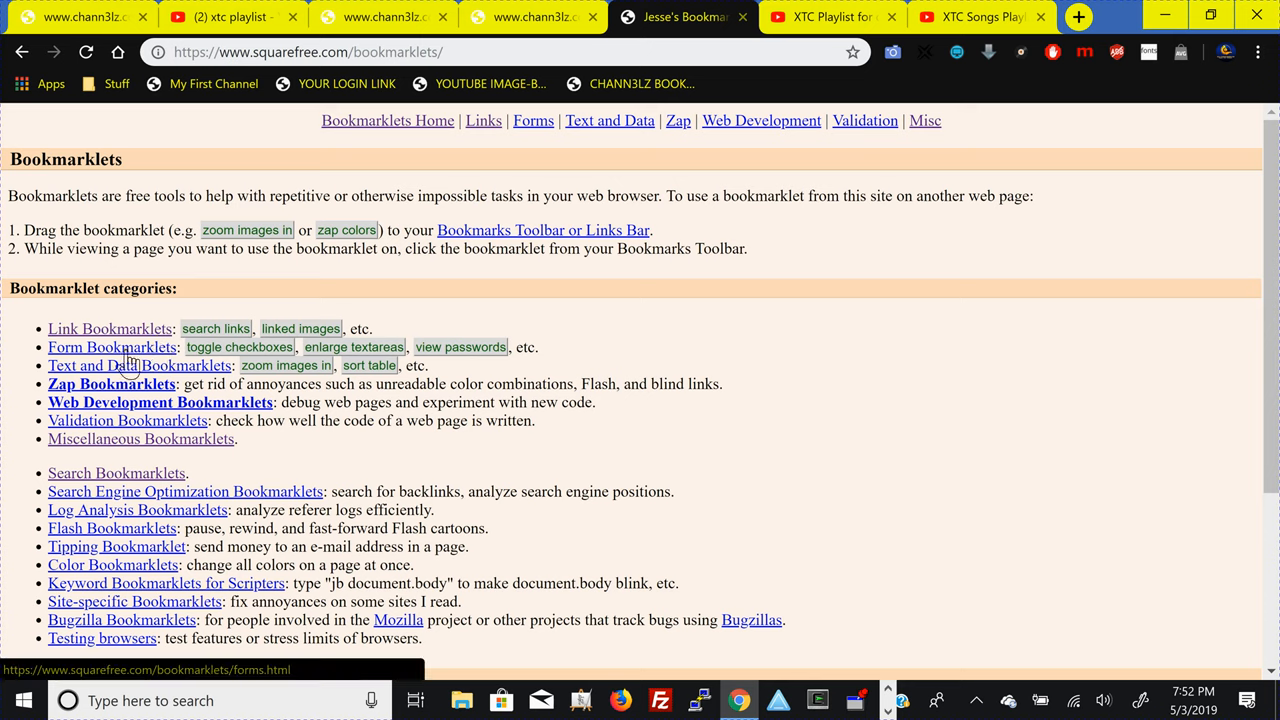
pyautogui.moveTo(140, 439)
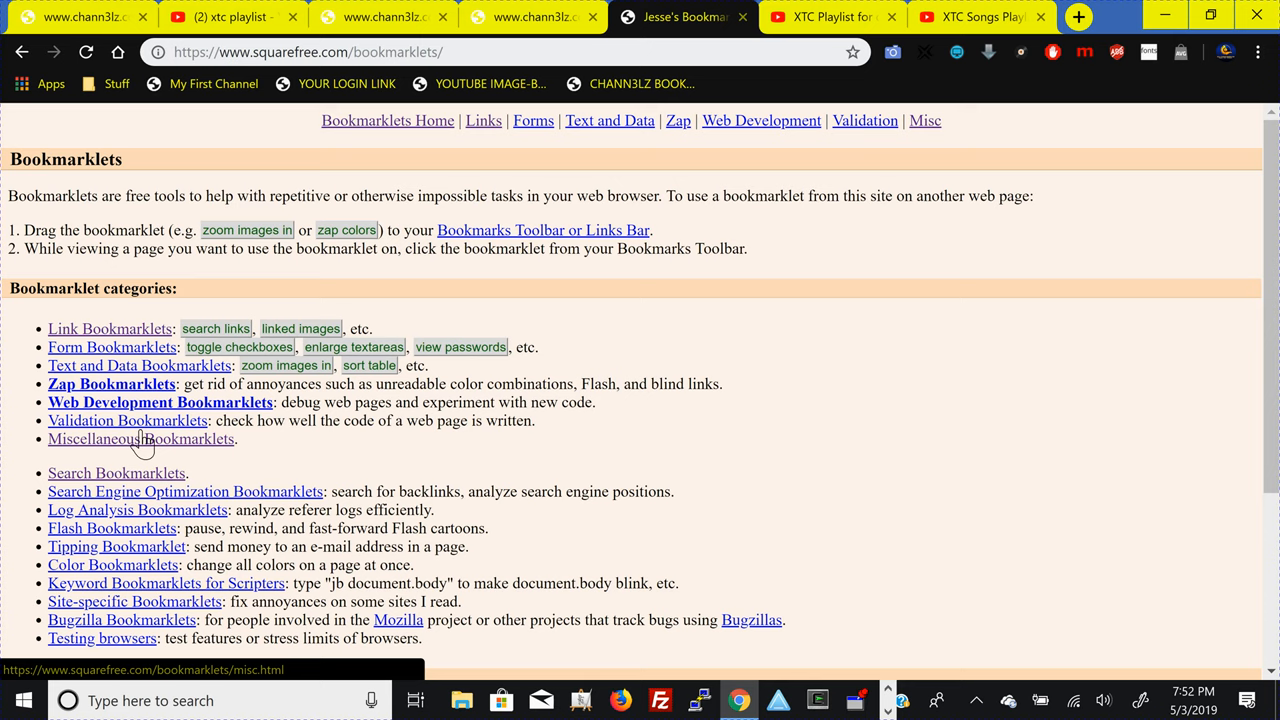
pyautogui.moveTo(65, 110)
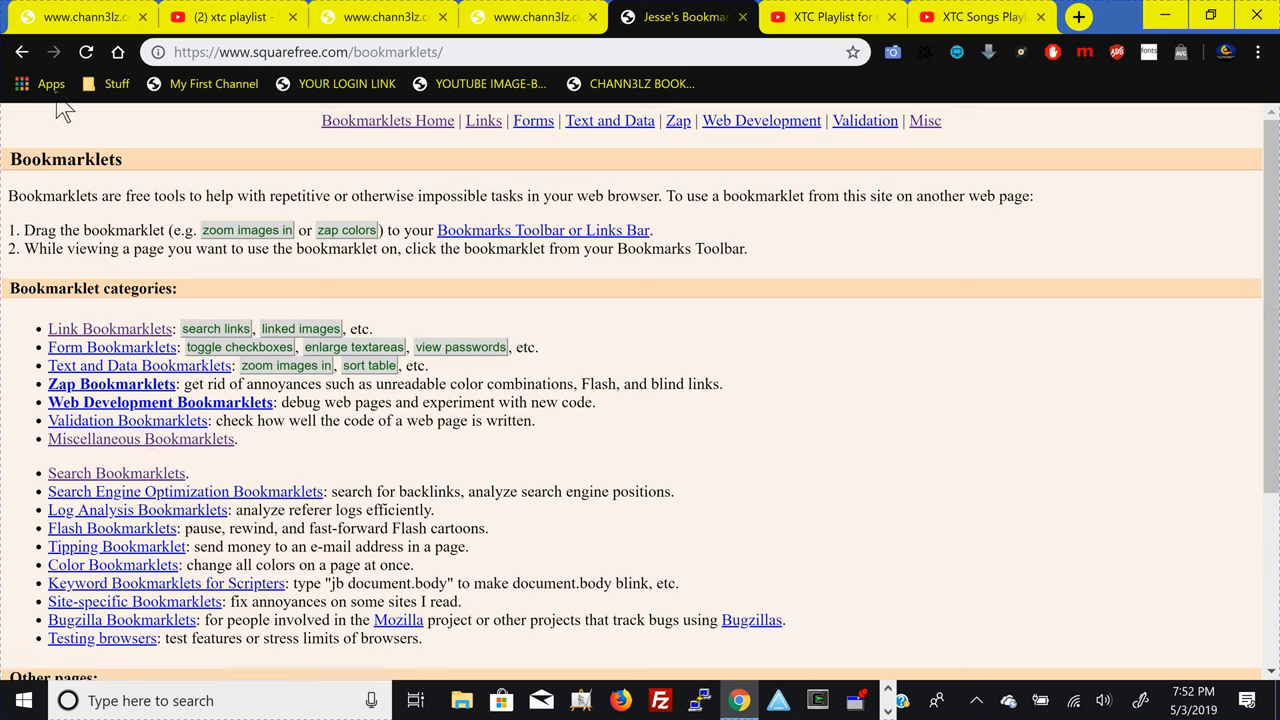
pyautogui.moveTo(22, 52)
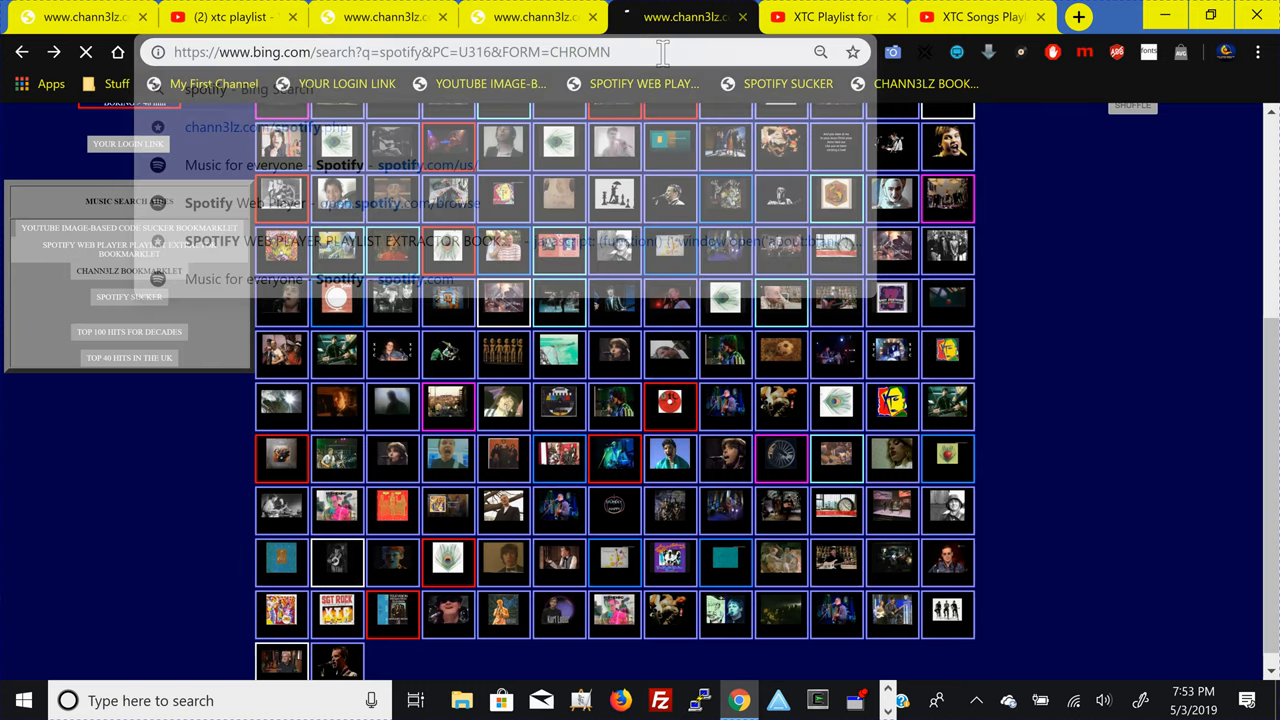
# - Search Bing for 'spotify' and open the 'Music for everyone - Spotify' result
pyautogui.click(683, 17)
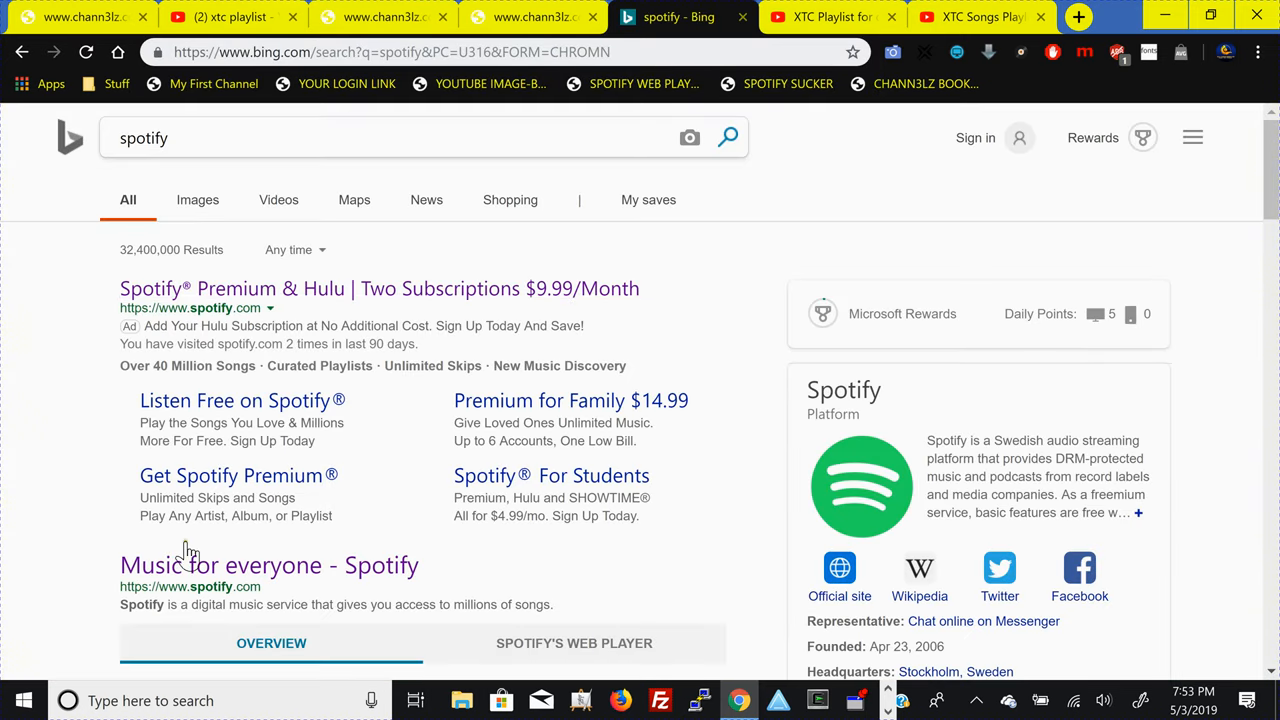
pyautogui.click(269, 565)
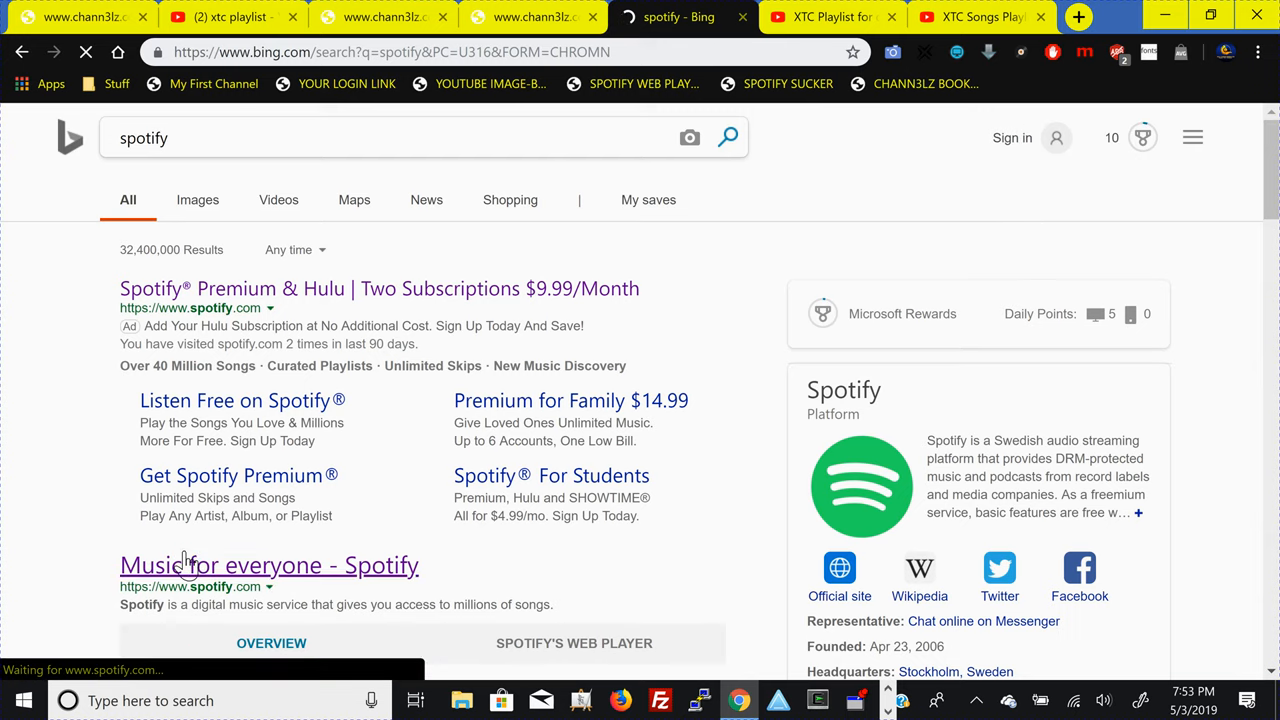
pyautogui.click(269, 565)
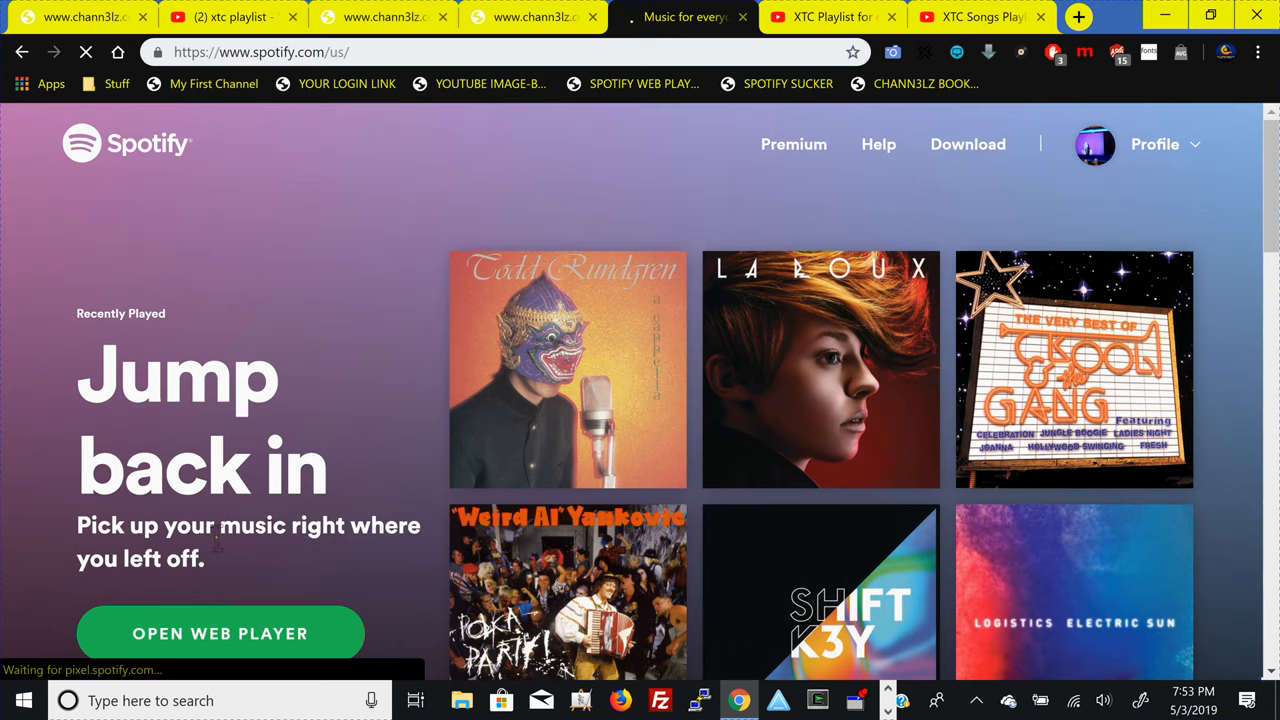
pyautogui.moveTo(260, 633)
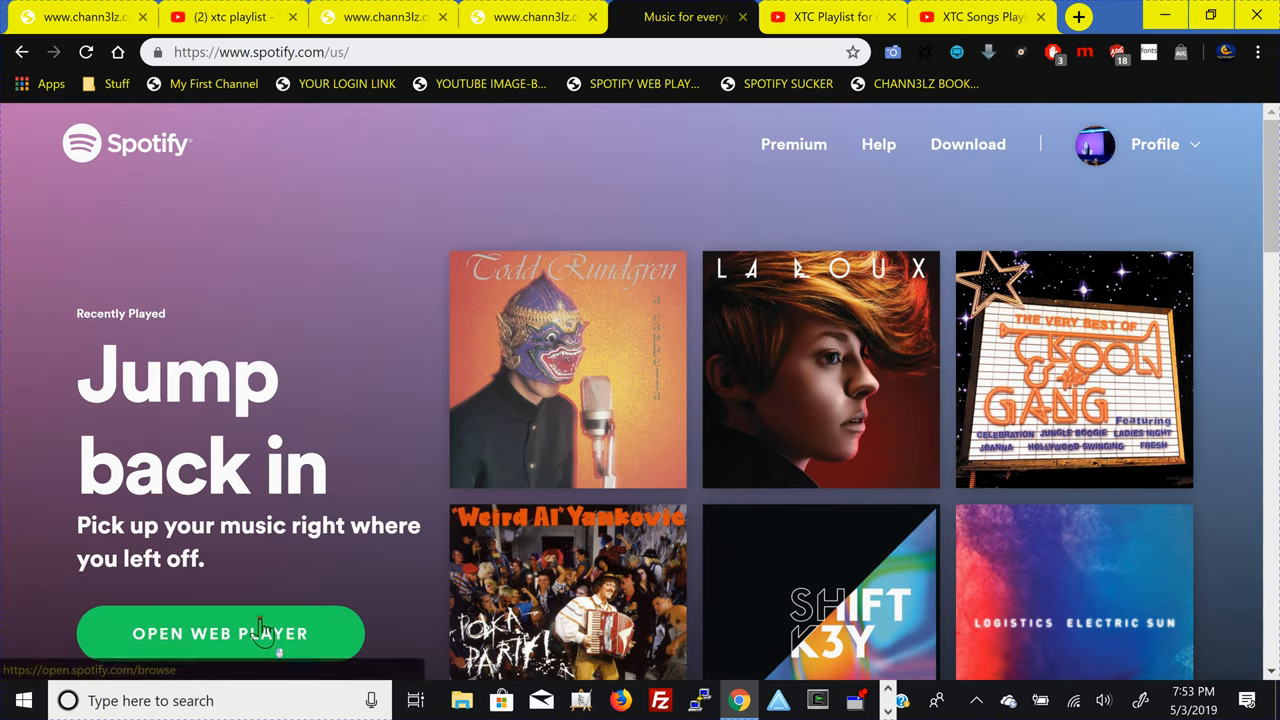
# - Launch the Spotify Web Player and show the Playlists in Your Library
pyautogui.click(220, 633)
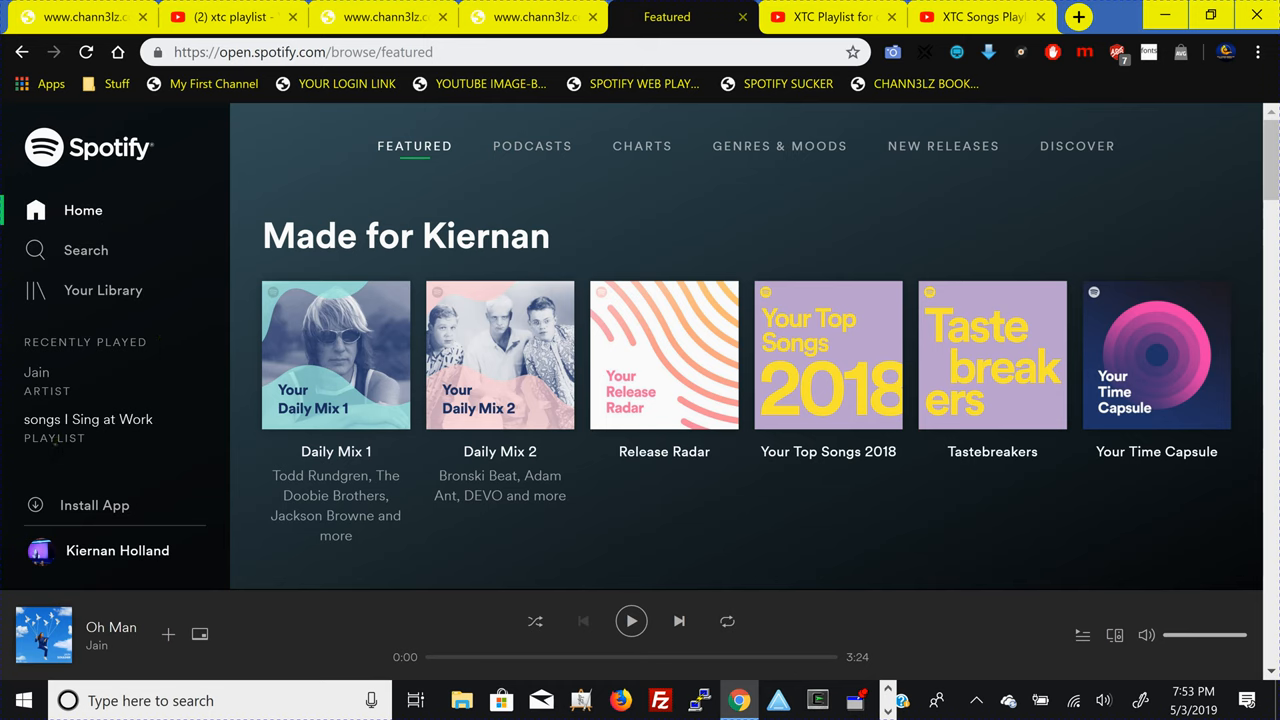
pyautogui.click(103, 290)
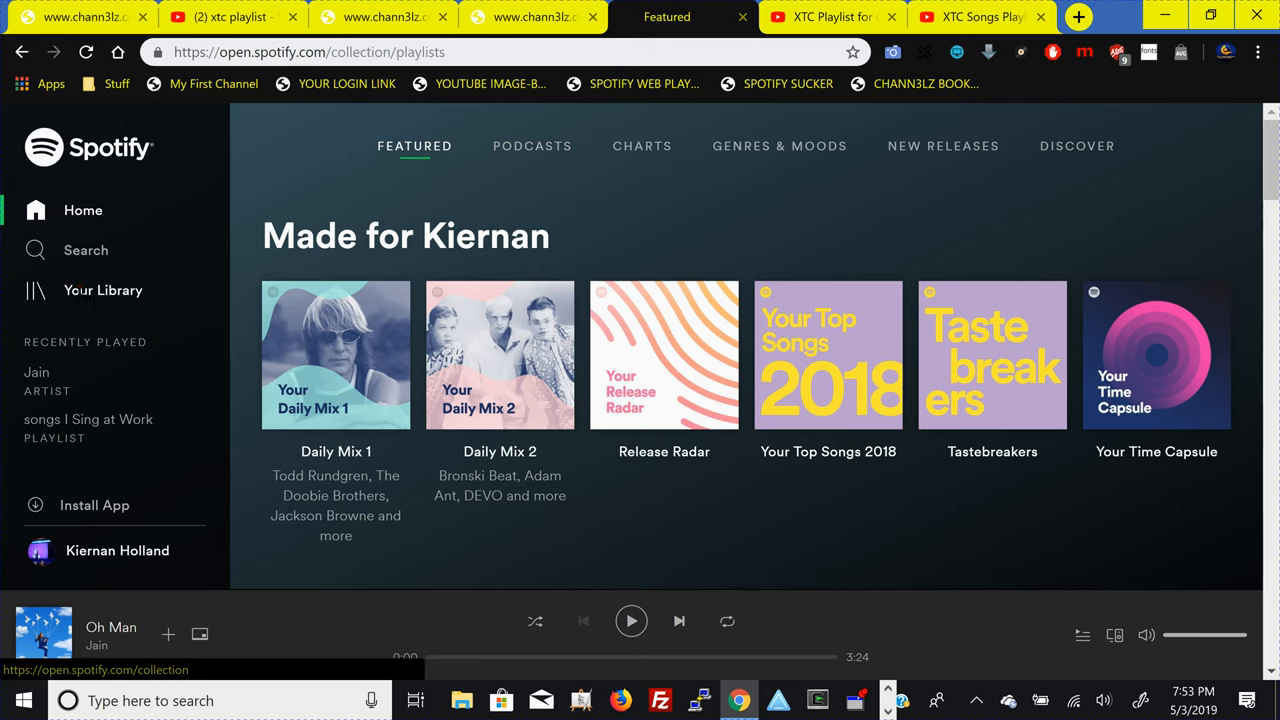
pyautogui.click(103, 290)
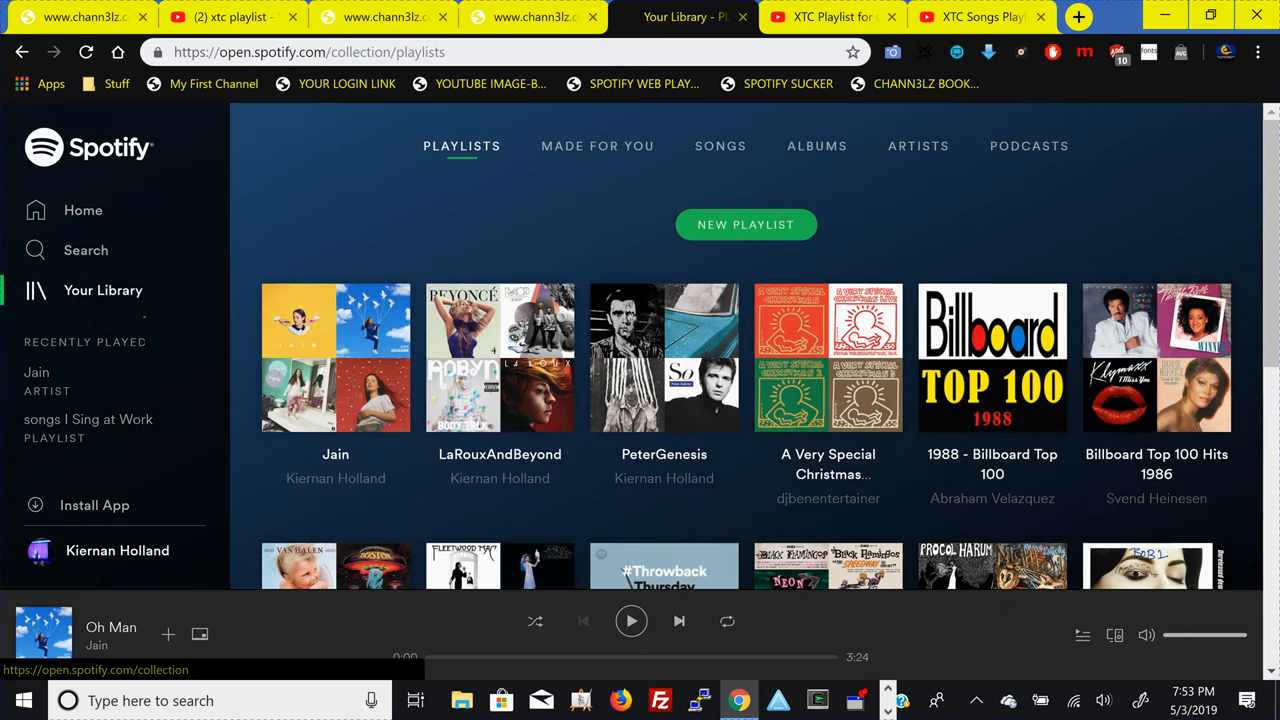
pyautogui.moveTo(500, 357)
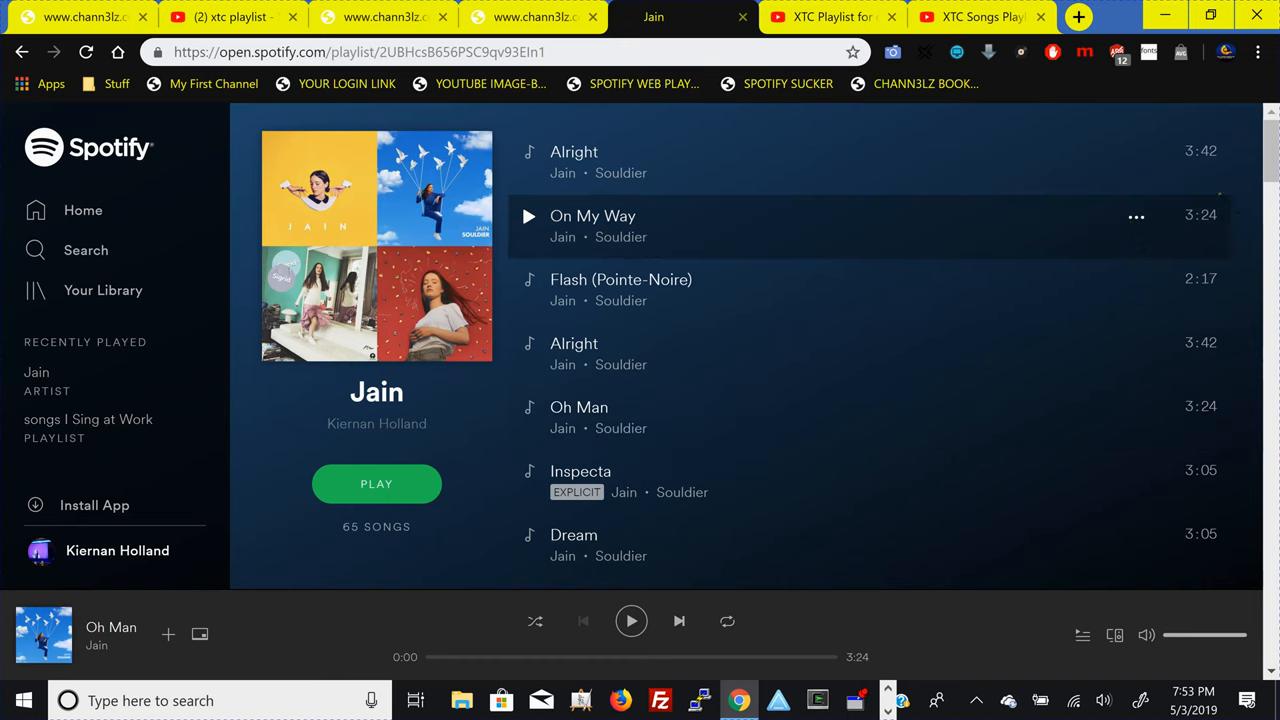
# - Scroll the 65-song Jain playlist down to its Recommended Songs section
pyautogui.scroll(-3)
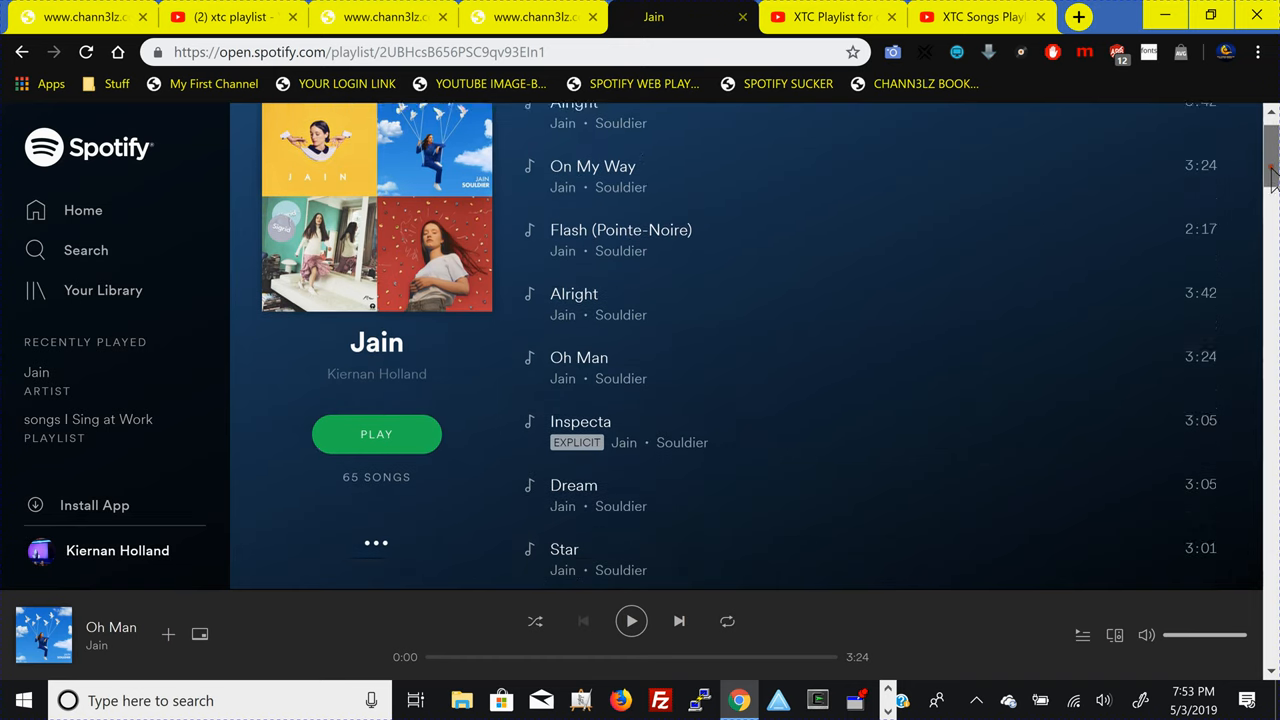
pyautogui.scroll(-3)
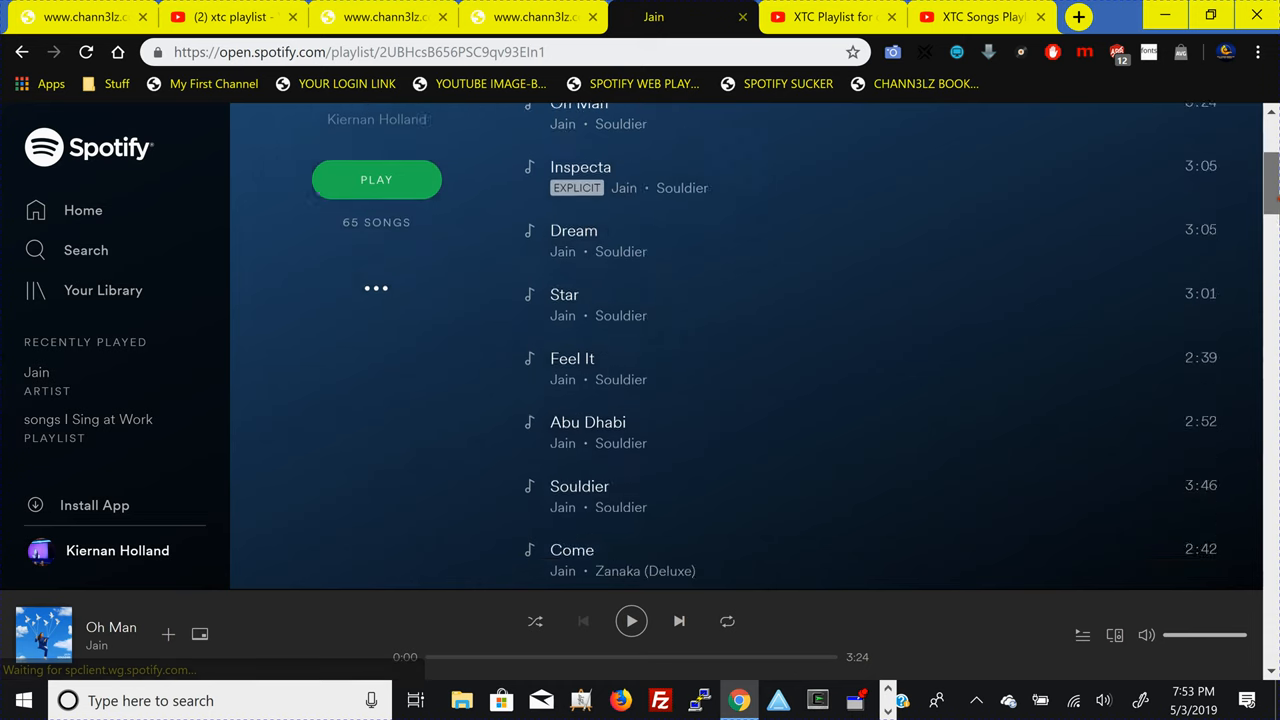
pyautogui.scroll(-3)
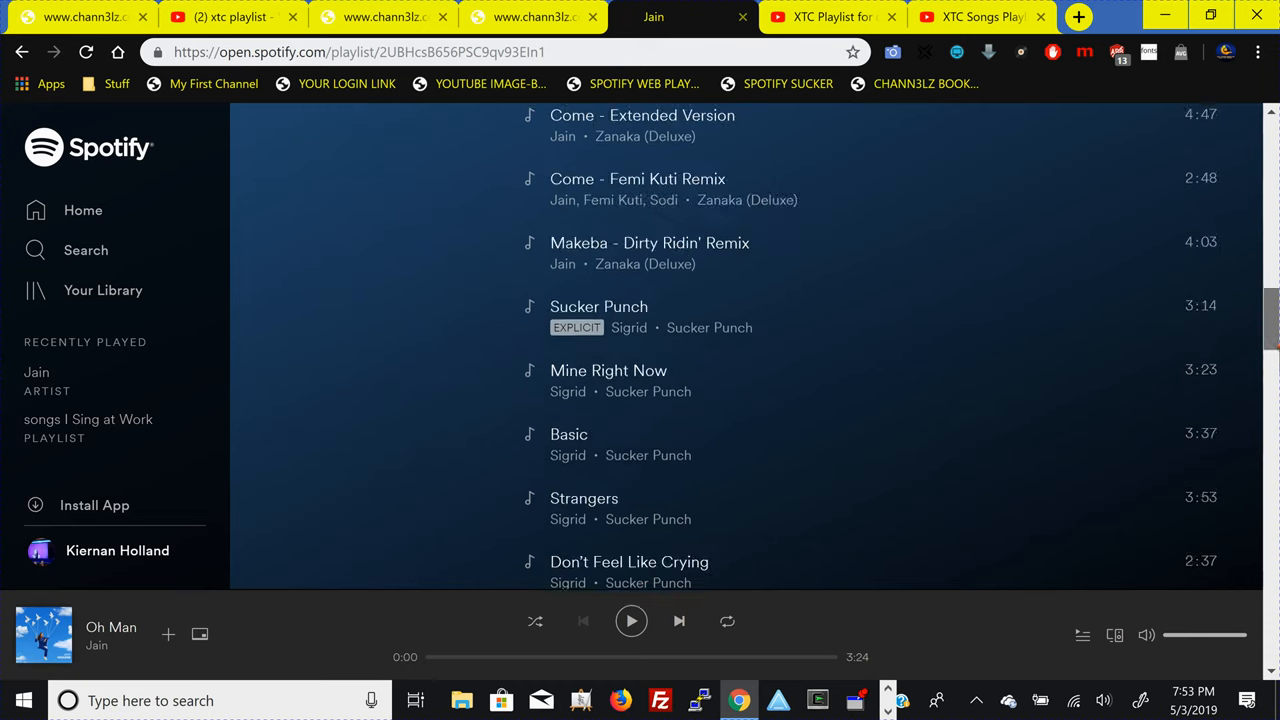
pyautogui.scroll(-3)
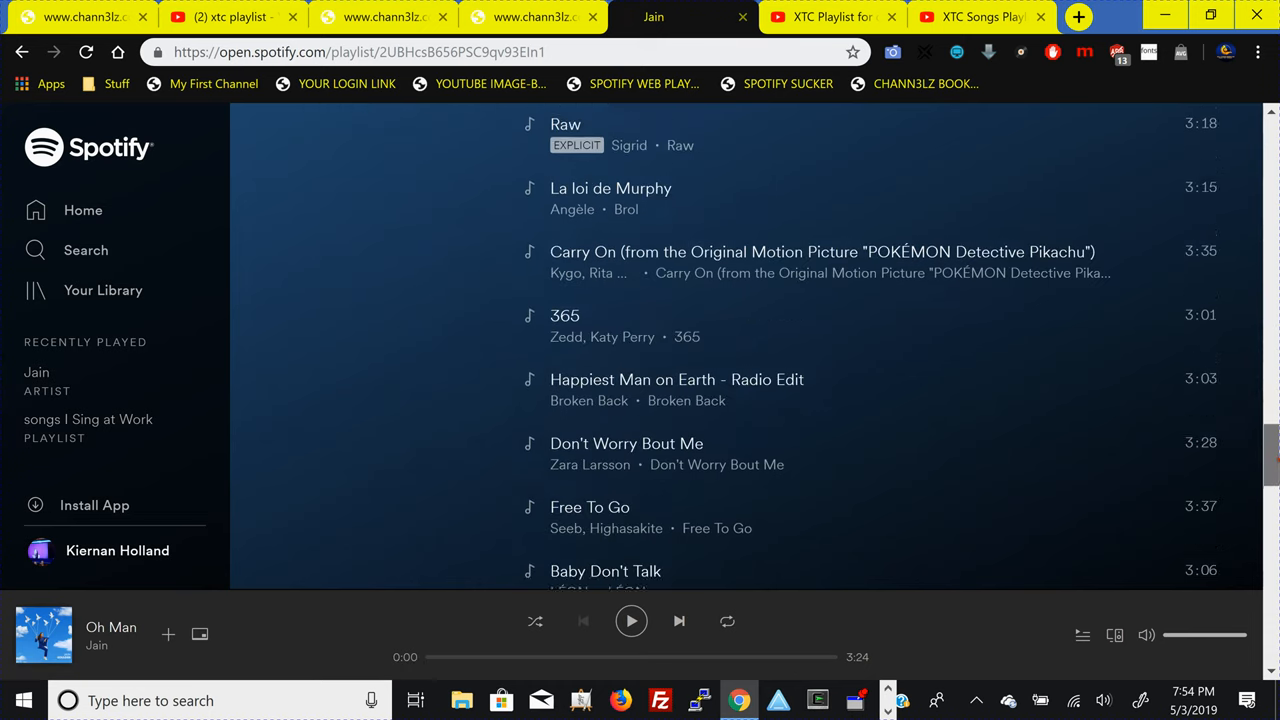
pyautogui.scroll(-3)
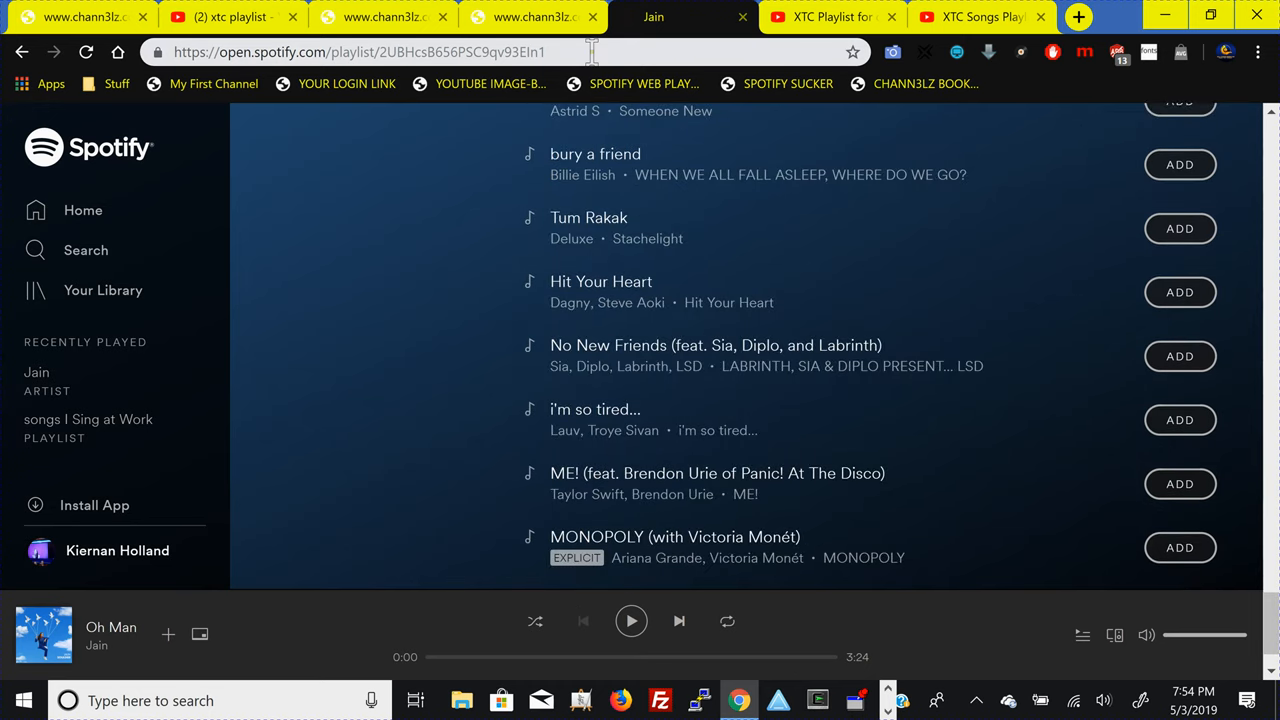
pyautogui.moveTo(644, 83)
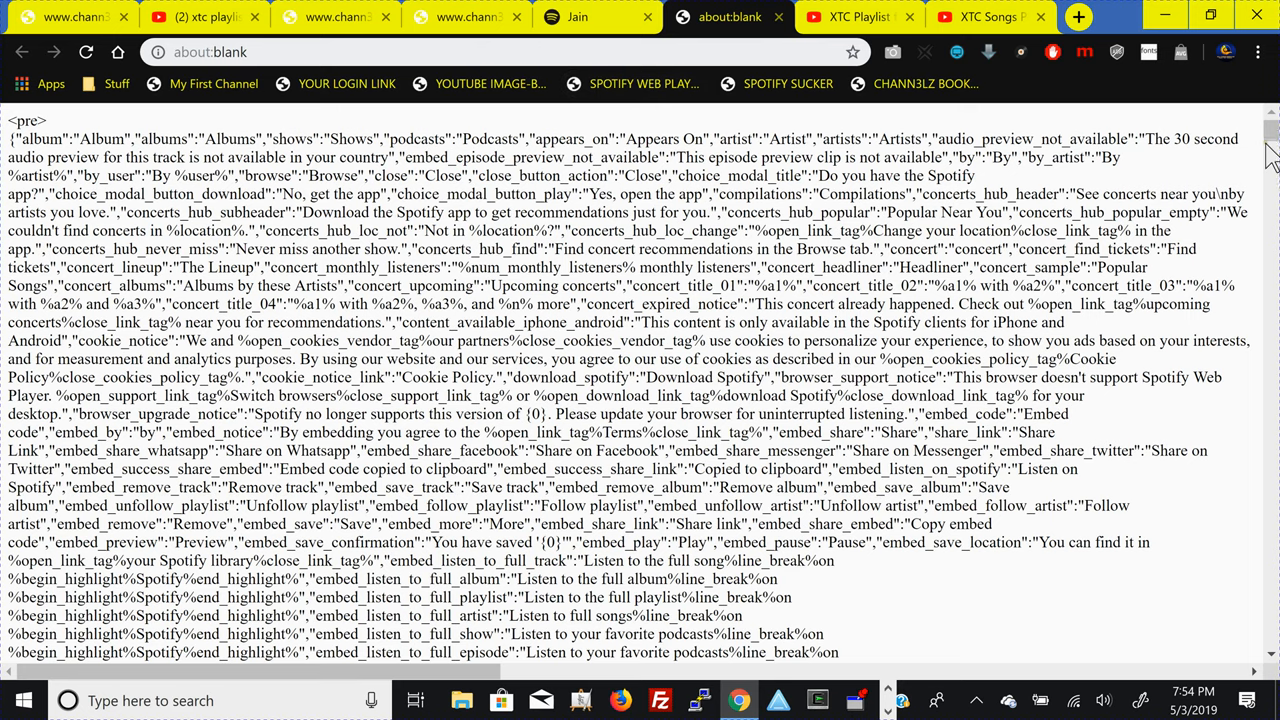
# - Select the Jain songs from 'Alright' to 'LOVE + FEAR 3:07' in the text dump and copy them
pyautogui.scroll(-3)
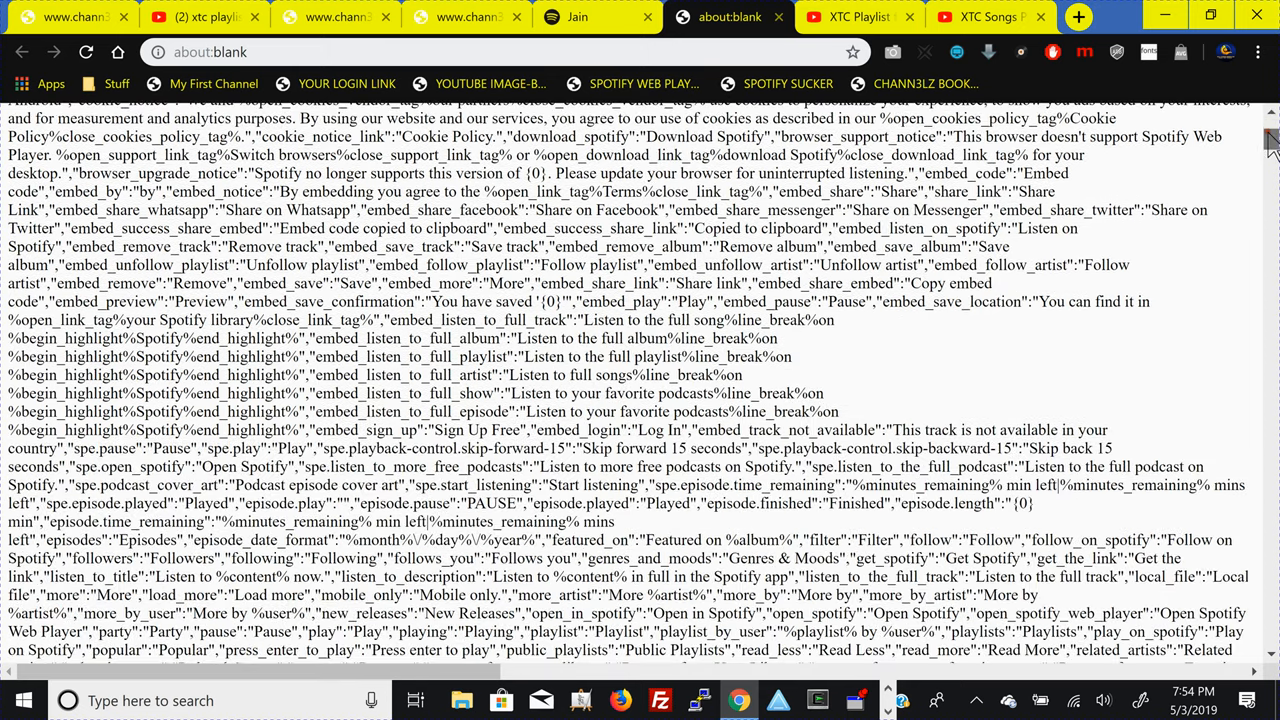
pyautogui.scroll(-3)
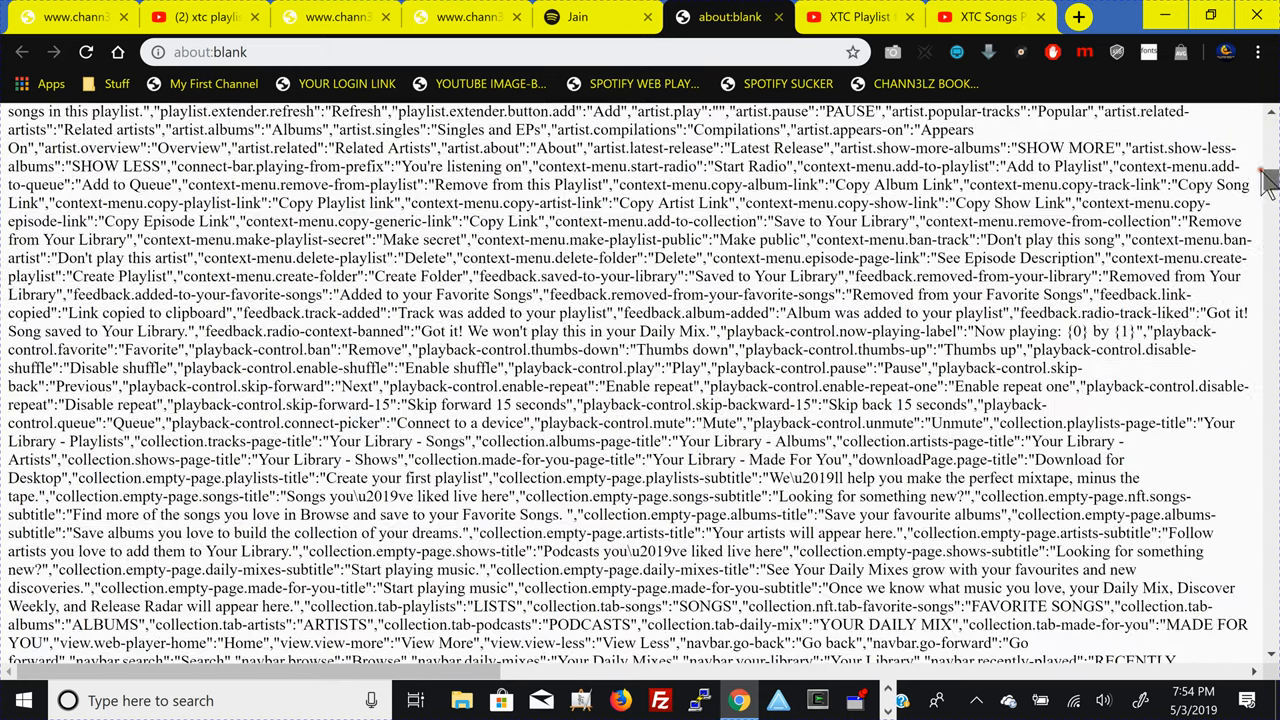
pyautogui.scroll(-3)
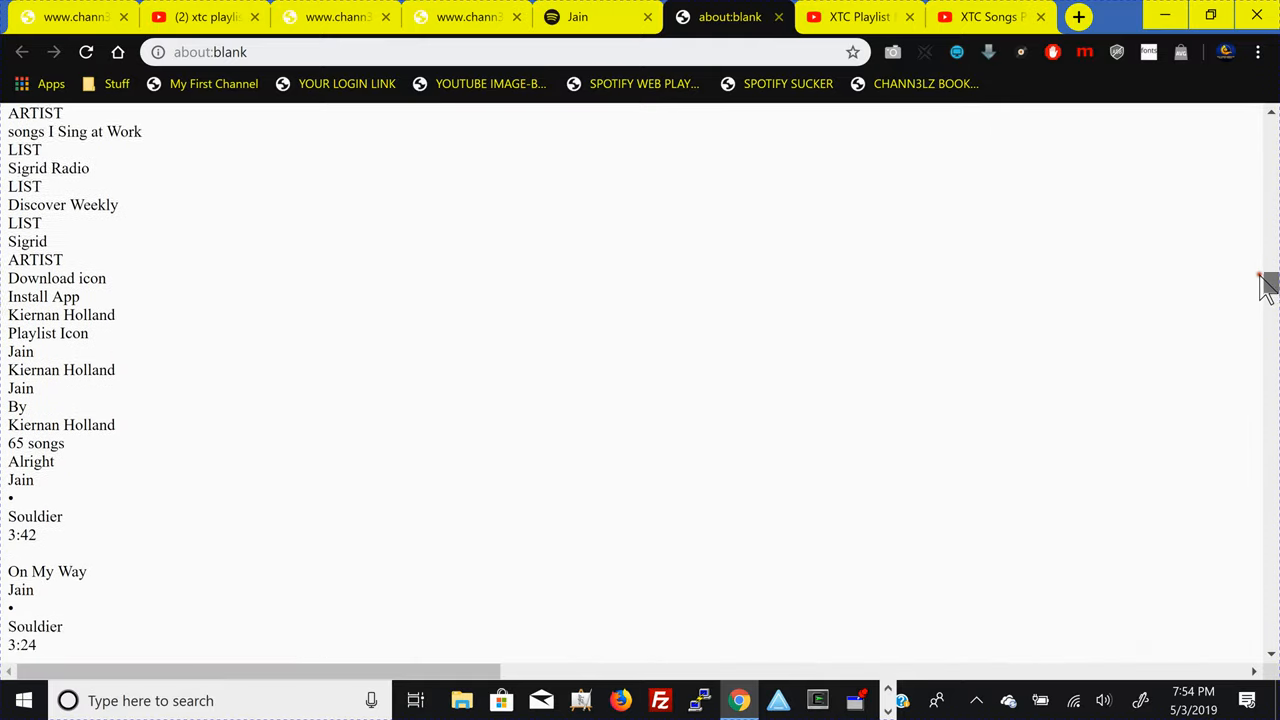
pyautogui.scroll(-3)
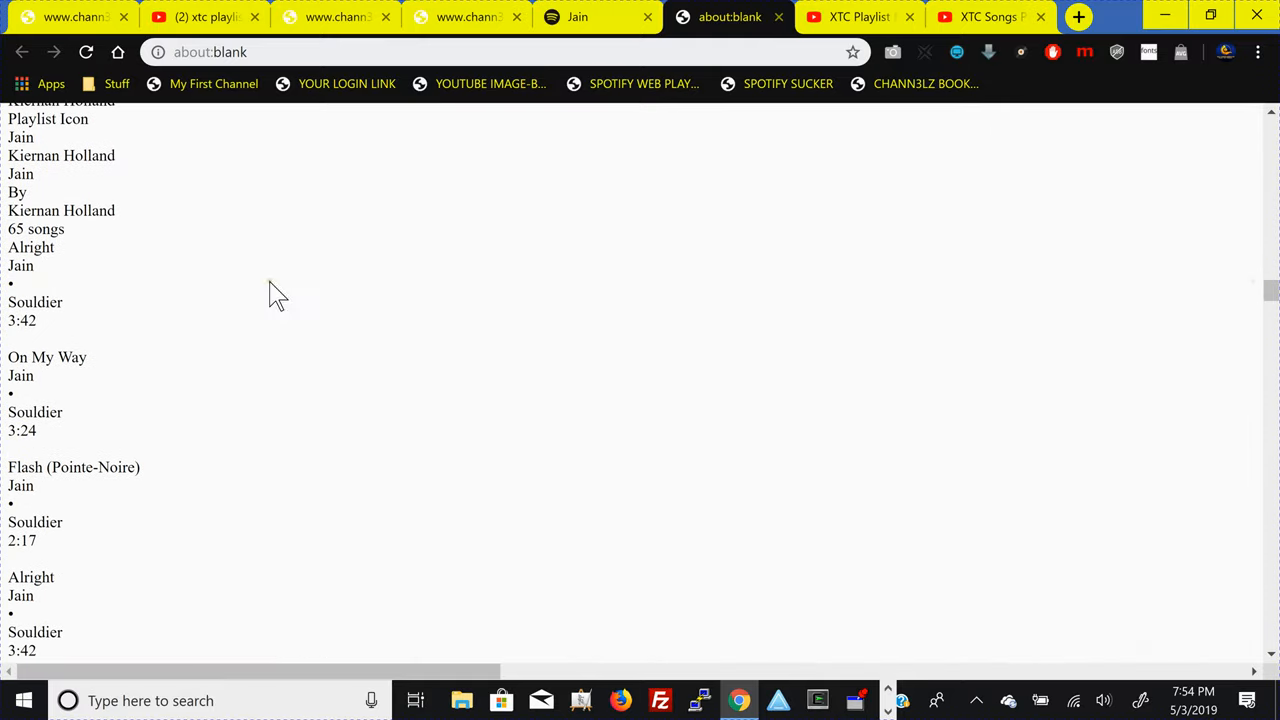
pyautogui.moveTo(15, 250)
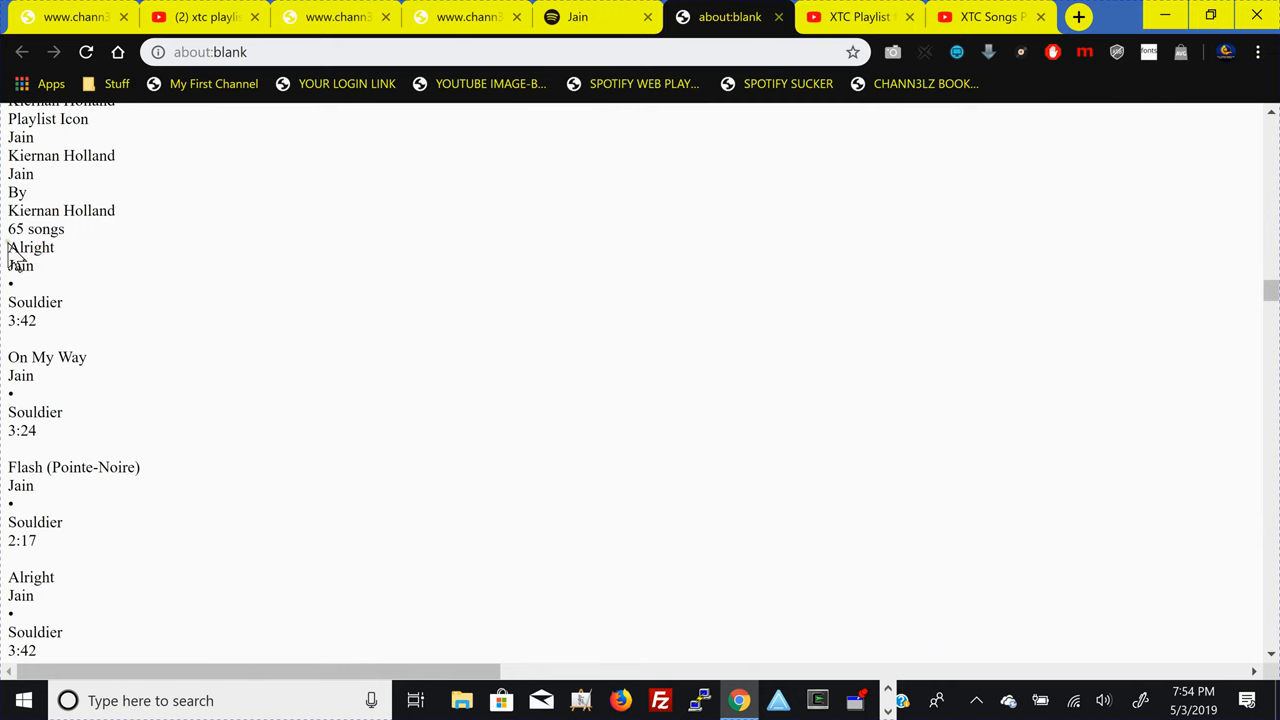
pyautogui.moveTo(8, 247); pyautogui.dragTo(32, 266)
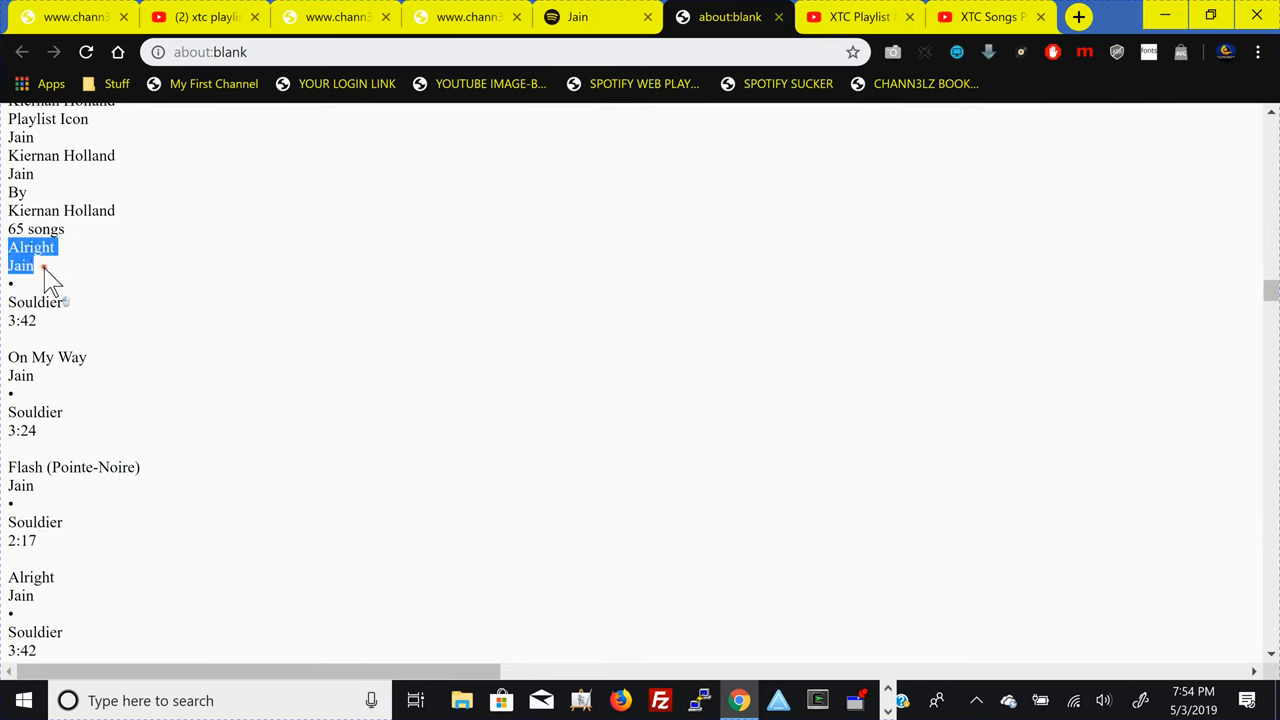
pyautogui.moveTo(50, 280); pyautogui.dragTo(135, 620)
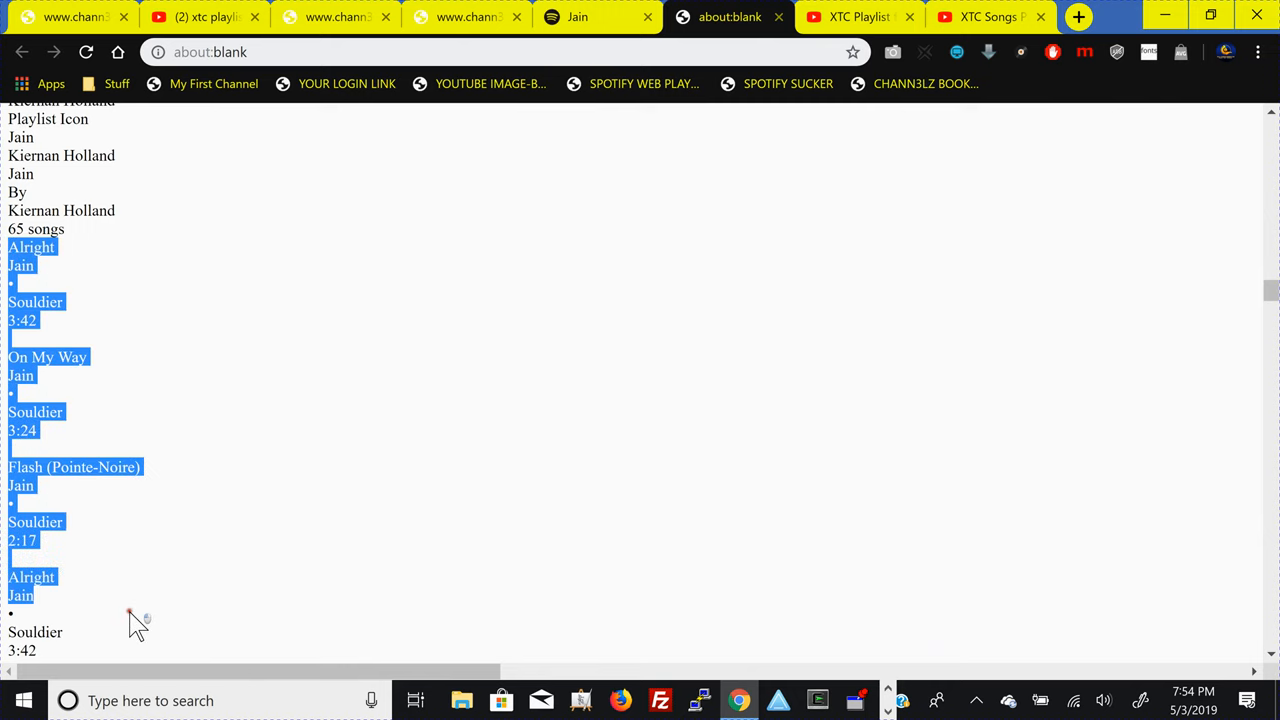
pyautogui.scroll(-3)
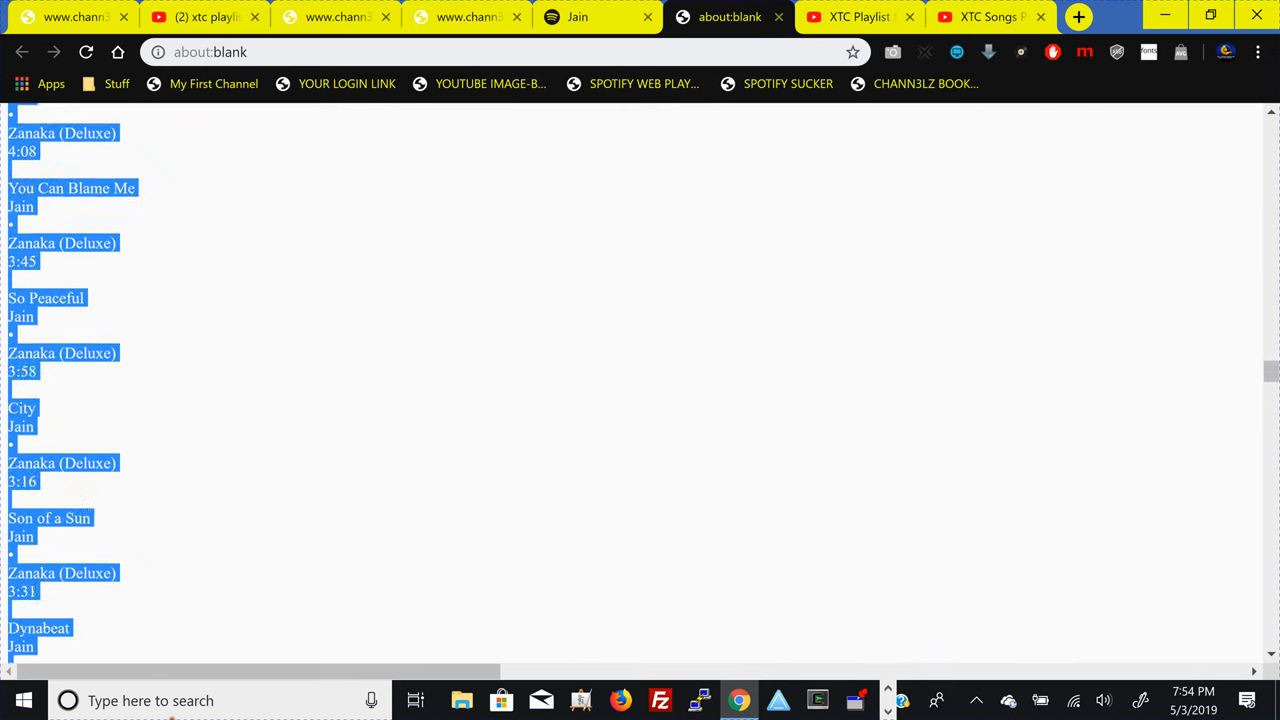
pyautogui.scroll(-3)
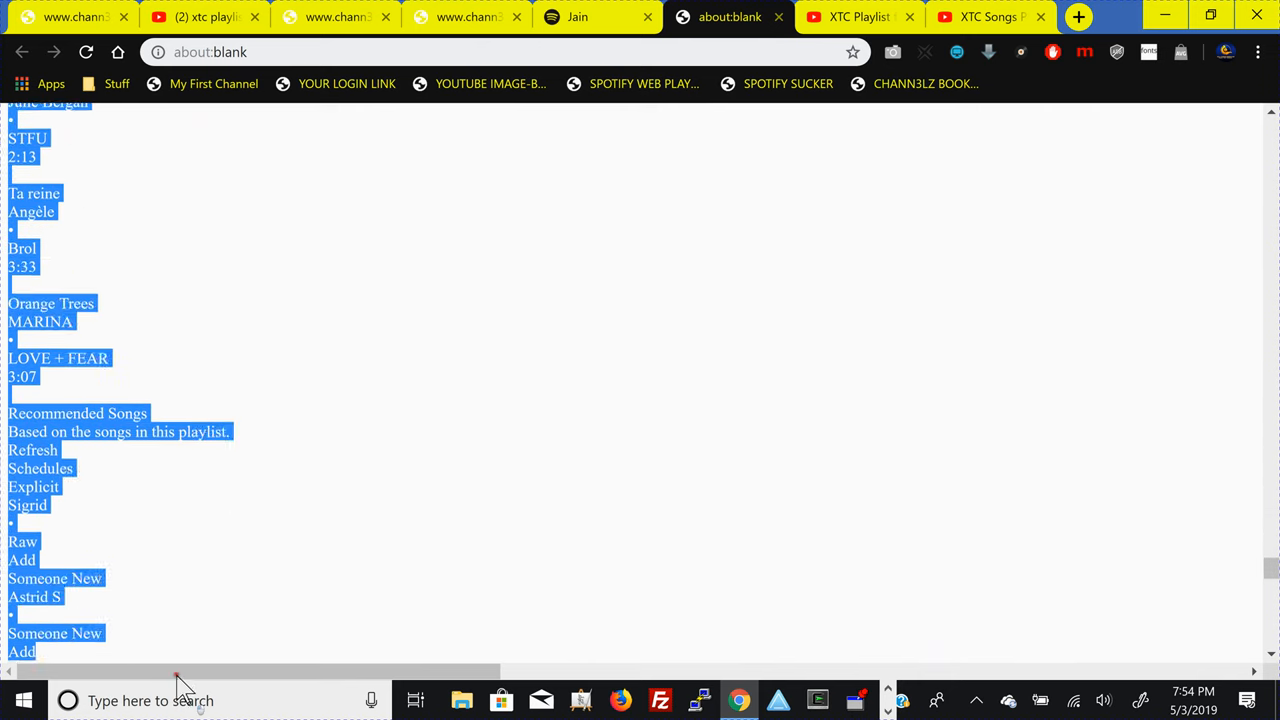
pyautogui.click(100, 110)
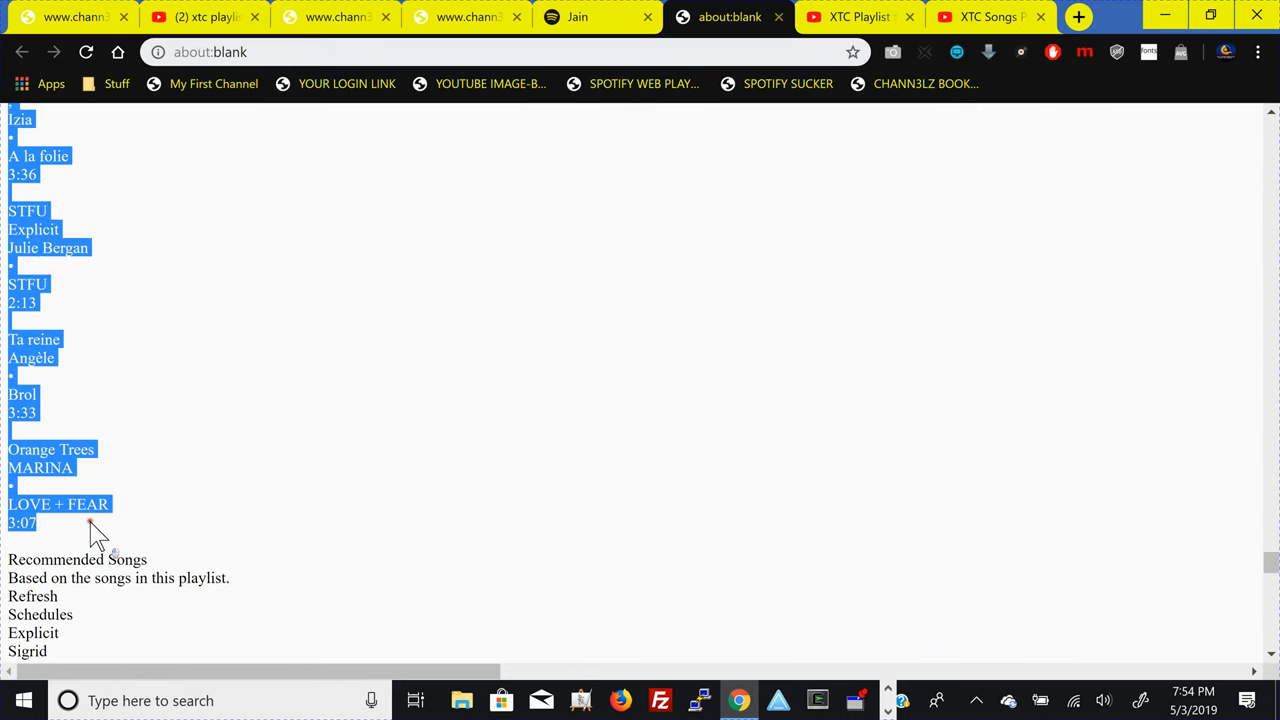
pyautogui.moveTo(67, 507)
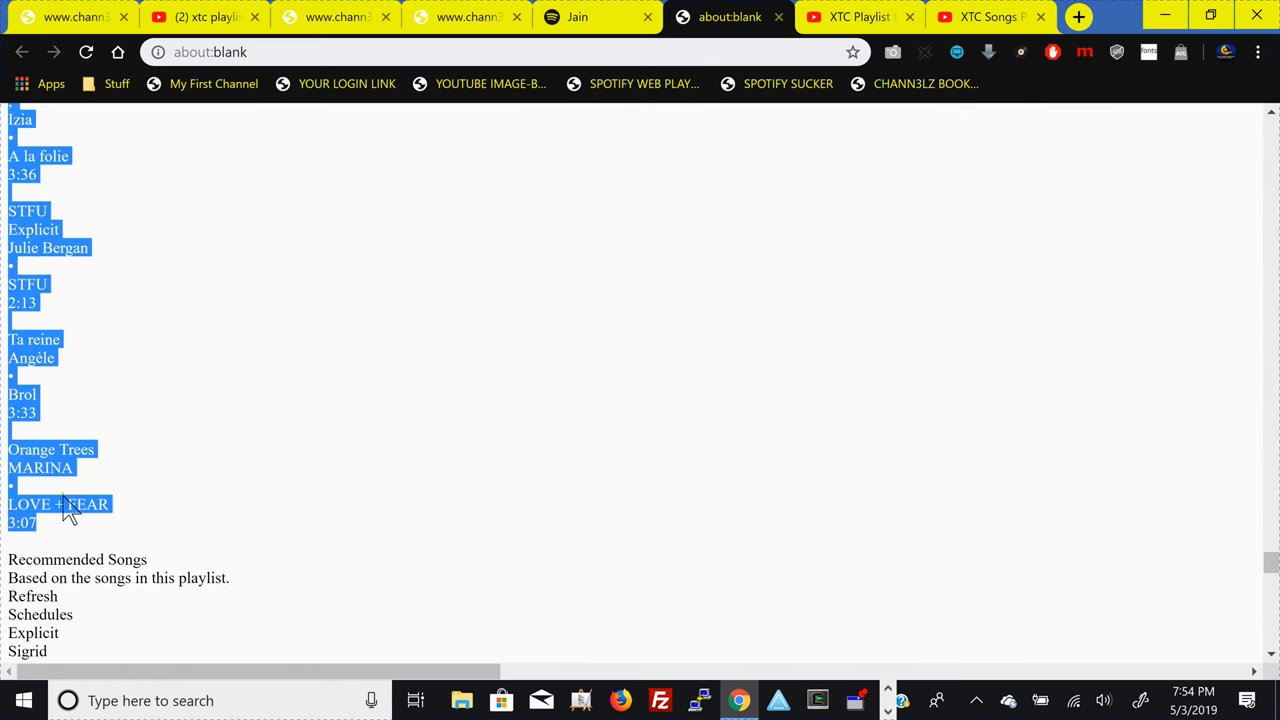
pyautogui.rightClick(65, 510)
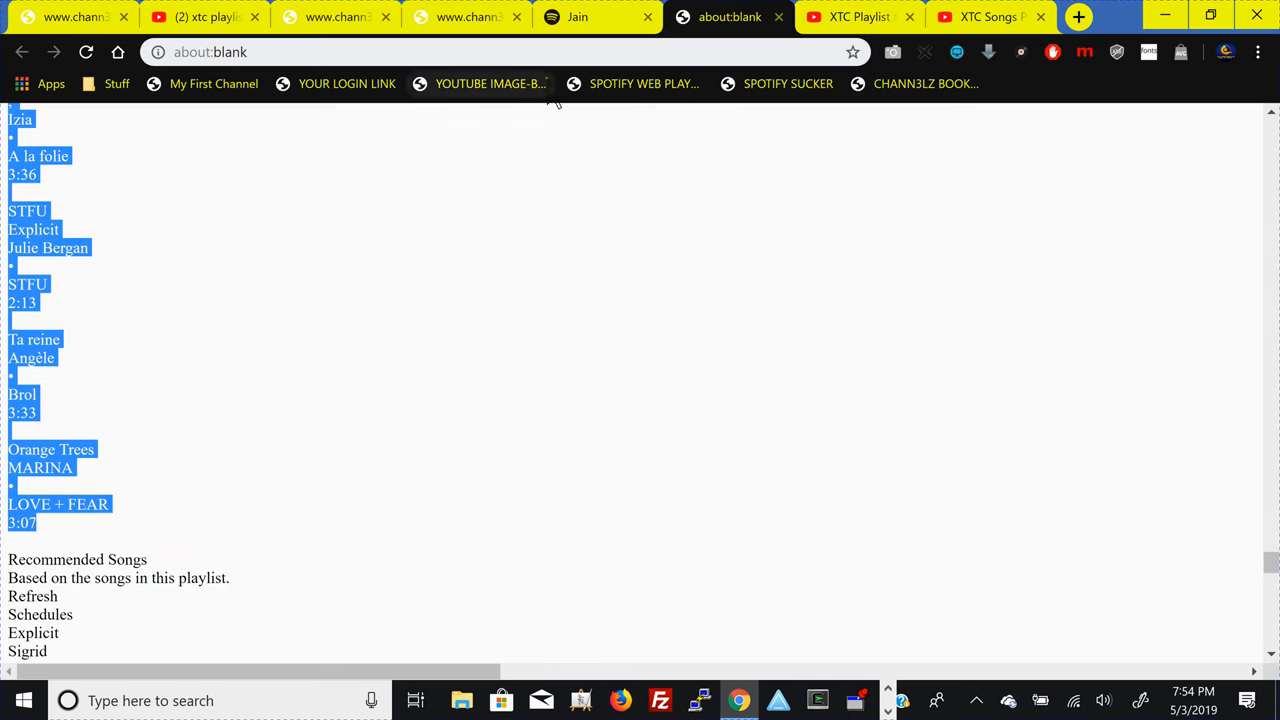
# - Paste the Jain song list into the chann3lz Spotify converter and choose UseBoth for song-plus-artist queries
pyautogui.click(788, 83)
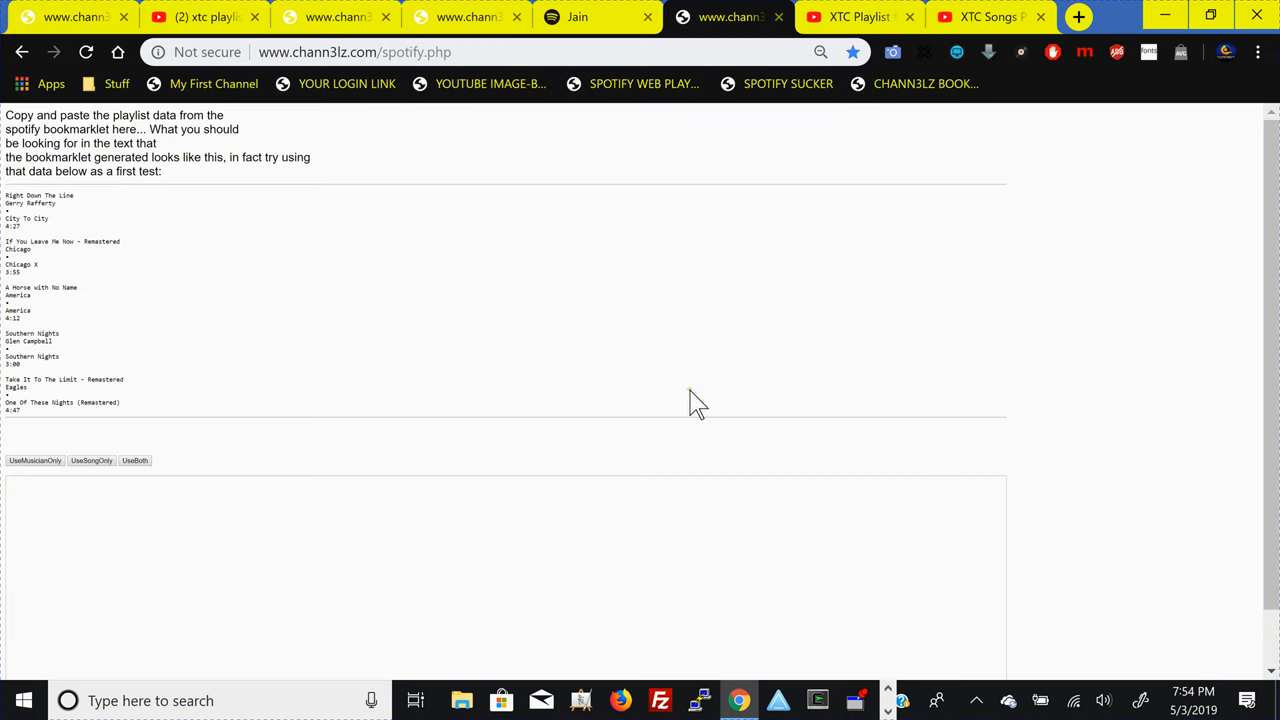
pyautogui.moveTo(337, 535)
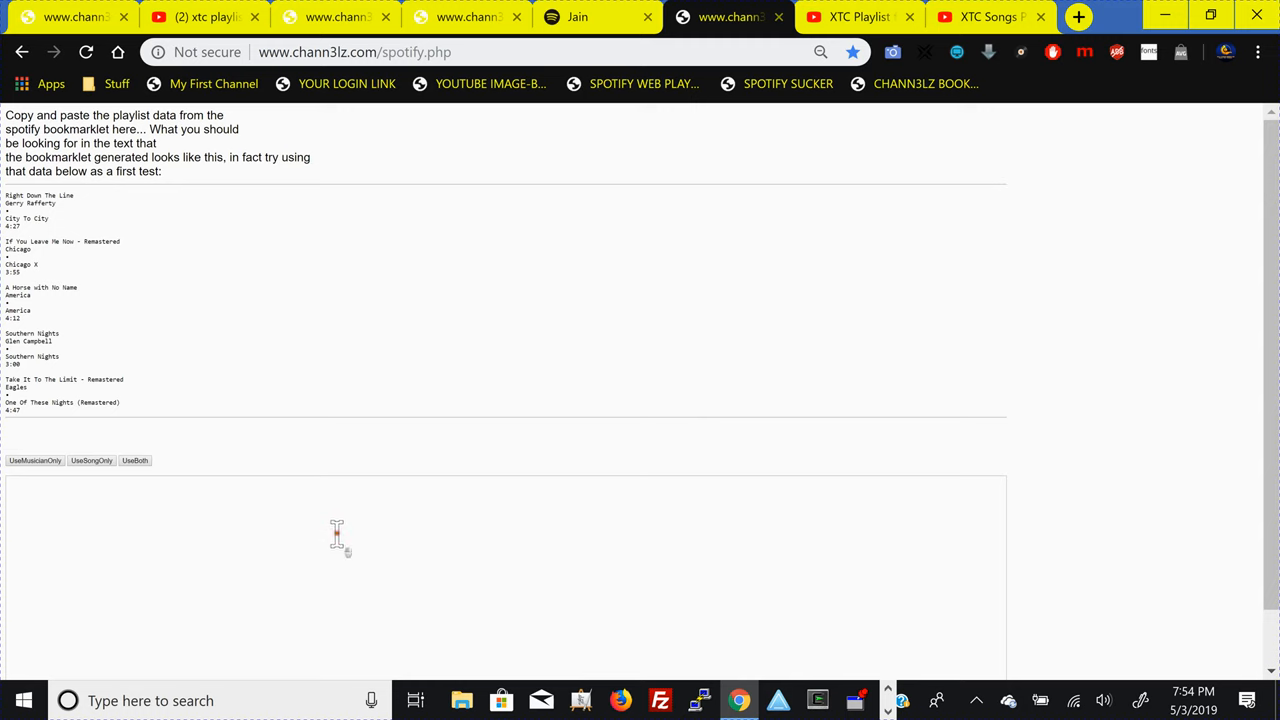
pyautogui.rightClick(337, 530)
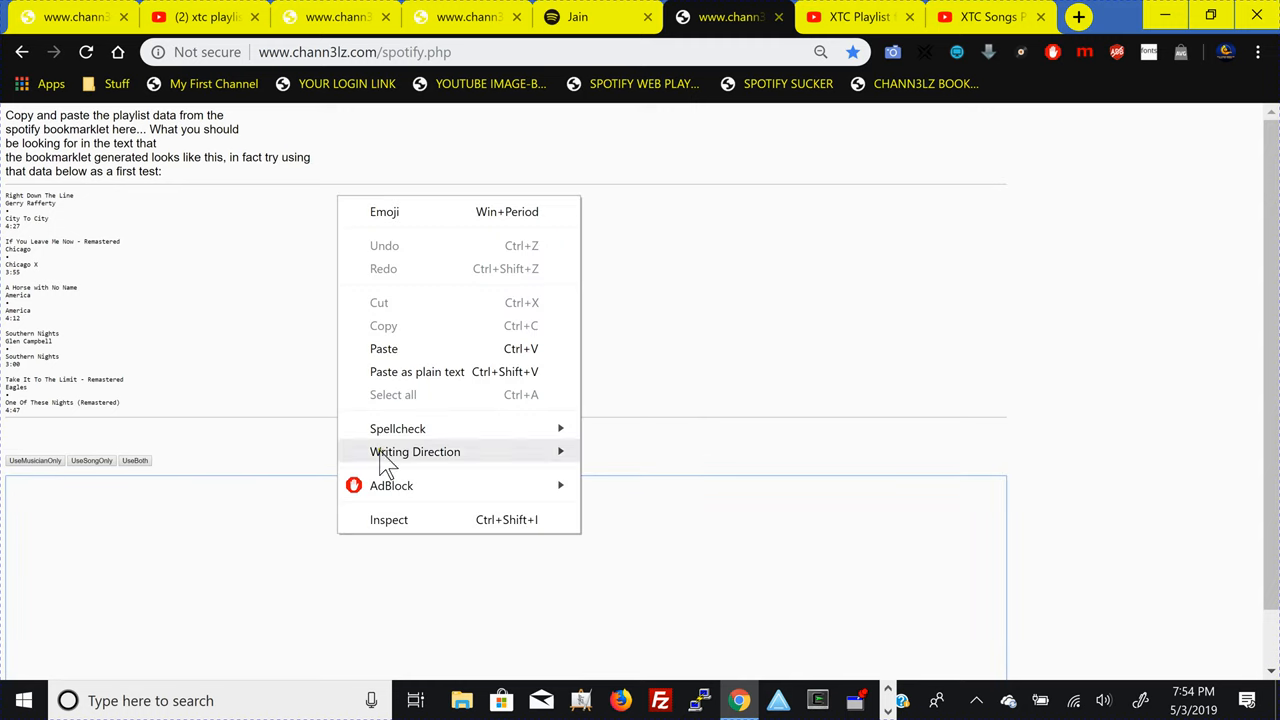
pyautogui.click(384, 348)
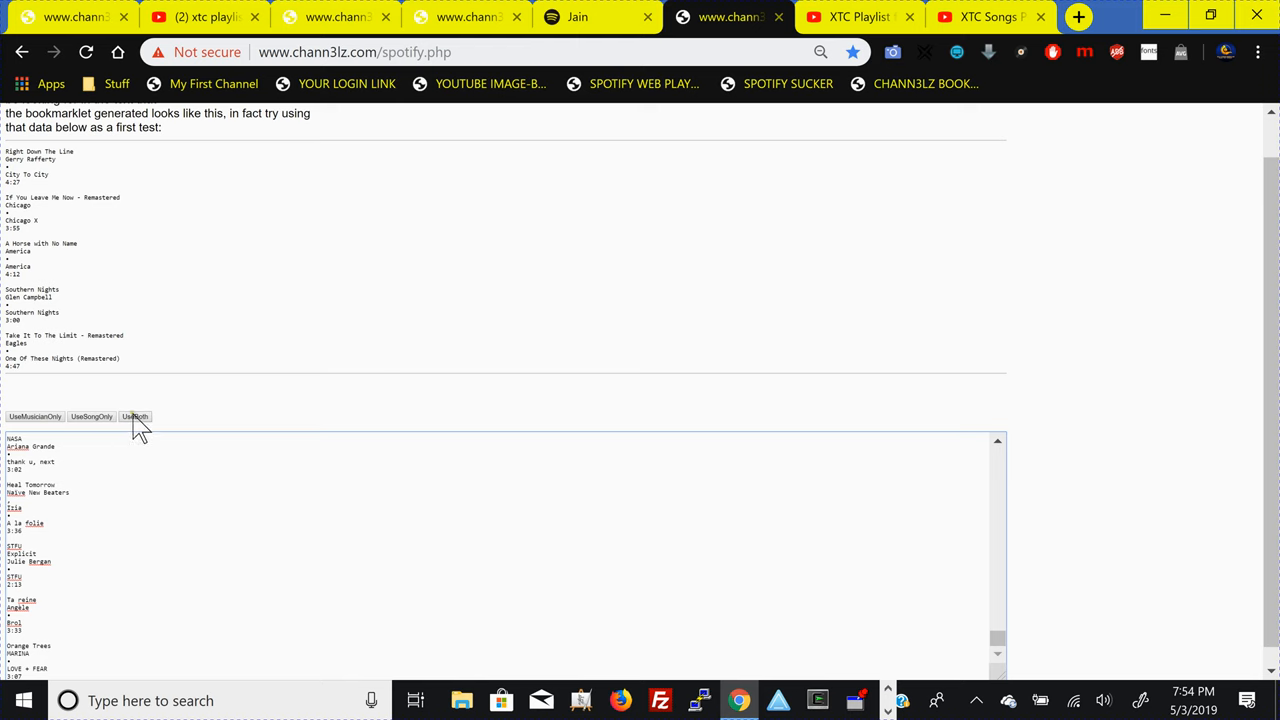
pyautogui.click(135, 416)
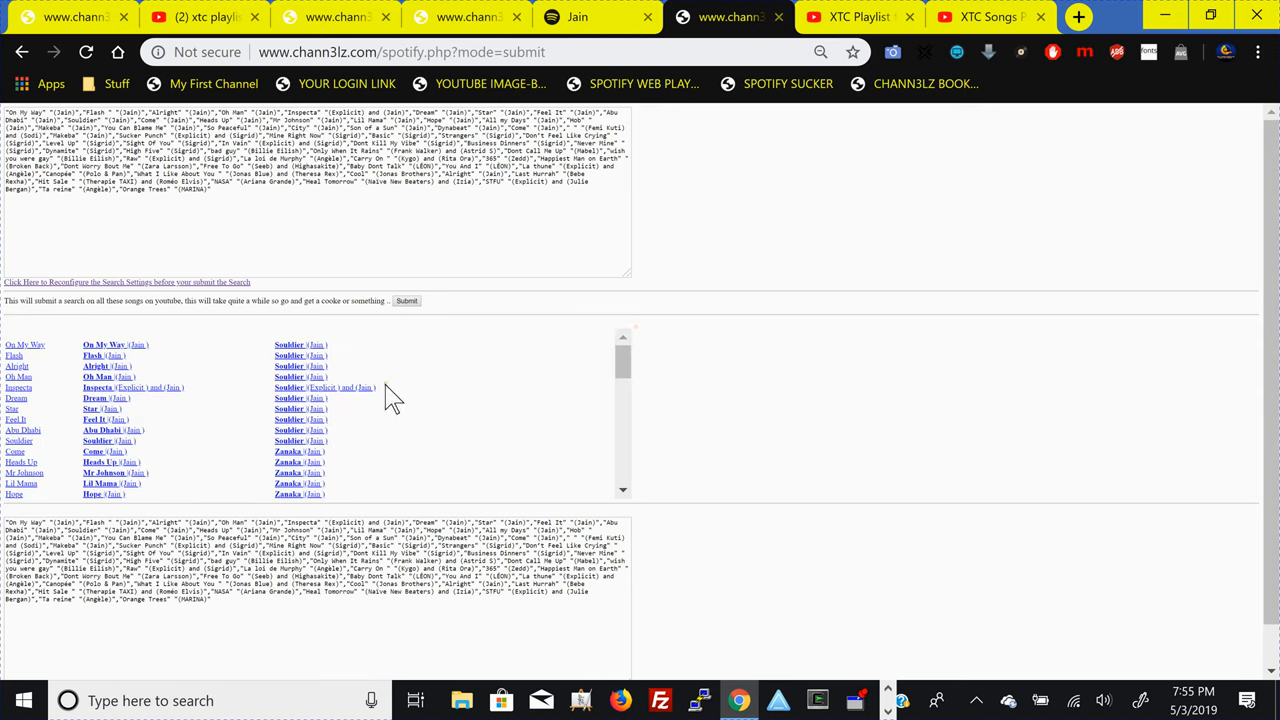
pyautogui.moveTo(110, 377)
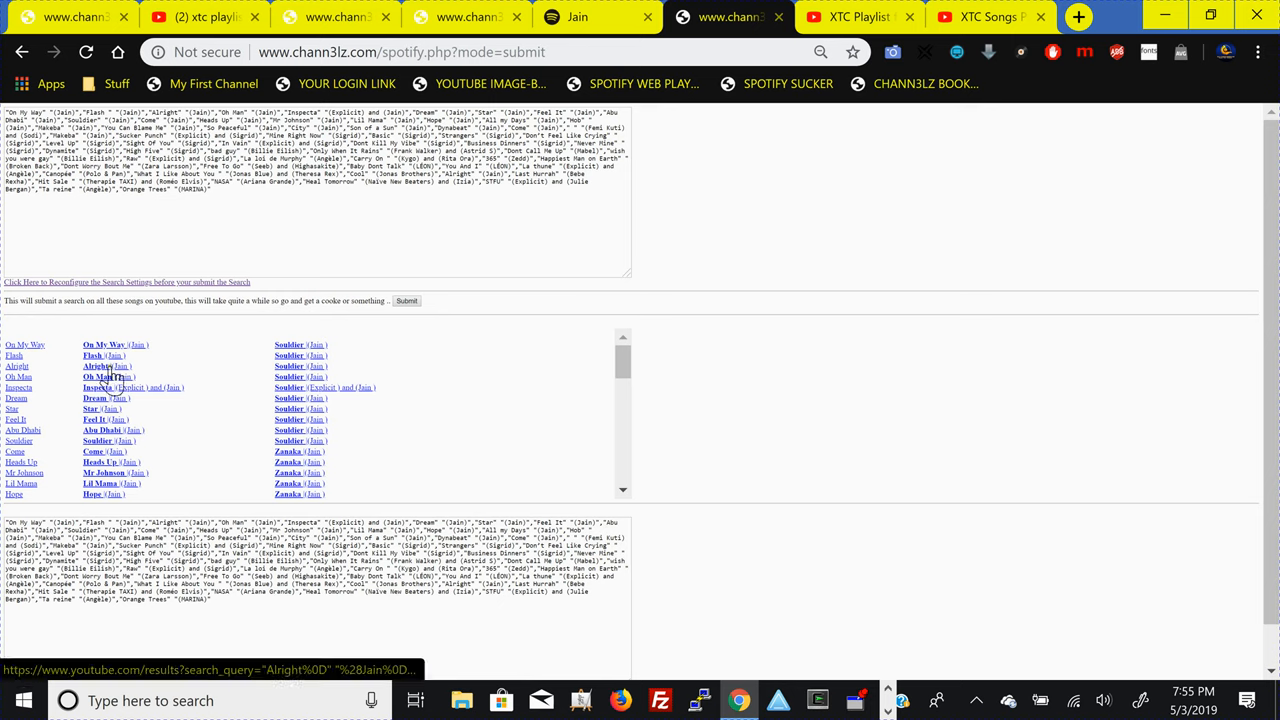
pyautogui.moveTo(410, 320)
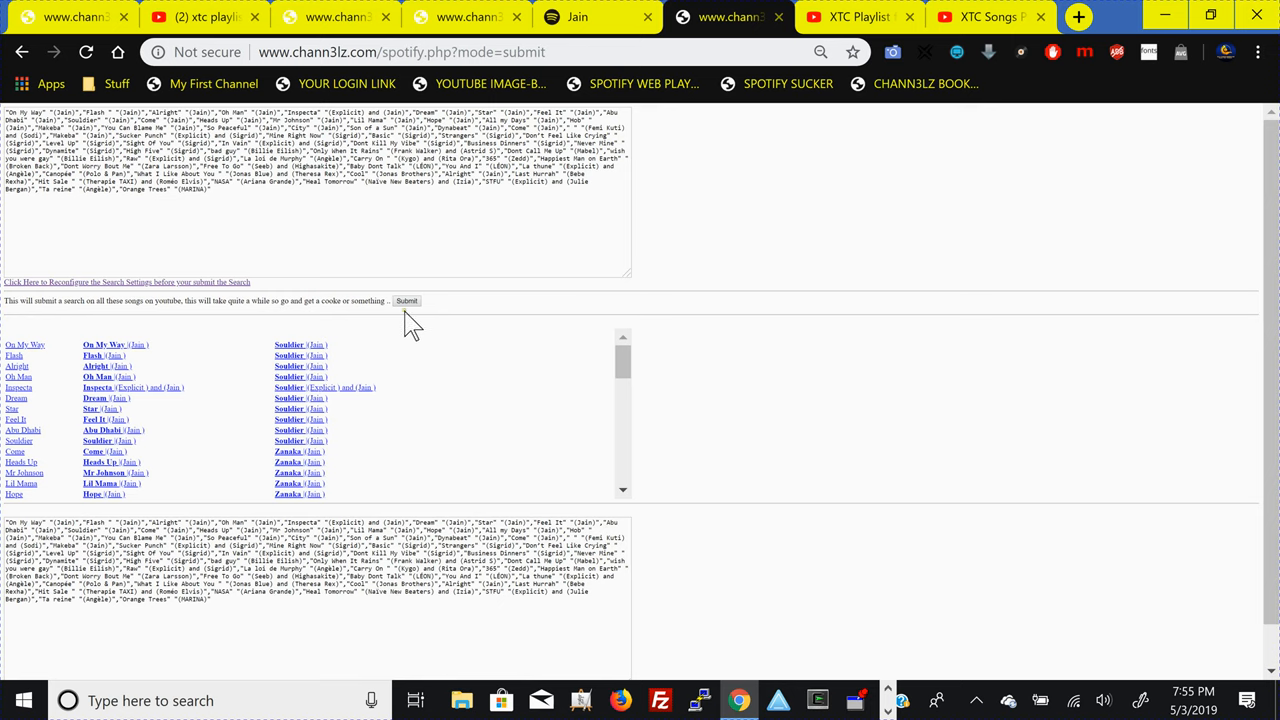
# - Submit the song queries and wait for the 138 YouTube video results to load
pyautogui.click(407, 301)
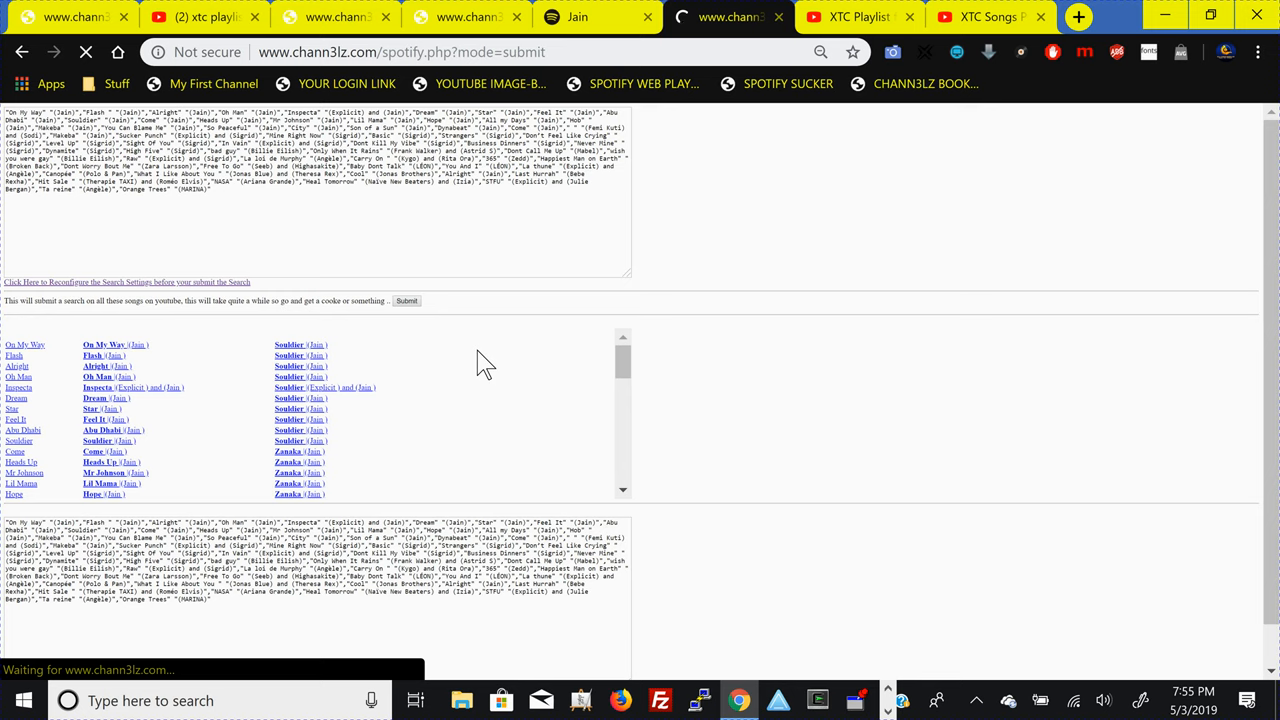
pyautogui.click(406, 300)
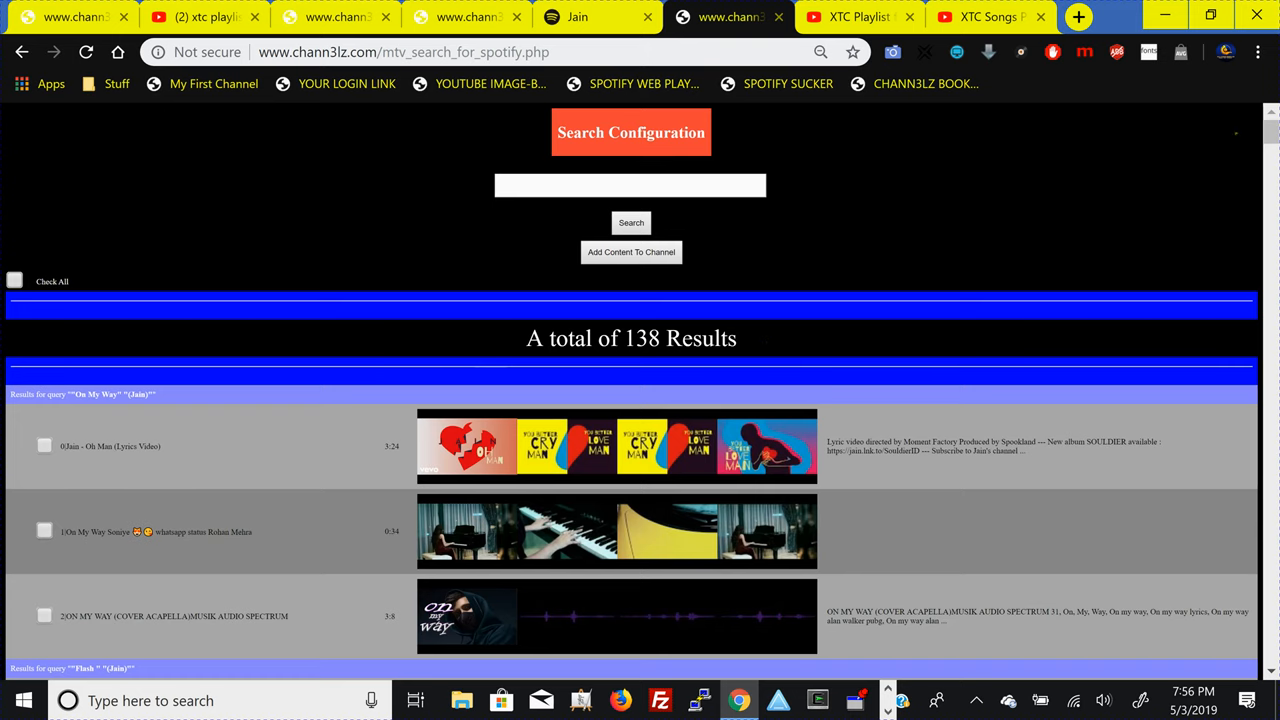
# - Scroll through the 138 results down to the LEON entries, then back up toward the top
pyautogui.scroll(-3)
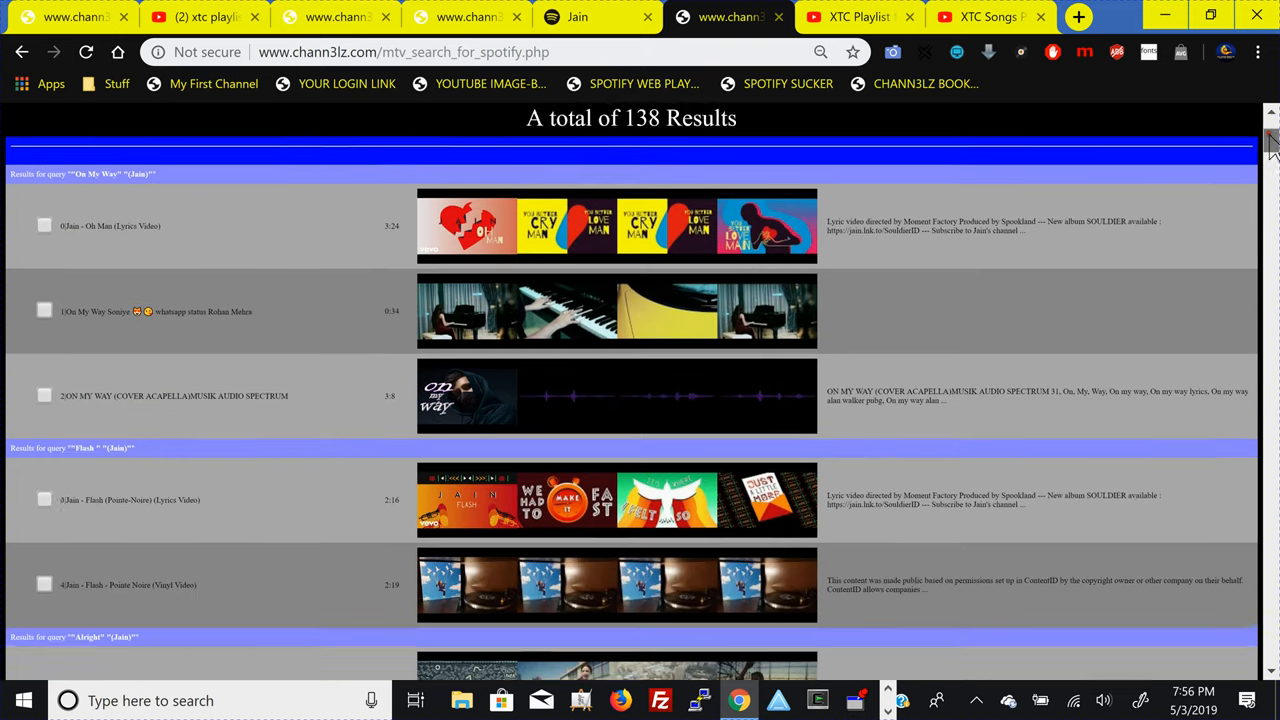
pyautogui.scroll(-3)
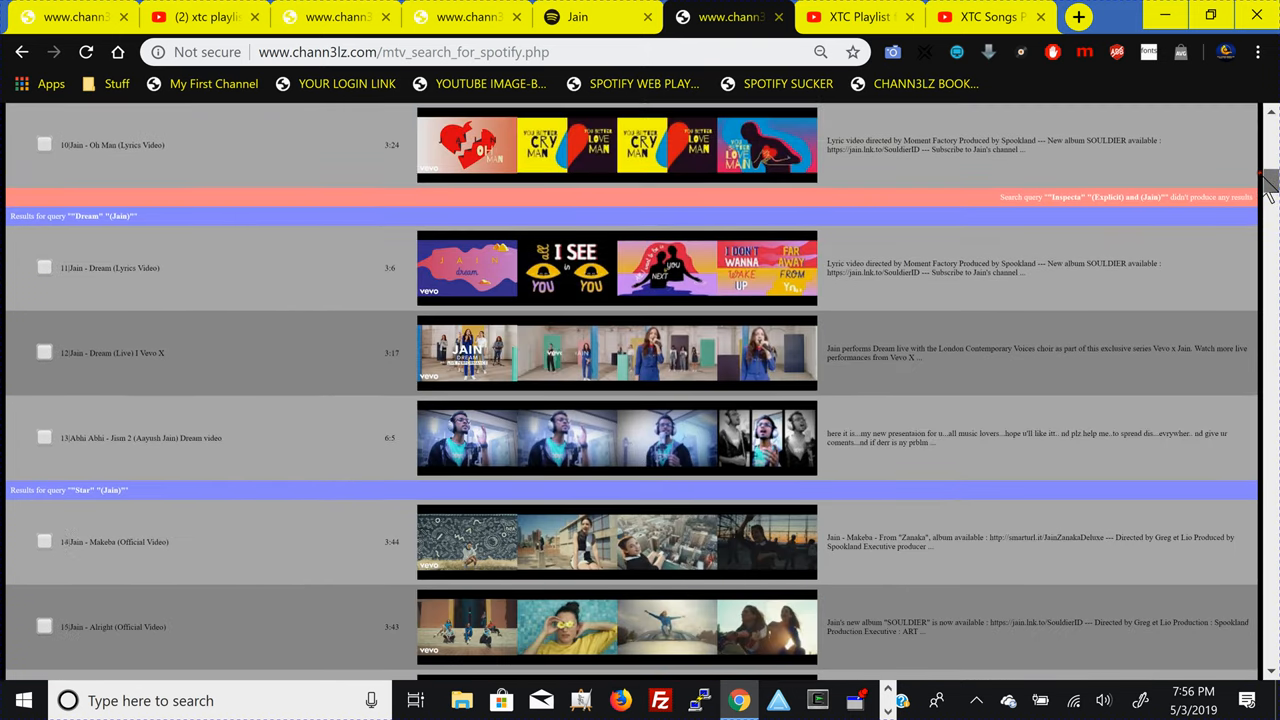
pyautogui.scroll(-3)
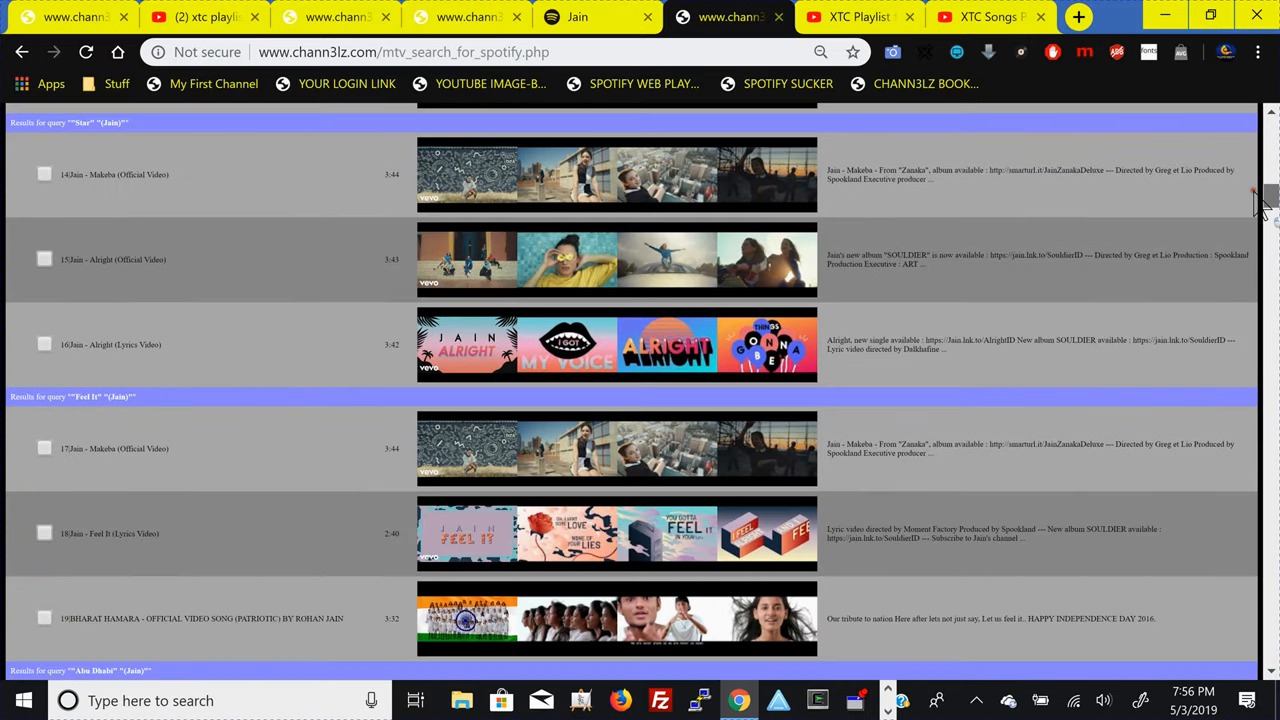
pyautogui.scroll(-3)
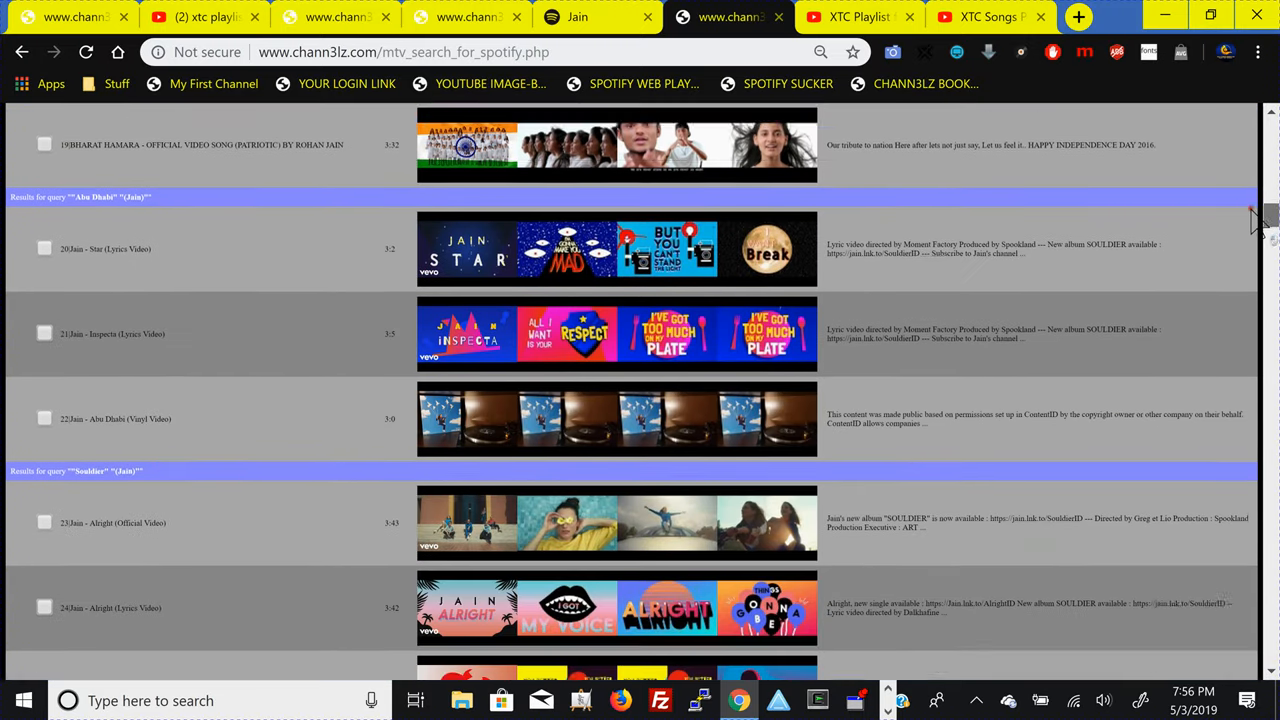
pyautogui.scroll(-3)
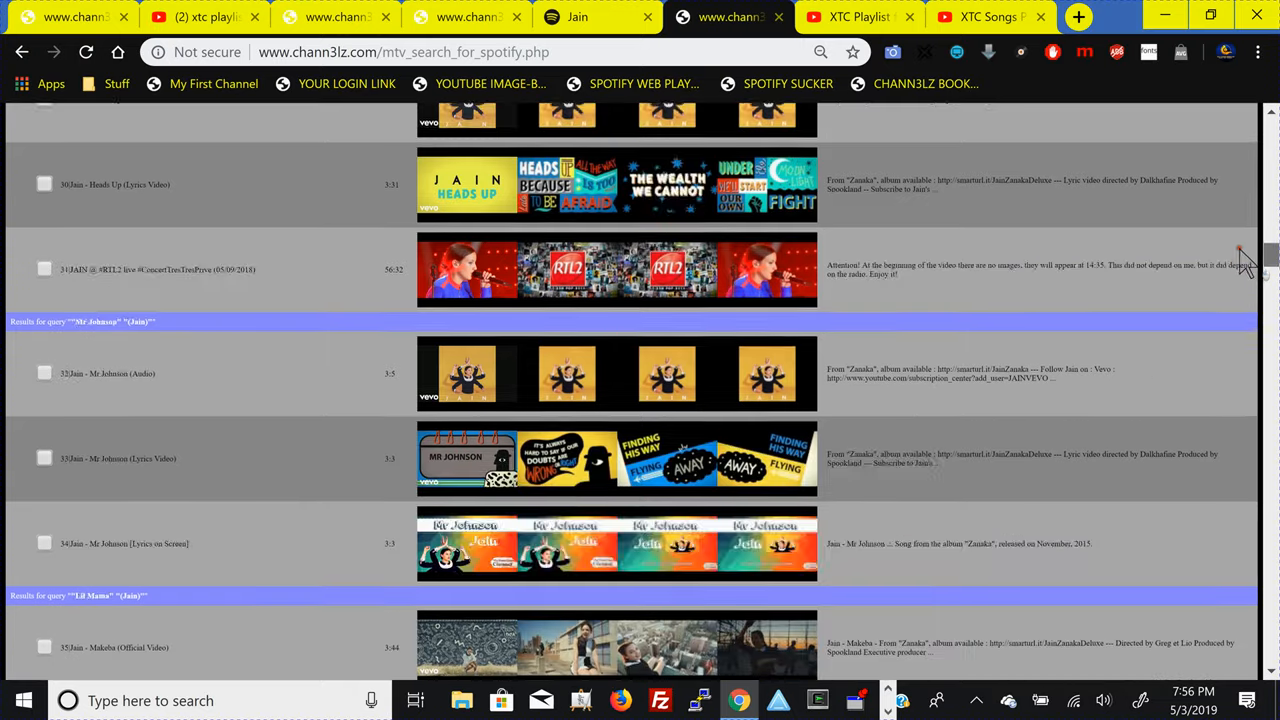
pyautogui.scroll(-3)
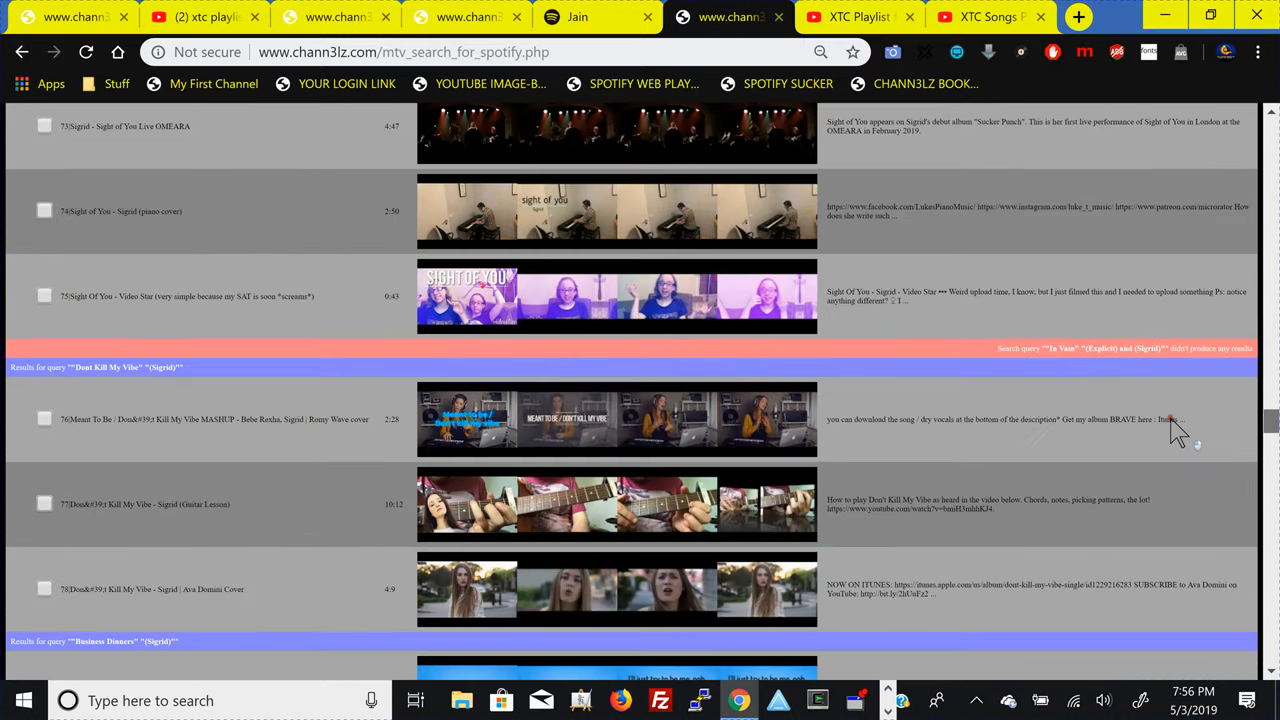
pyautogui.scroll(-3)
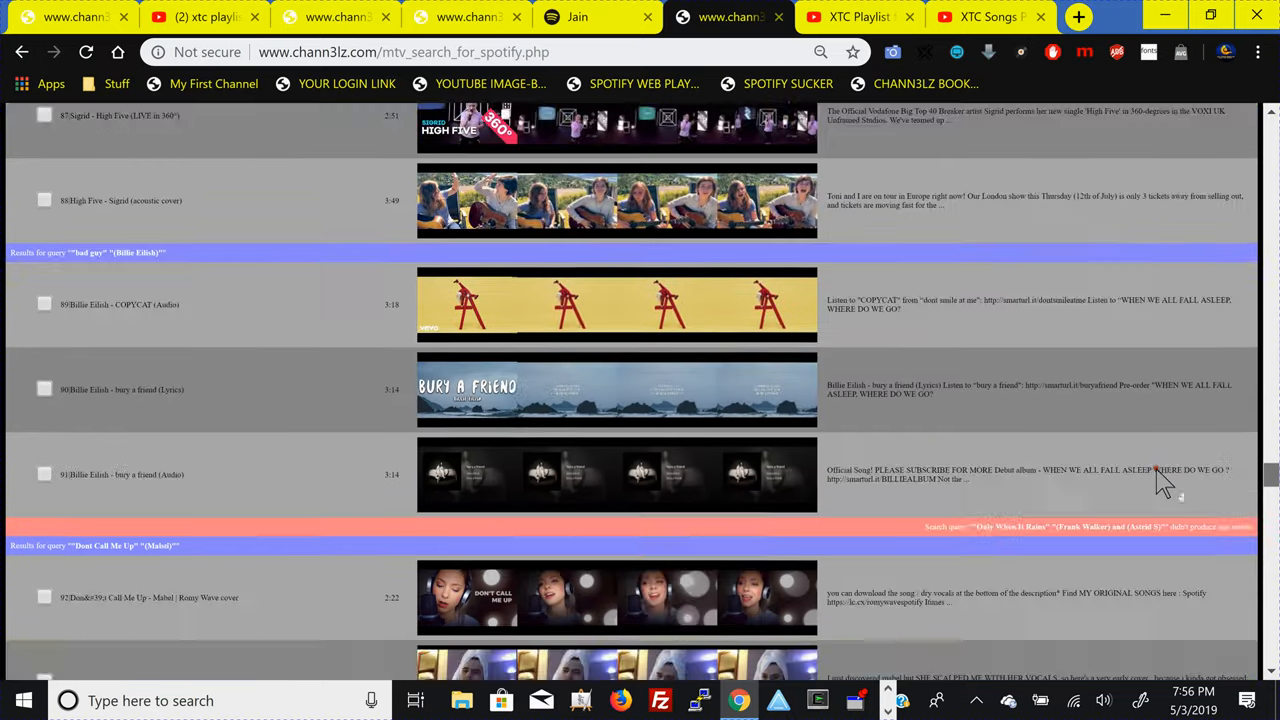
pyautogui.scroll(-3)
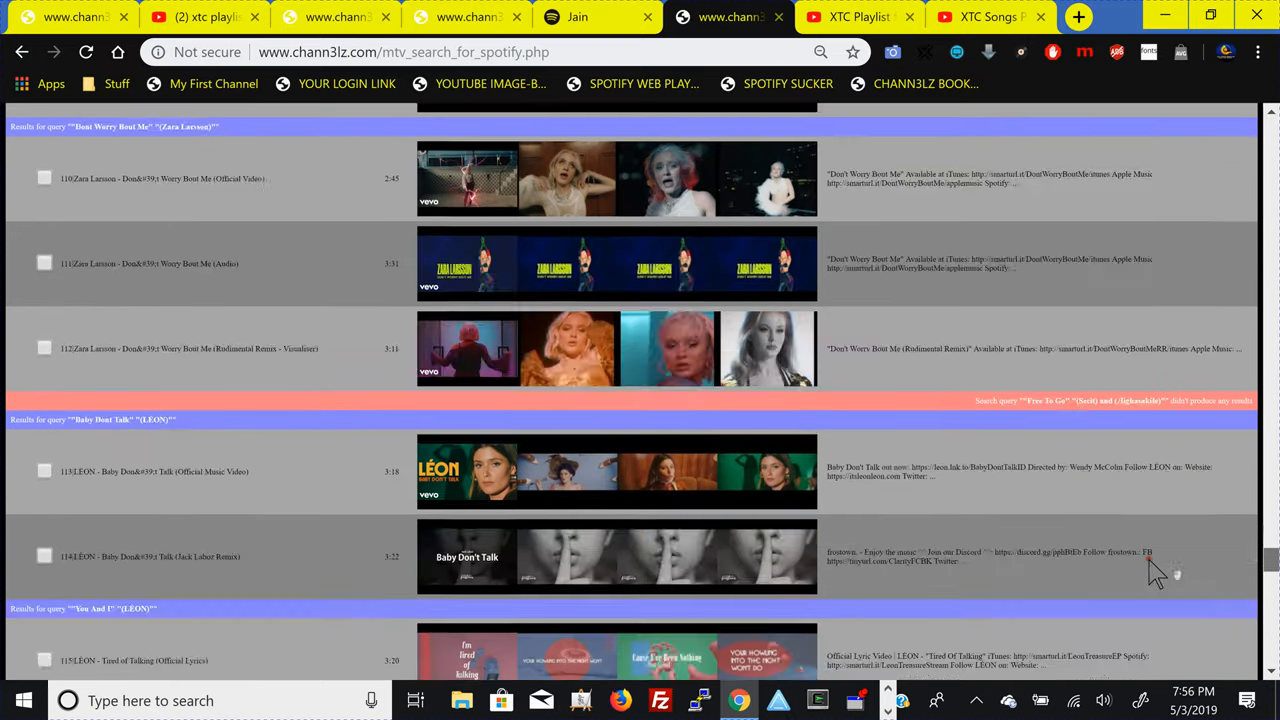
pyautogui.scroll(3)
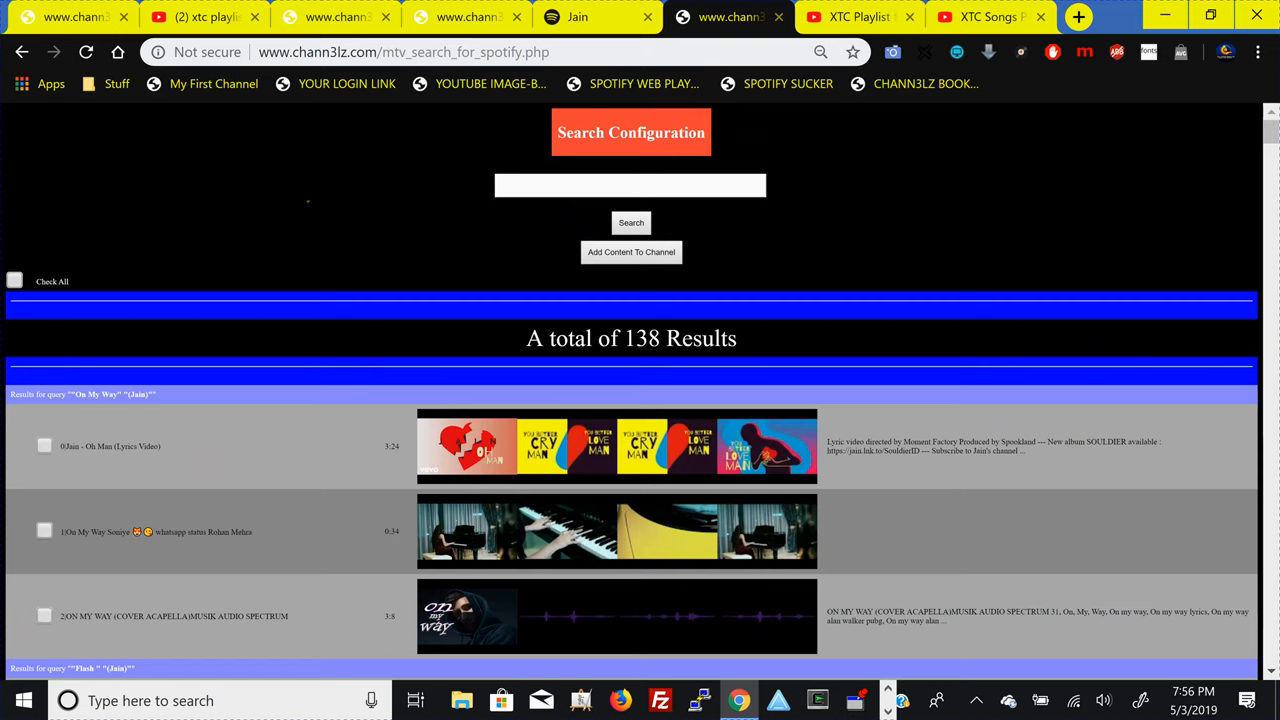
# - Check all 138 results and add them to the channel, opening the Jain - Oh Man audition page
pyautogui.click(15, 281)
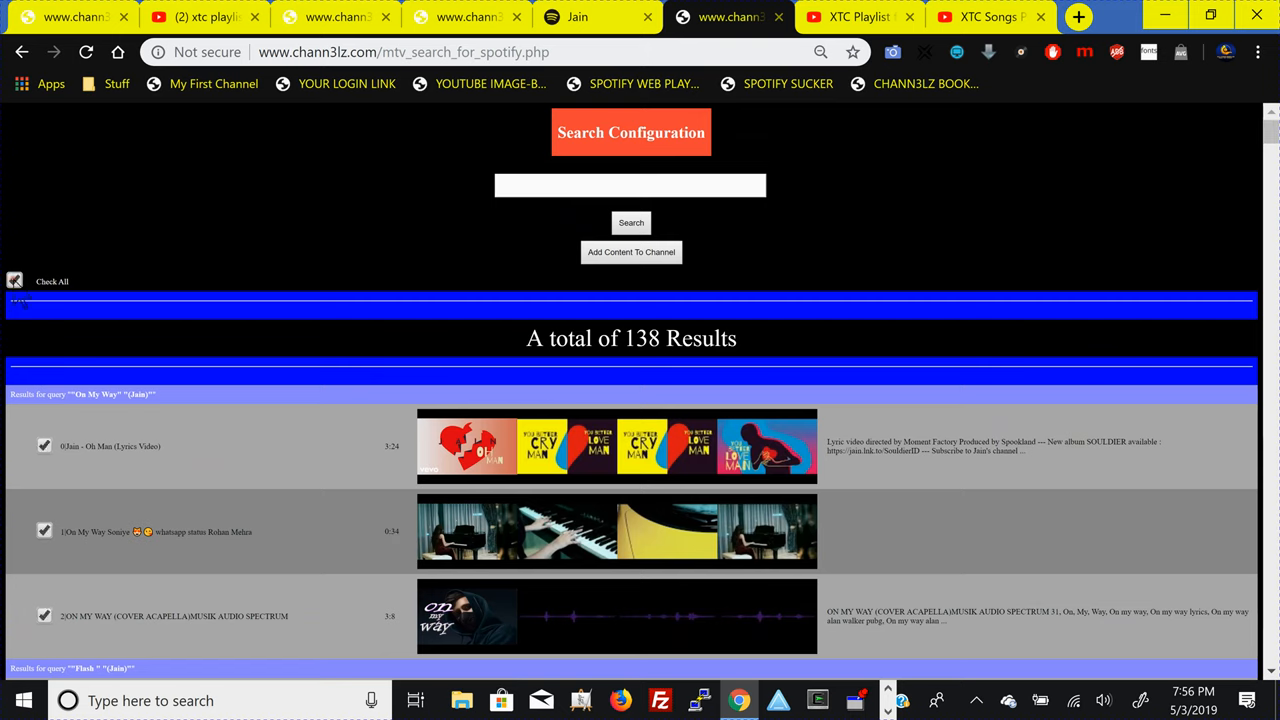
pyautogui.click(15, 281)
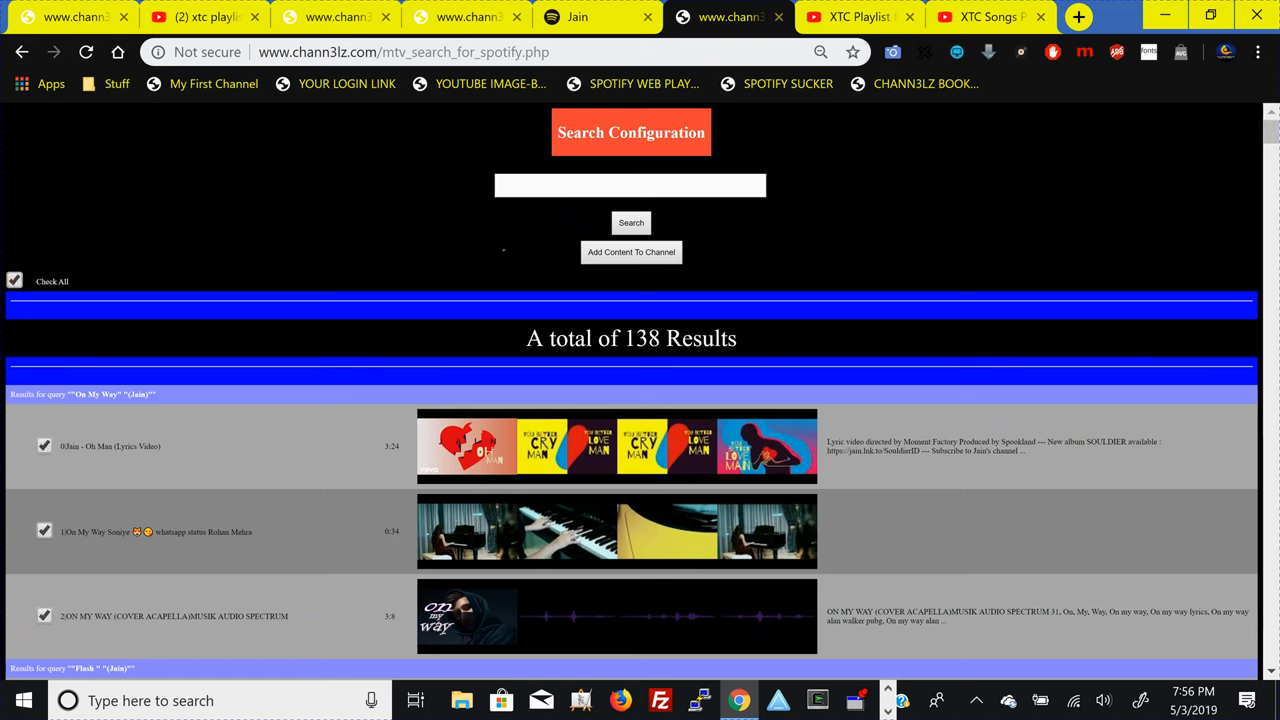
pyautogui.click(631, 252)
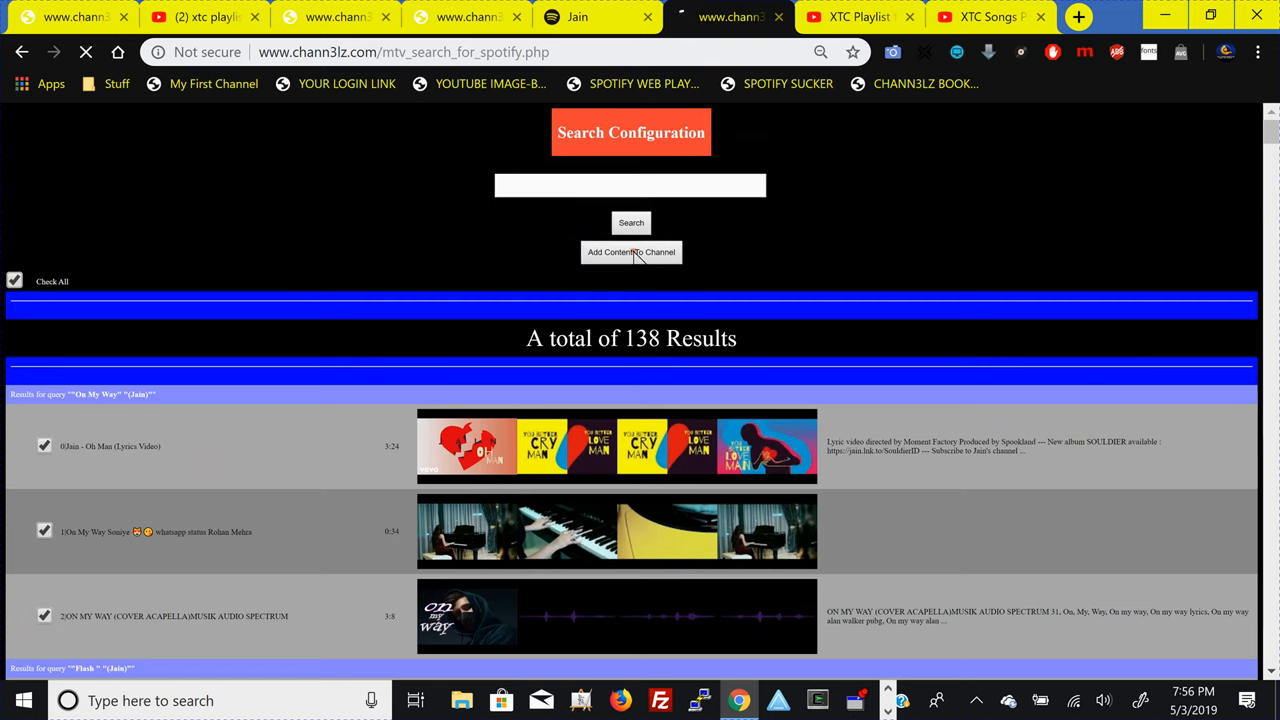
pyautogui.click(631, 252)
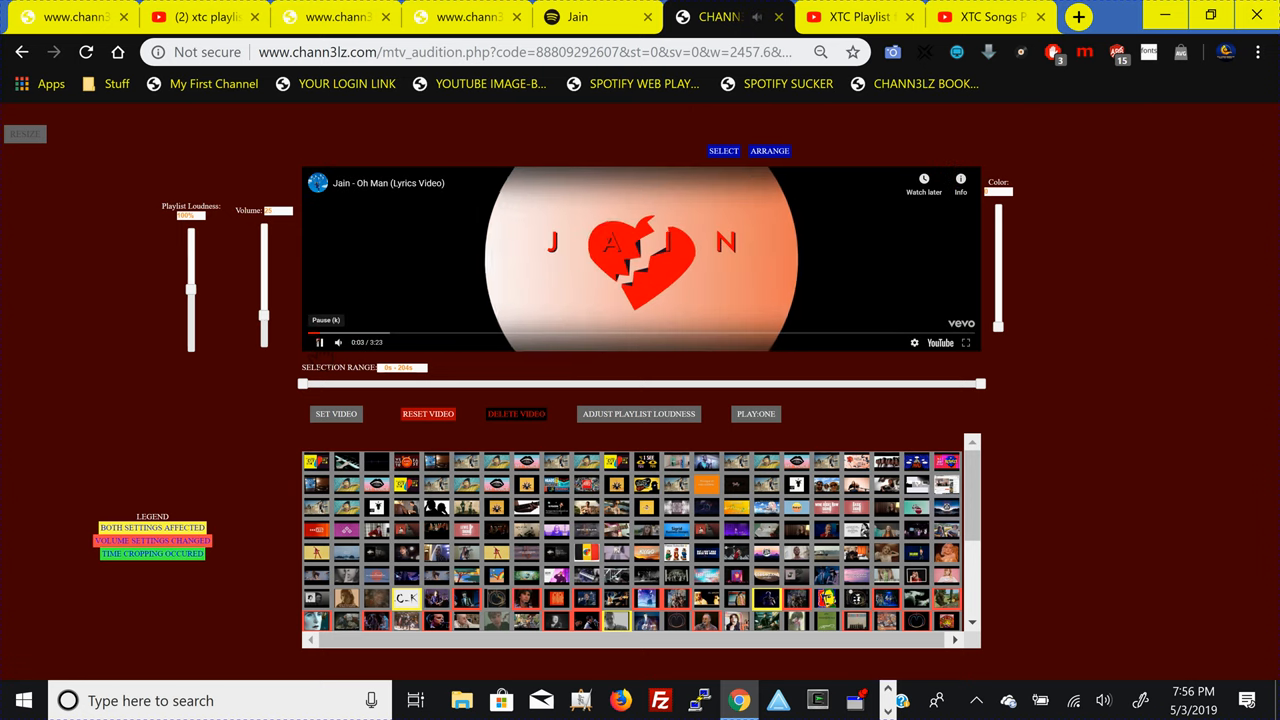
# - Pause the Jain - Oh Man preview and reach the XTCs 24/7 video selection grid
pyautogui.click(319, 342)
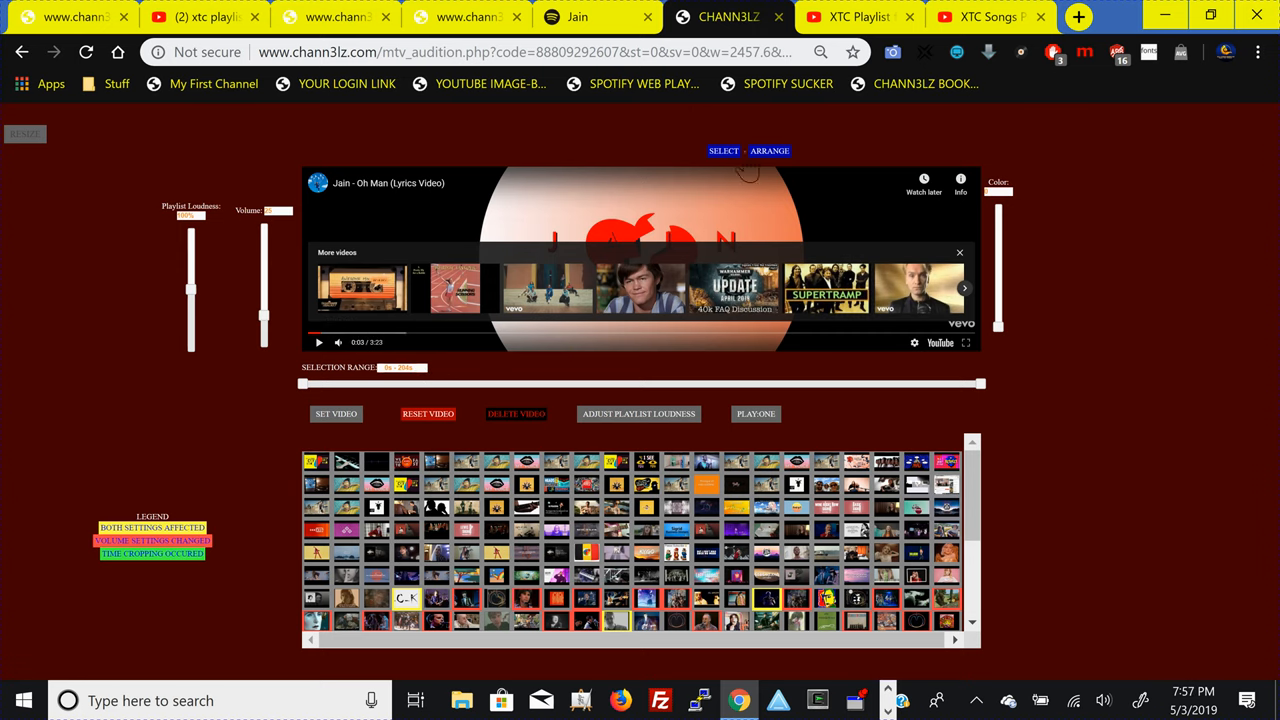
pyautogui.click(769, 151)
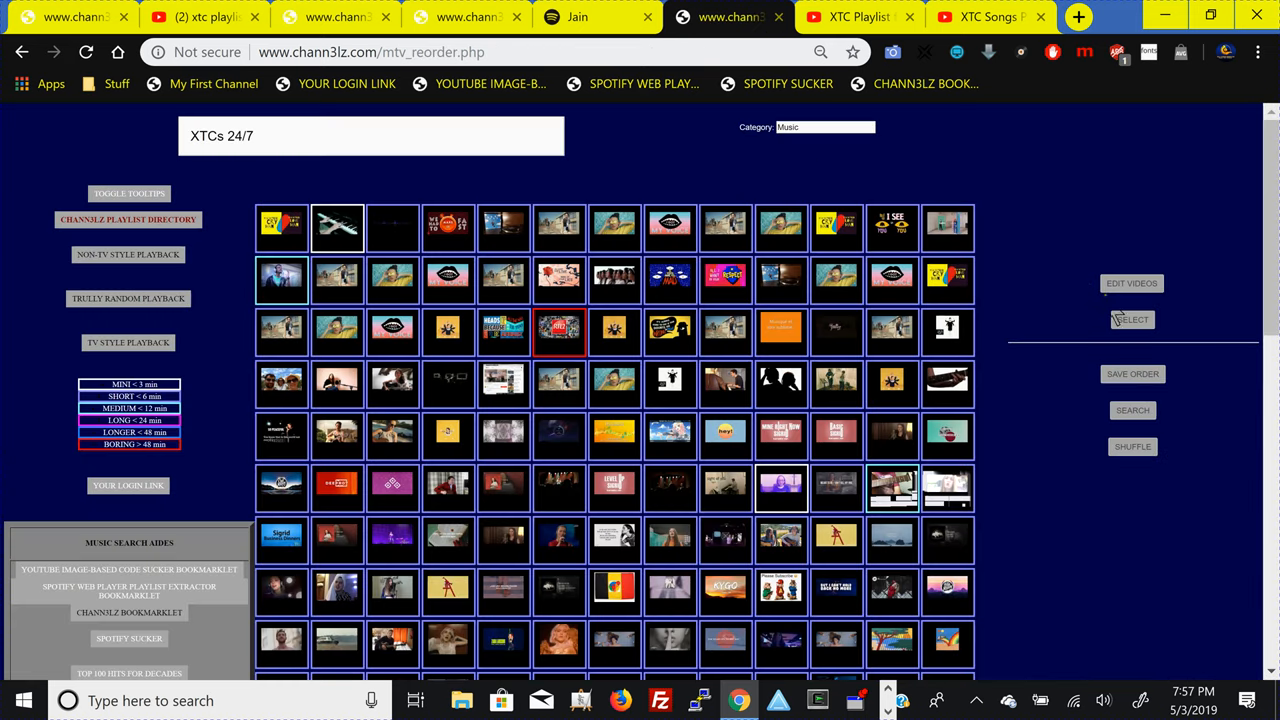
pyautogui.click(1132, 319)
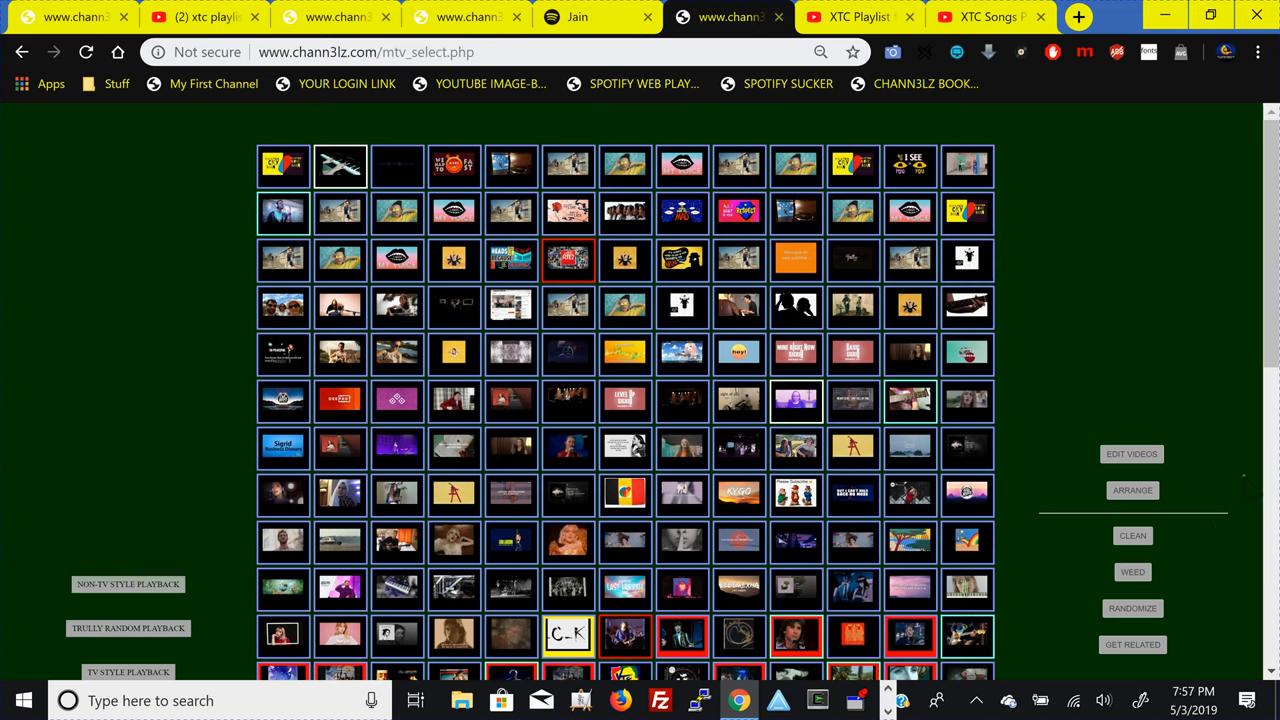
# - Review the select grid's lower video rows after cleaning duplicates, then return to the reorder page
pyautogui.scroll(-3)
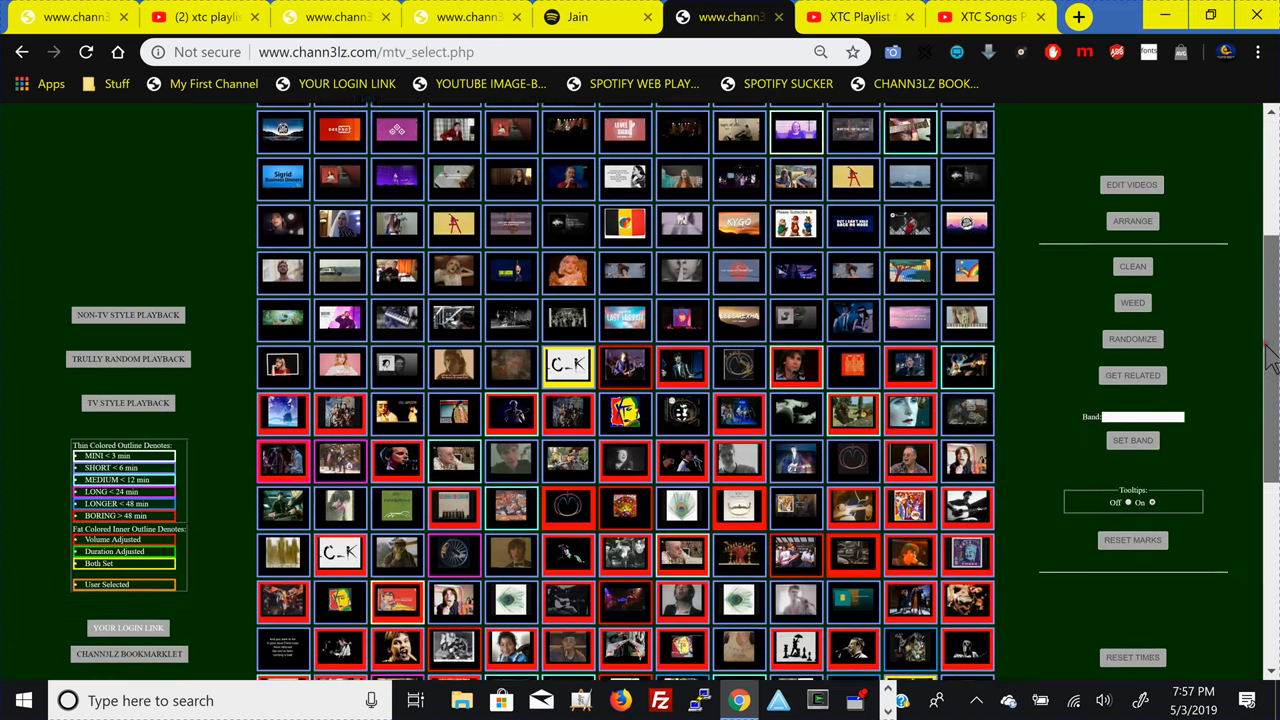
pyautogui.scroll(3)
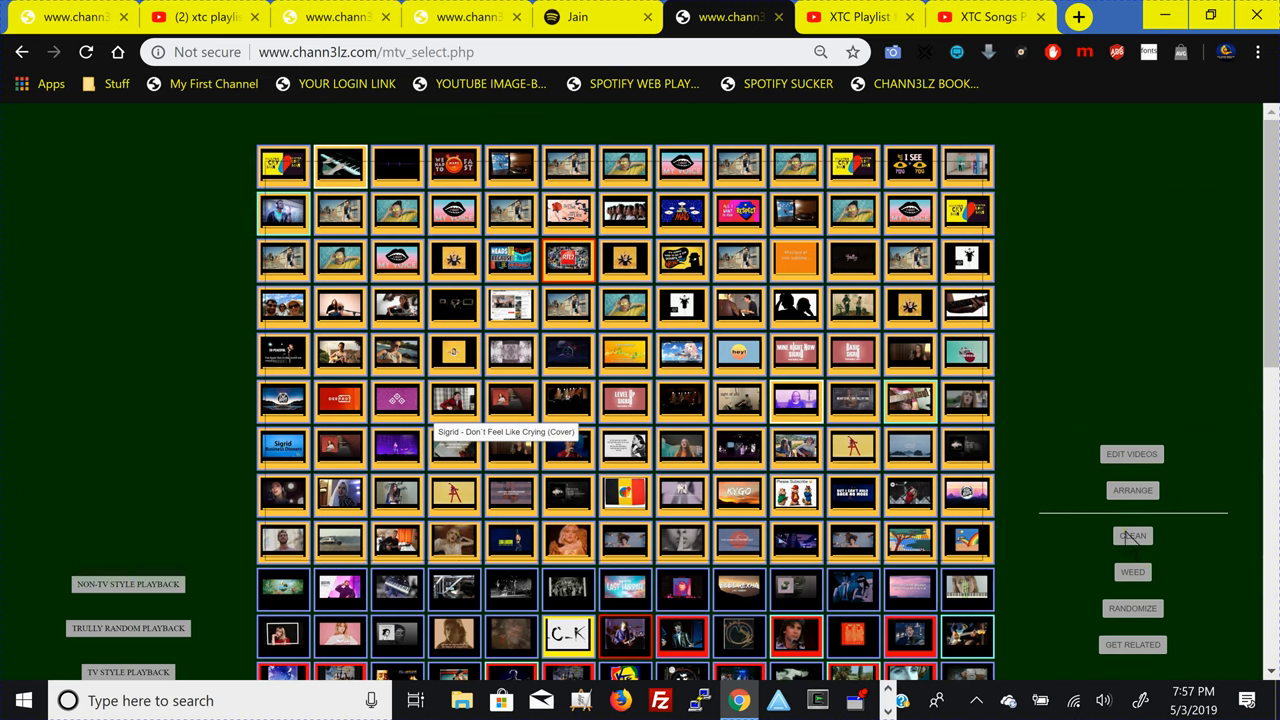
pyautogui.moveTo(1133, 536)
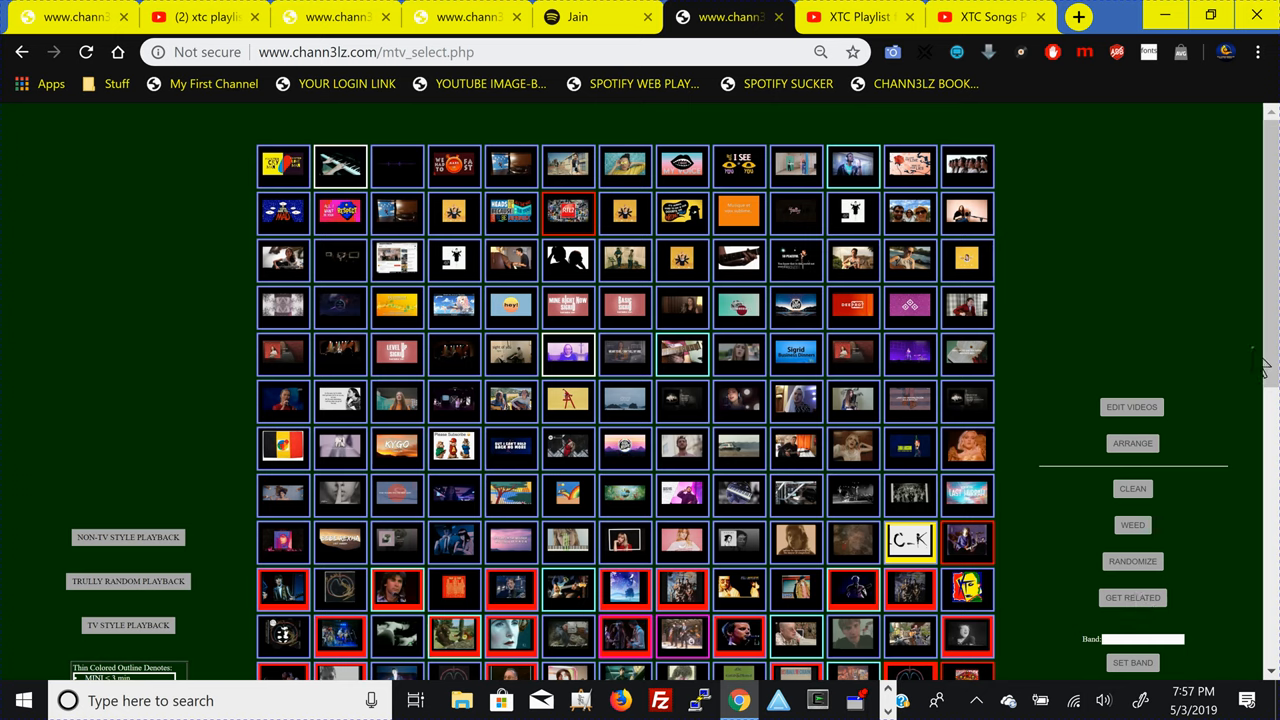
pyautogui.scroll(-3)
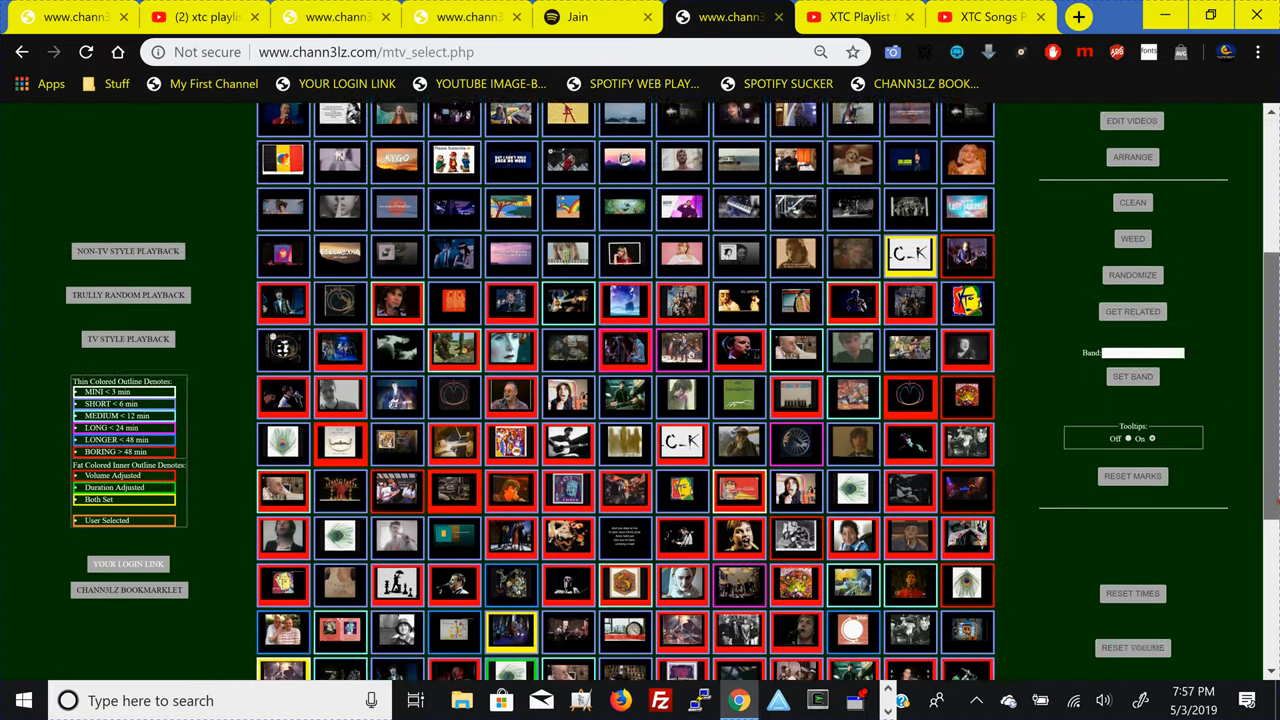
pyautogui.scroll(-3)
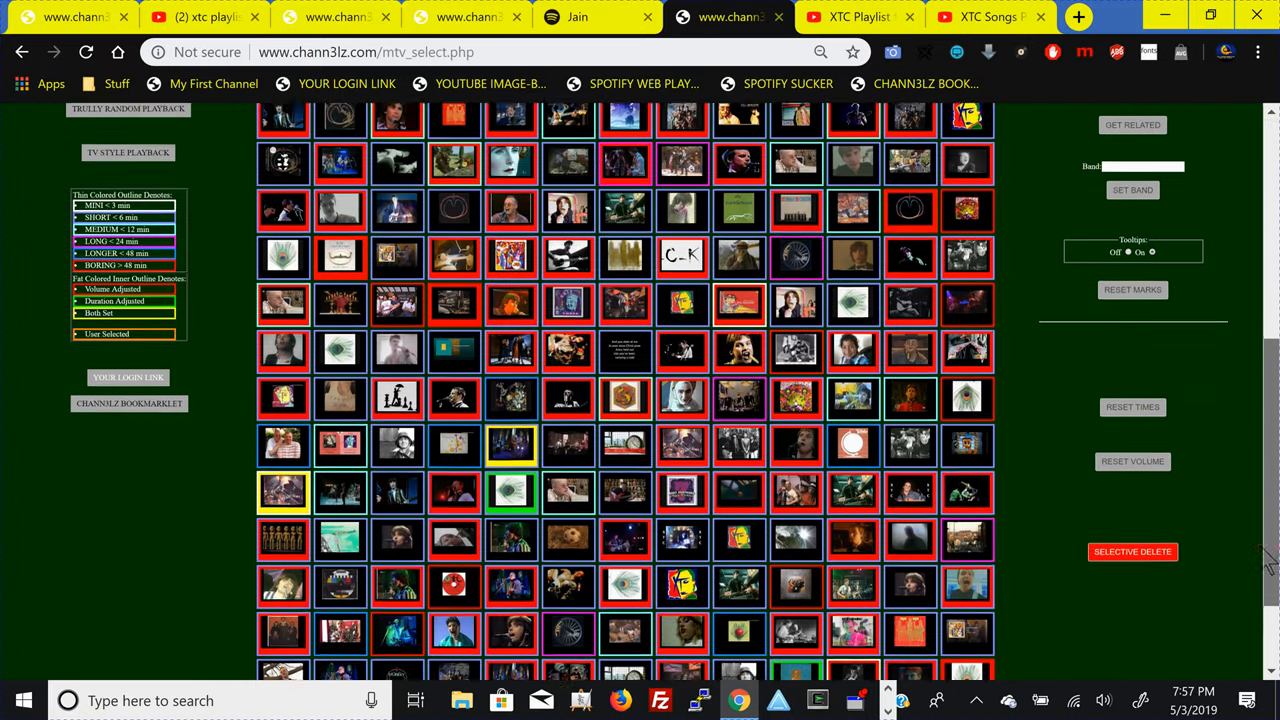
pyautogui.scroll(3)
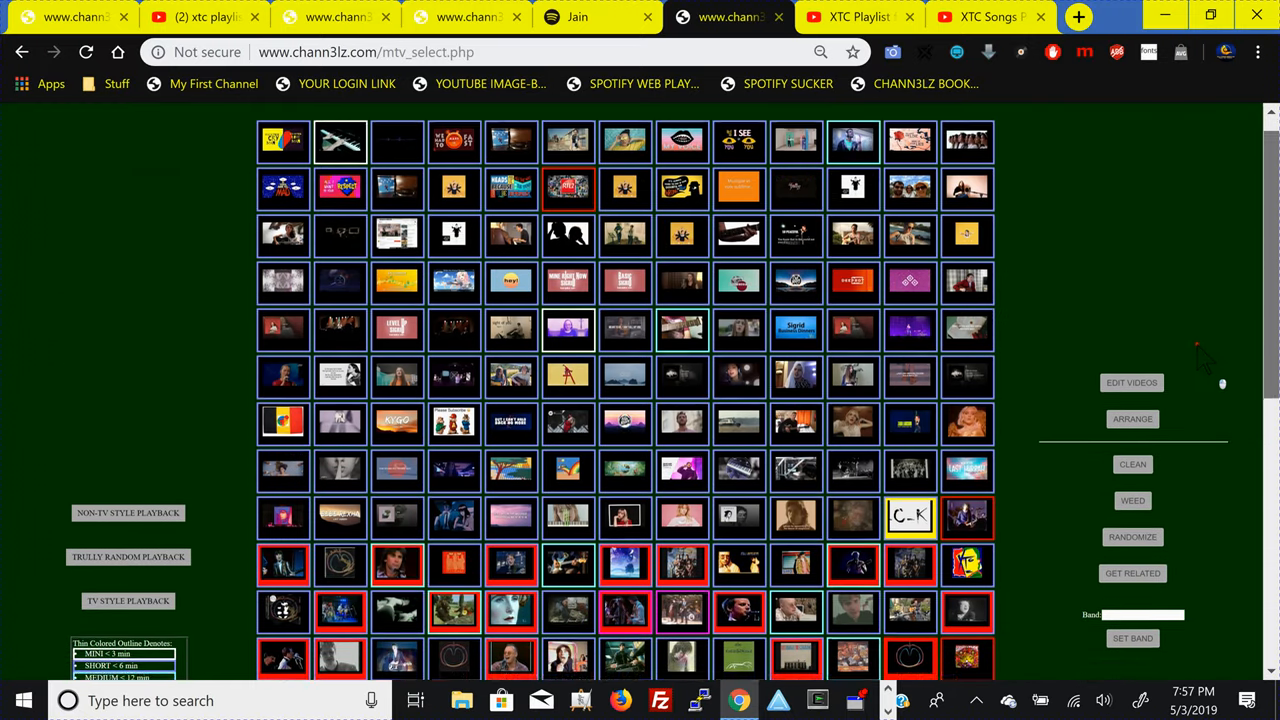
pyautogui.scroll(-3)
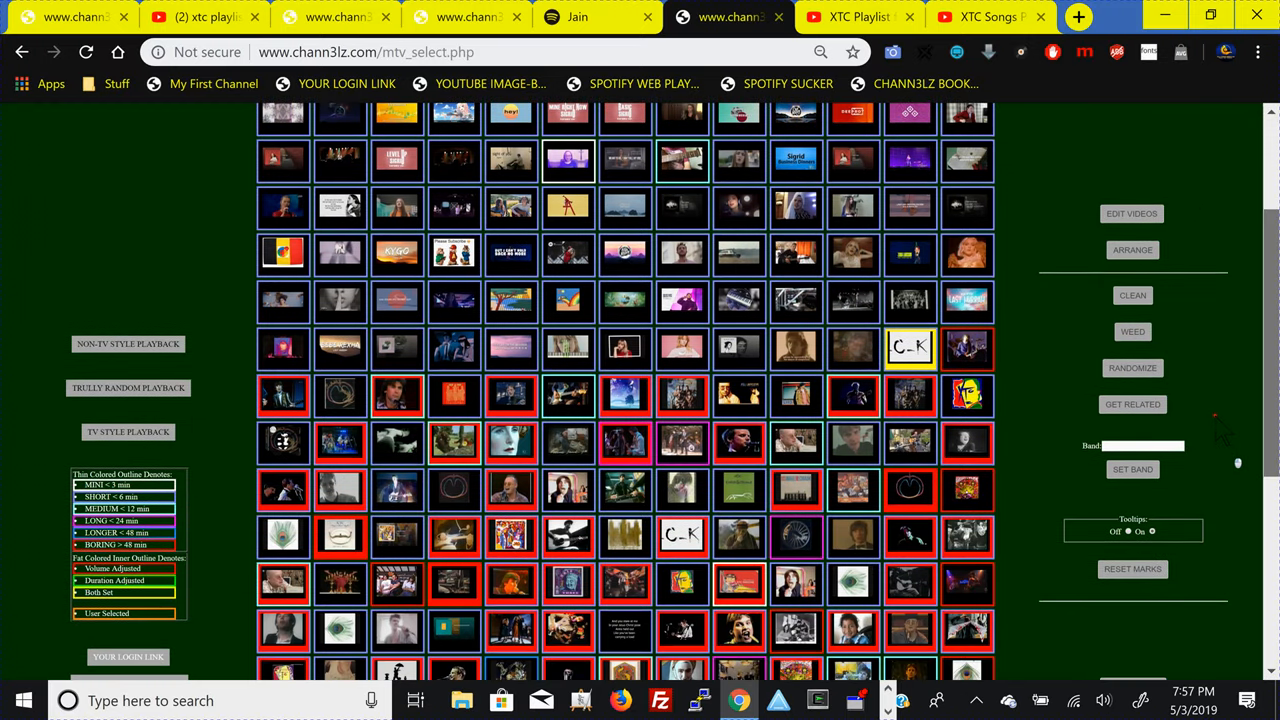
pyautogui.scroll(3)
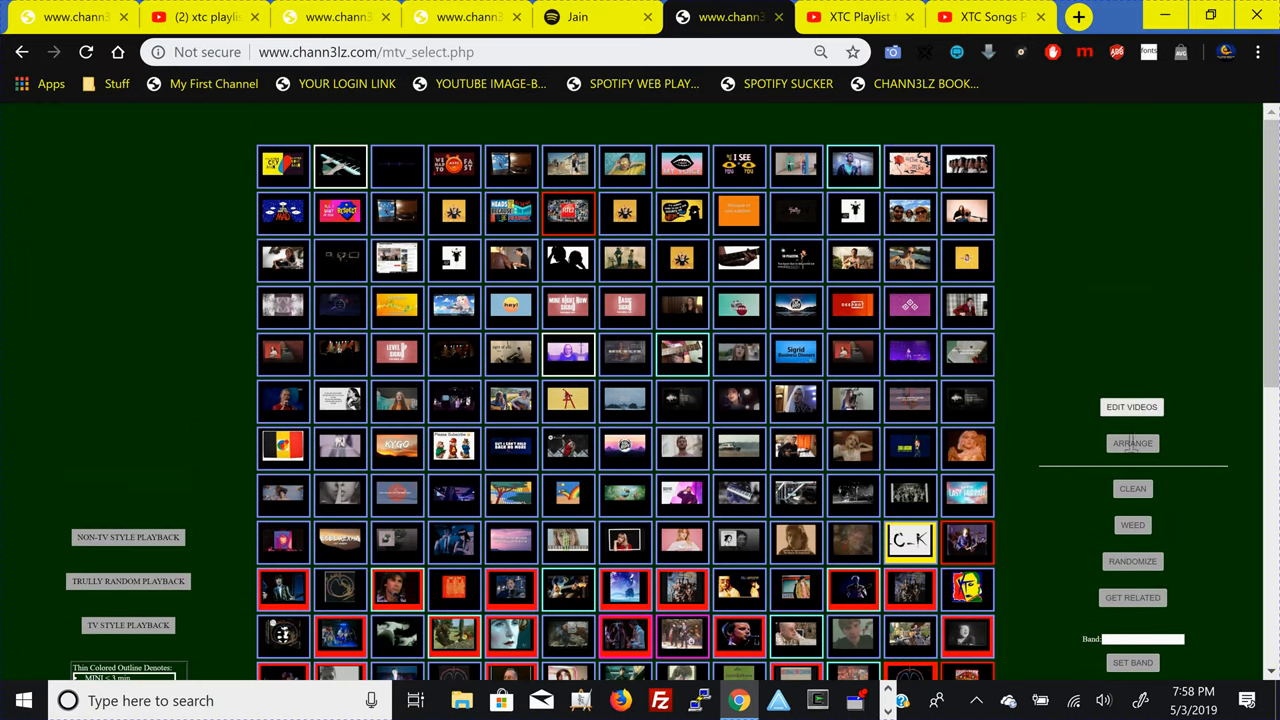
pyautogui.click(1132, 443)
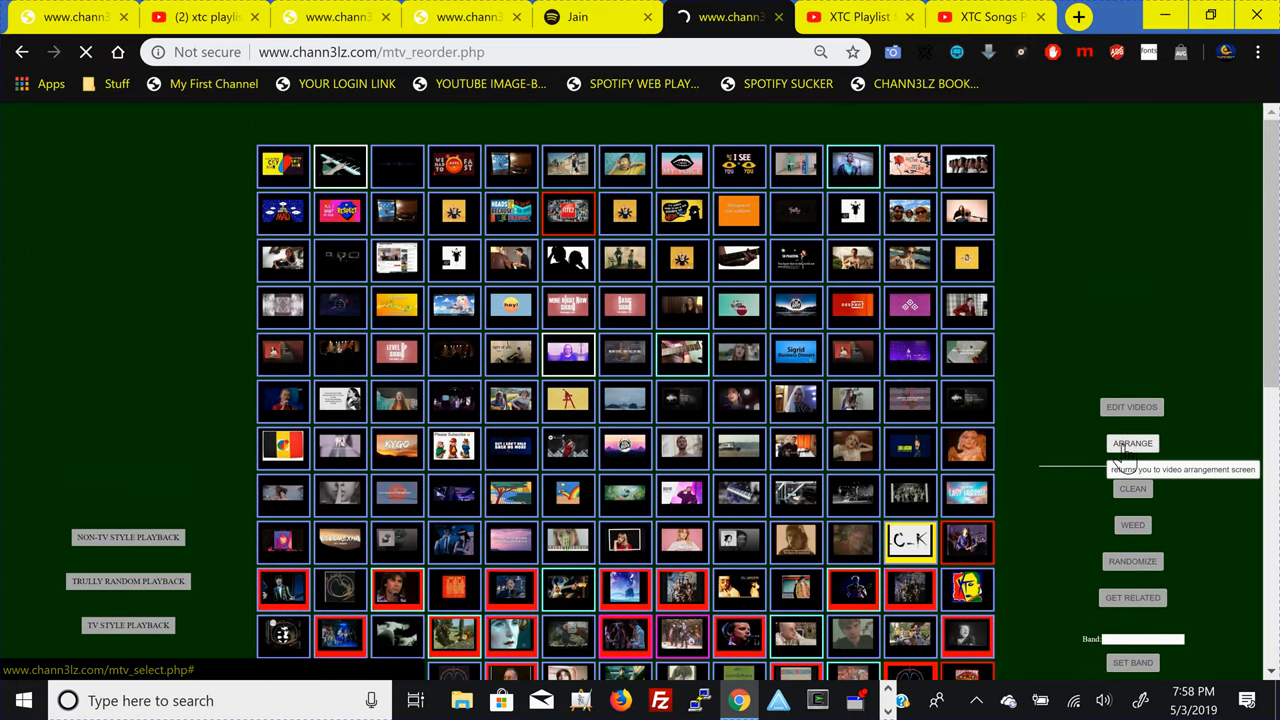
# - Prefix the playlist title with 'Jain and Sigrid Meets' to make 'Jain and Sigrid Meets XTC 24/7'
pyautogui.click(1132, 443)
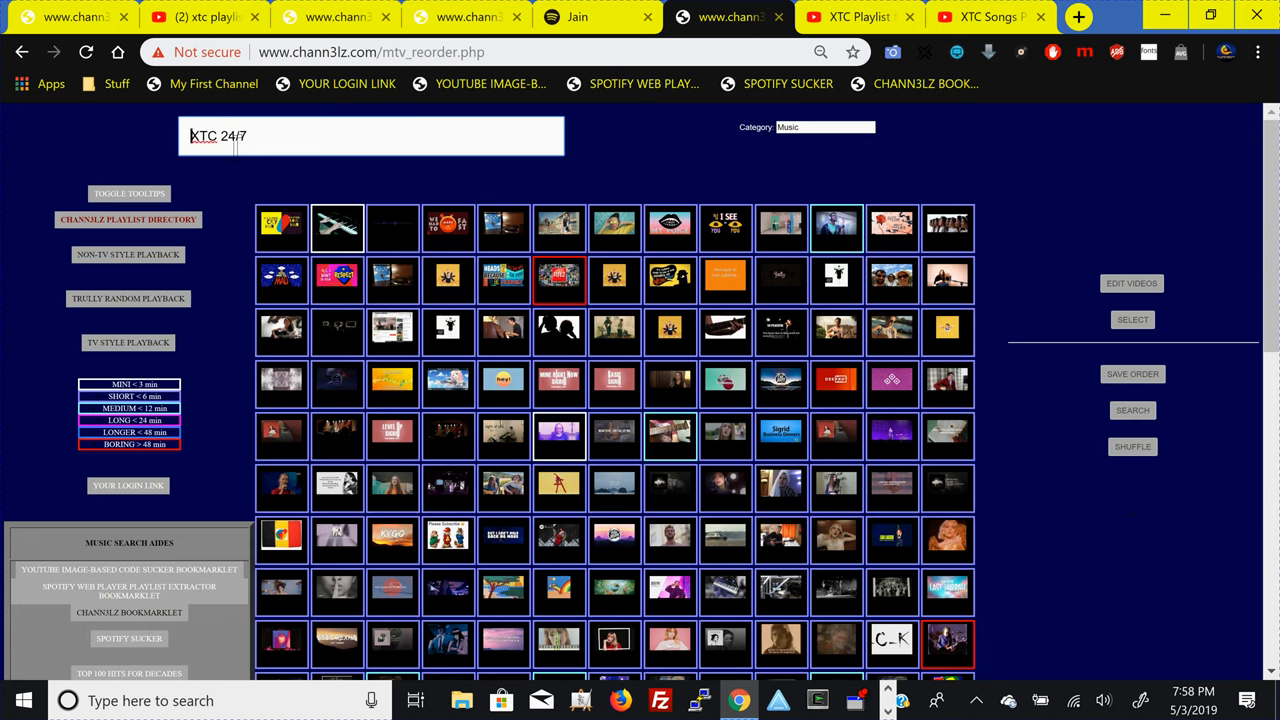
pyautogui.write('Jain and Sigrid')
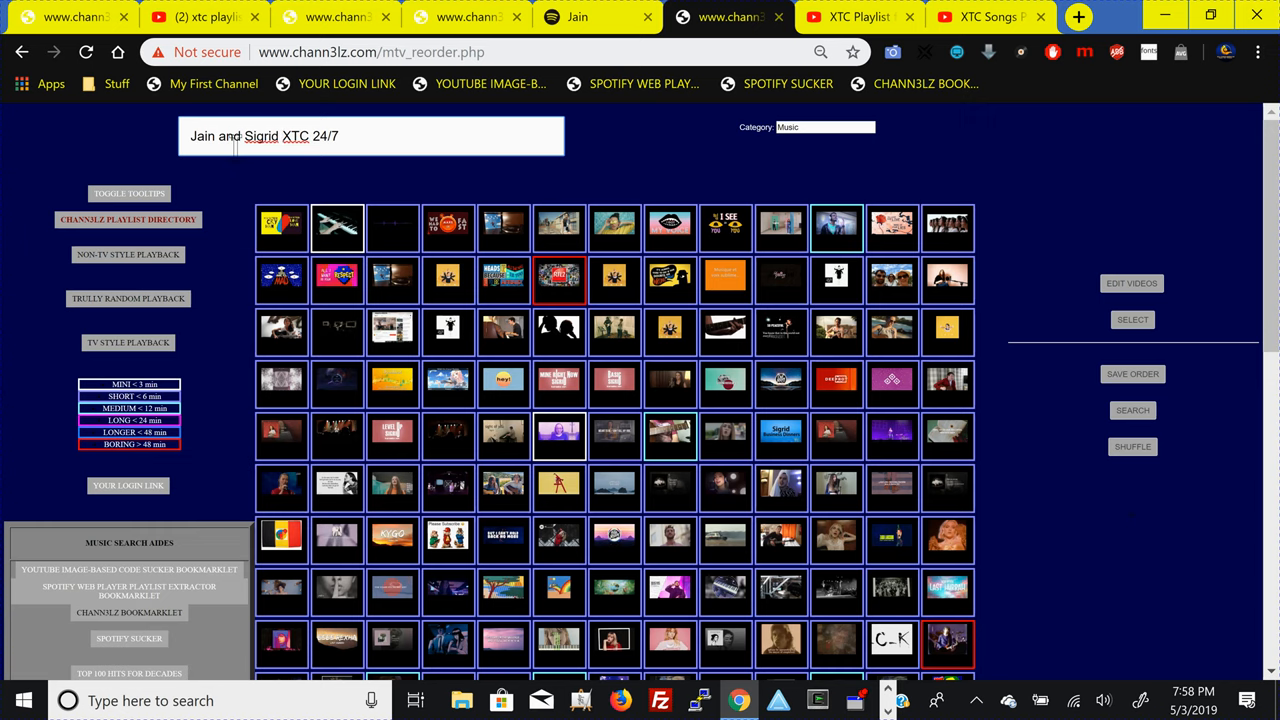
pyautogui.write('Meets')
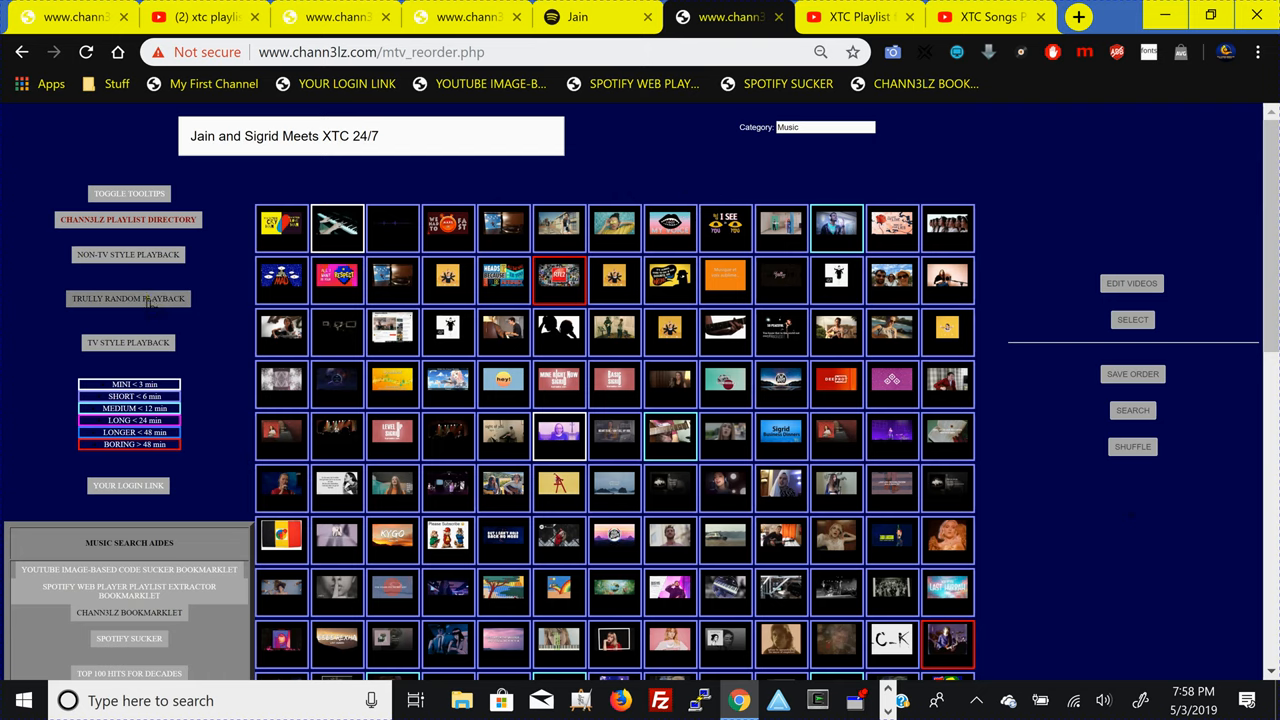
pyautogui.moveTo(128, 219)
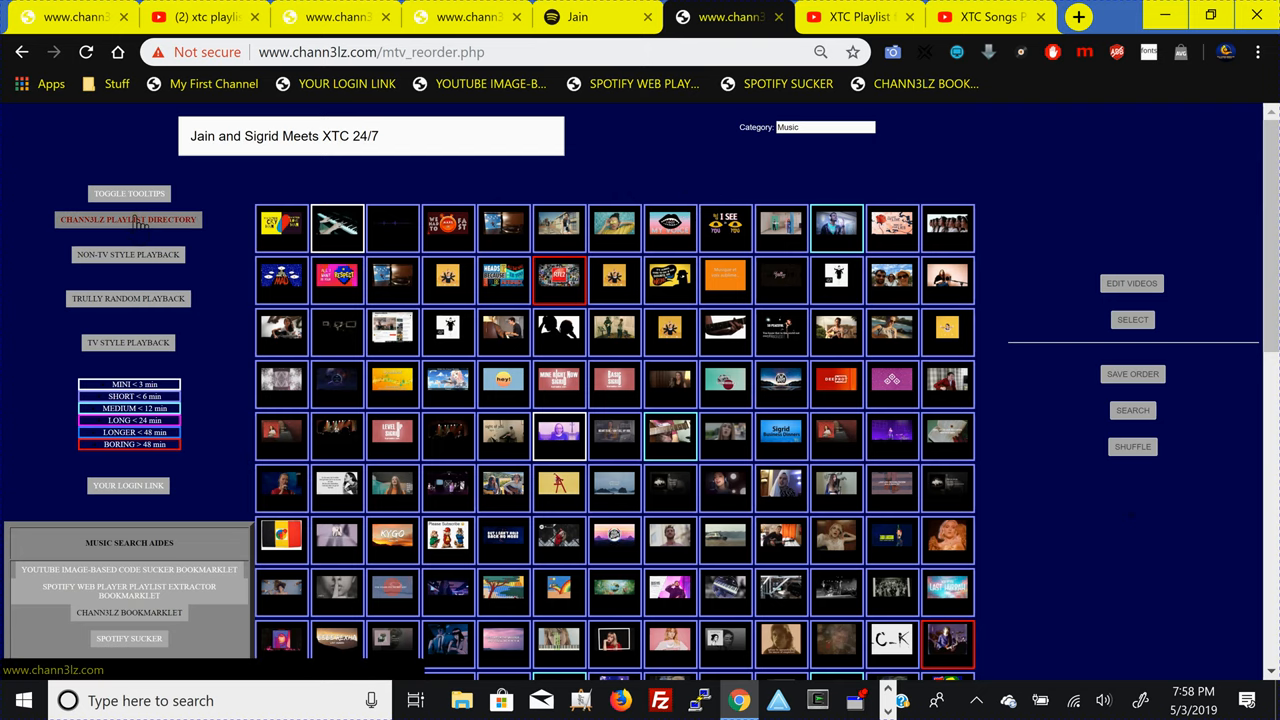
# - Go to the CHANN3LZ playlist directory of channels, video counts and categories
pyautogui.click(128, 219)
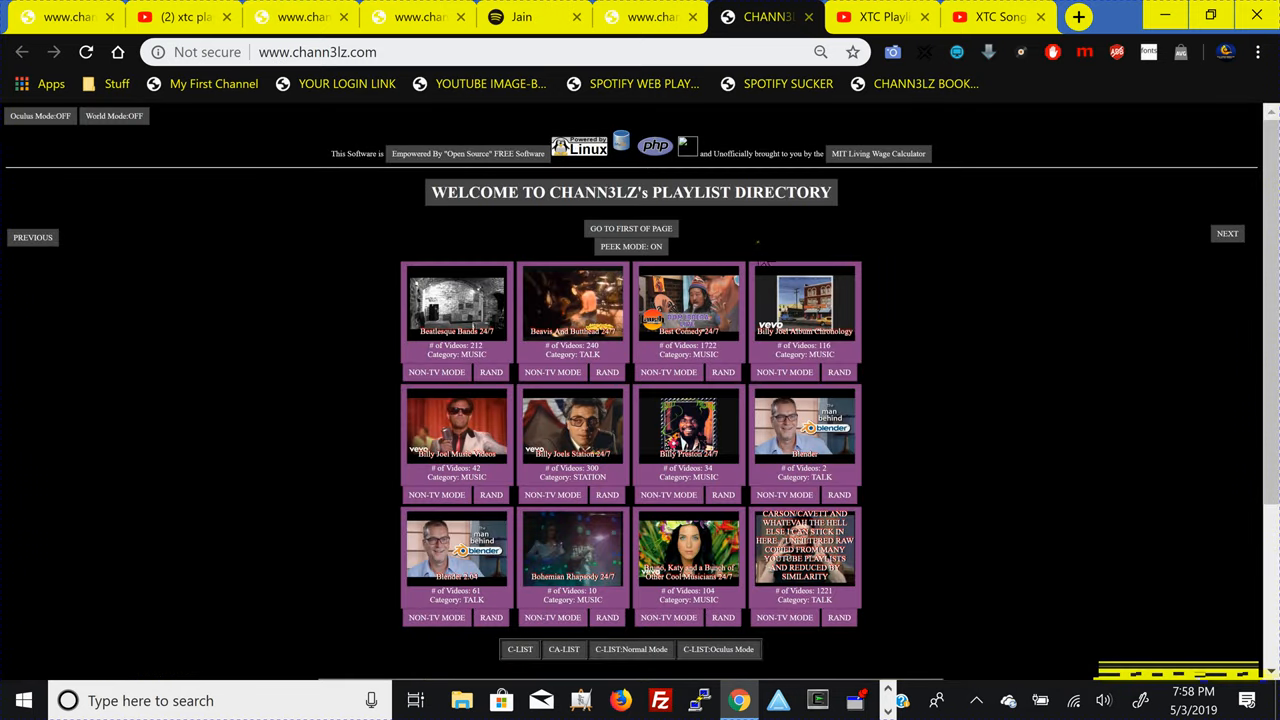
pyautogui.moveTo(750, 45)
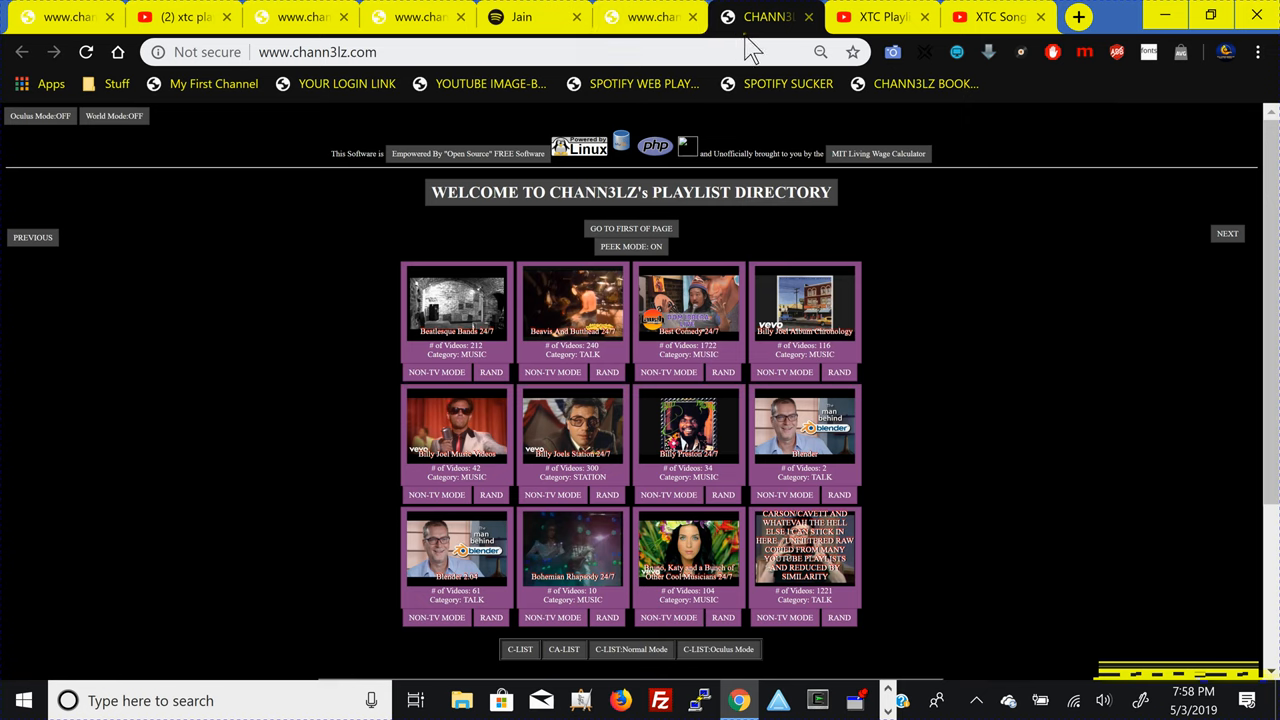
pyautogui.moveTo(860, 48)
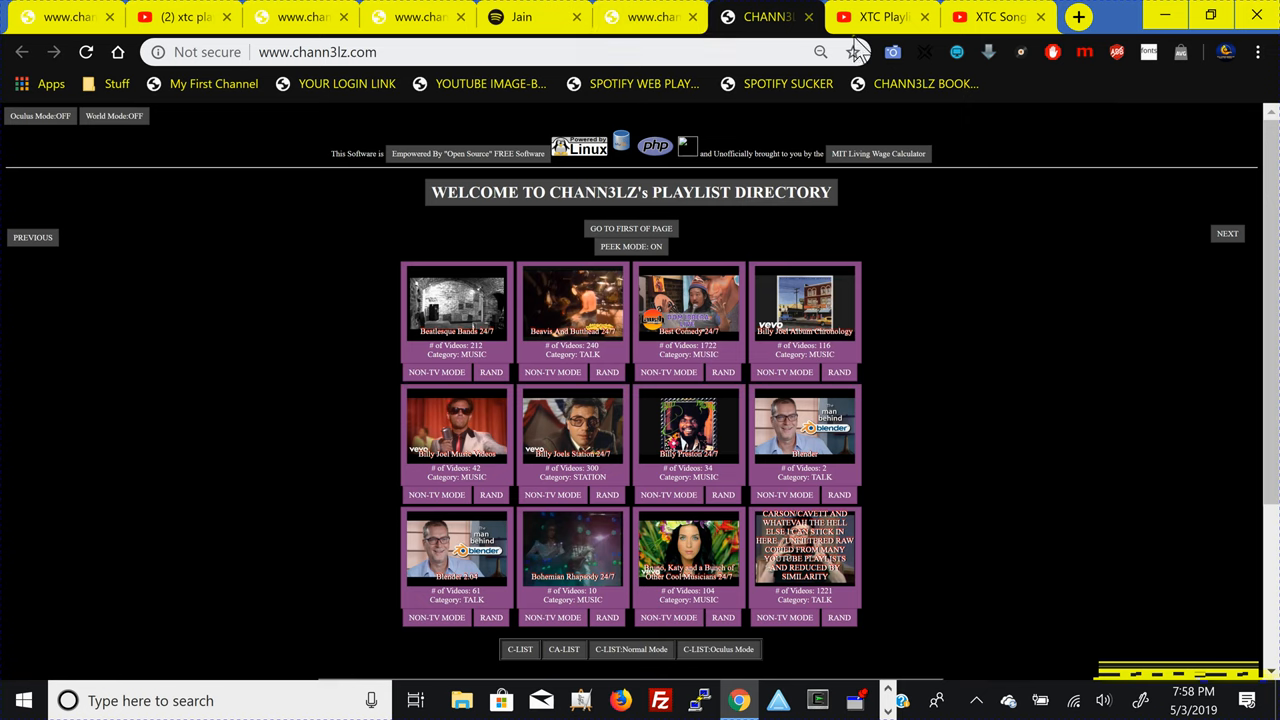
pyautogui.moveTo(1200, 205)
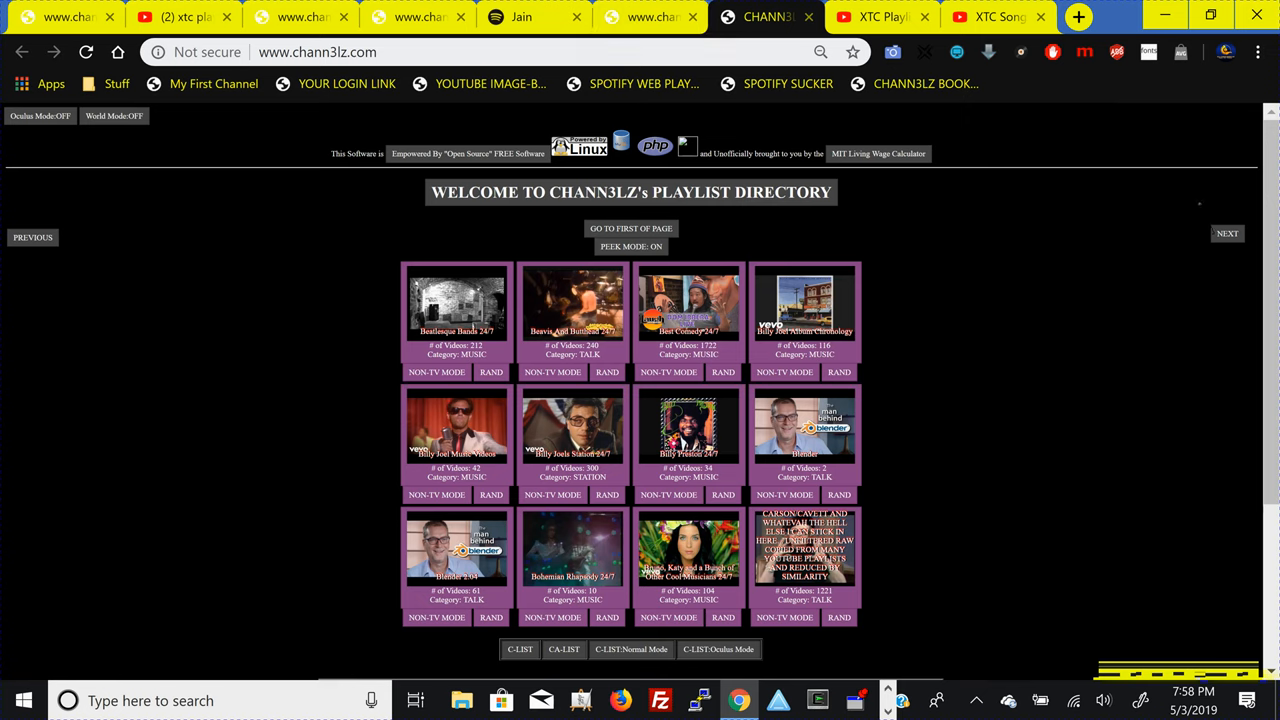
pyautogui.moveTo(1033, 164)
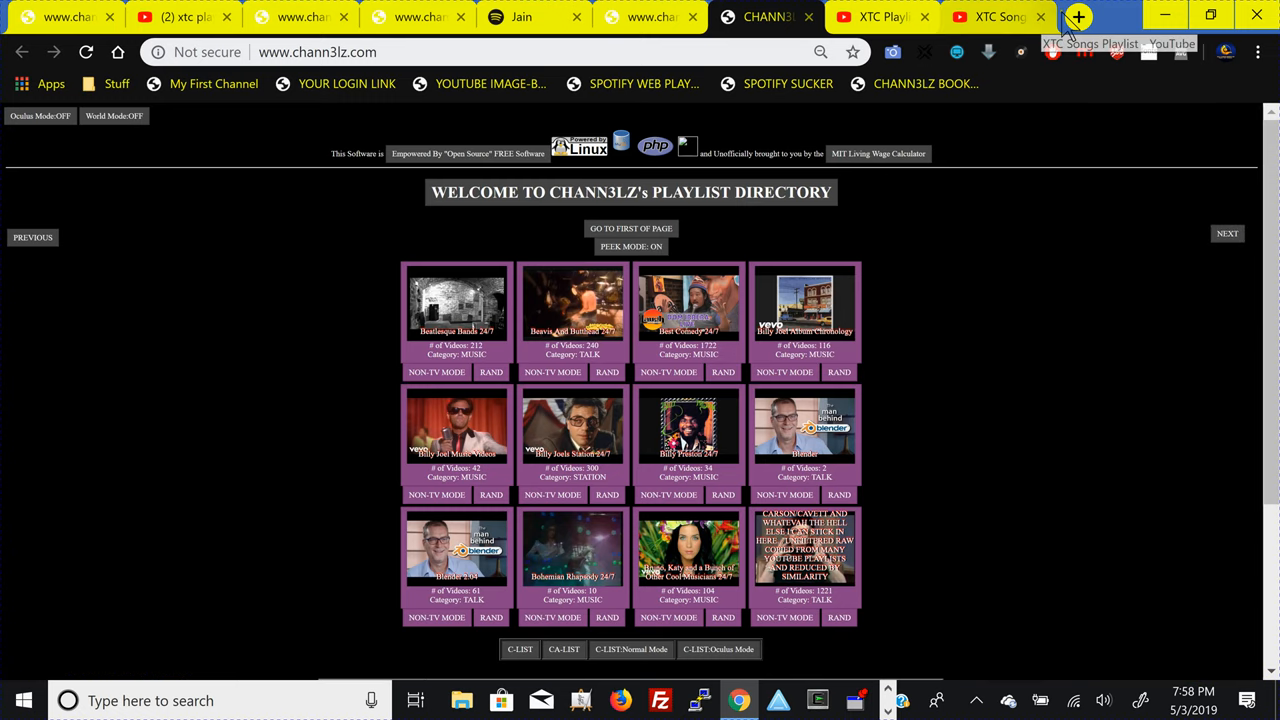
# - In a new tab, search 'squarefree bookmarklets' and open the squarefree.com Bookmarklets site
pyautogui.click(1078, 16)
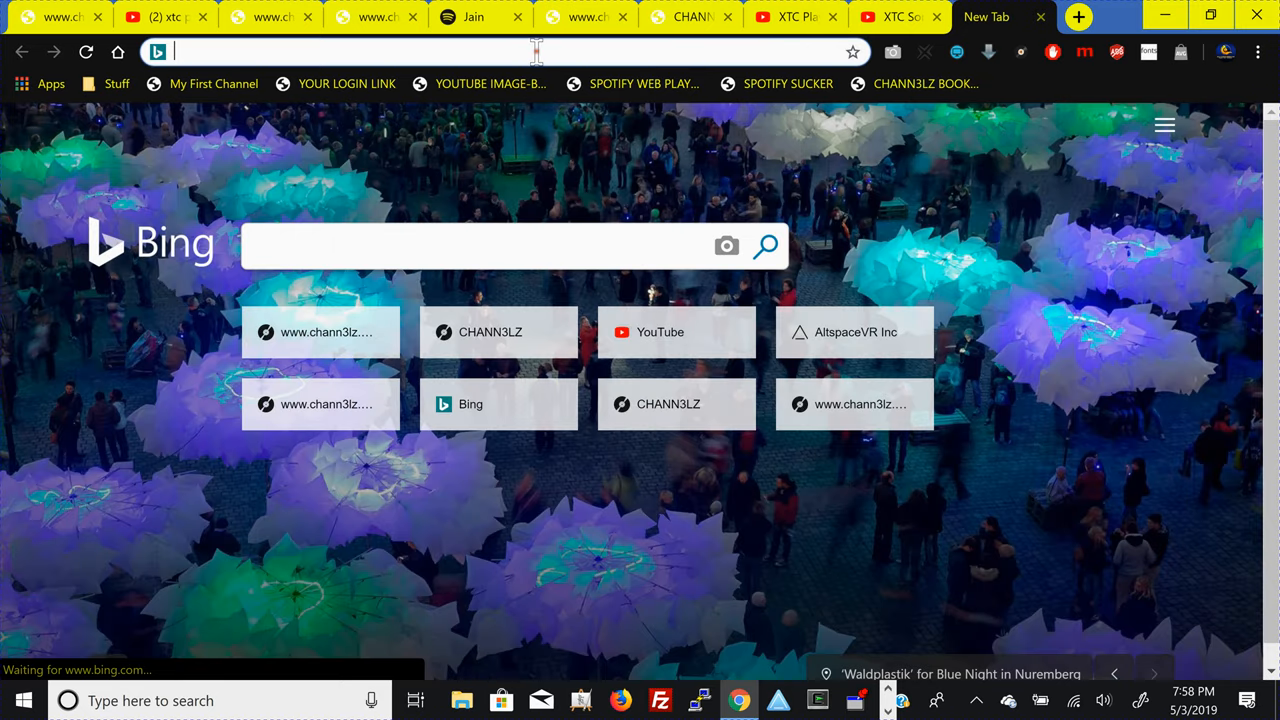
pyautogui.write('squarefr')
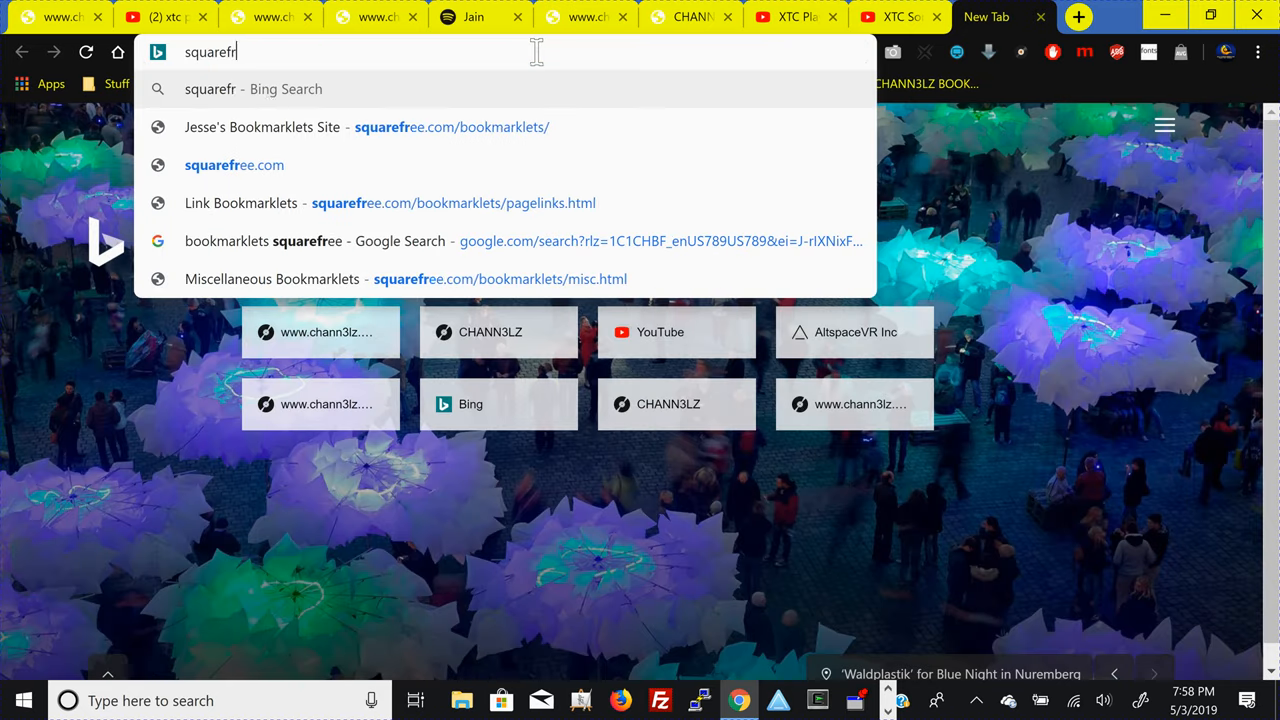
pyautogui.write('ee bookma')
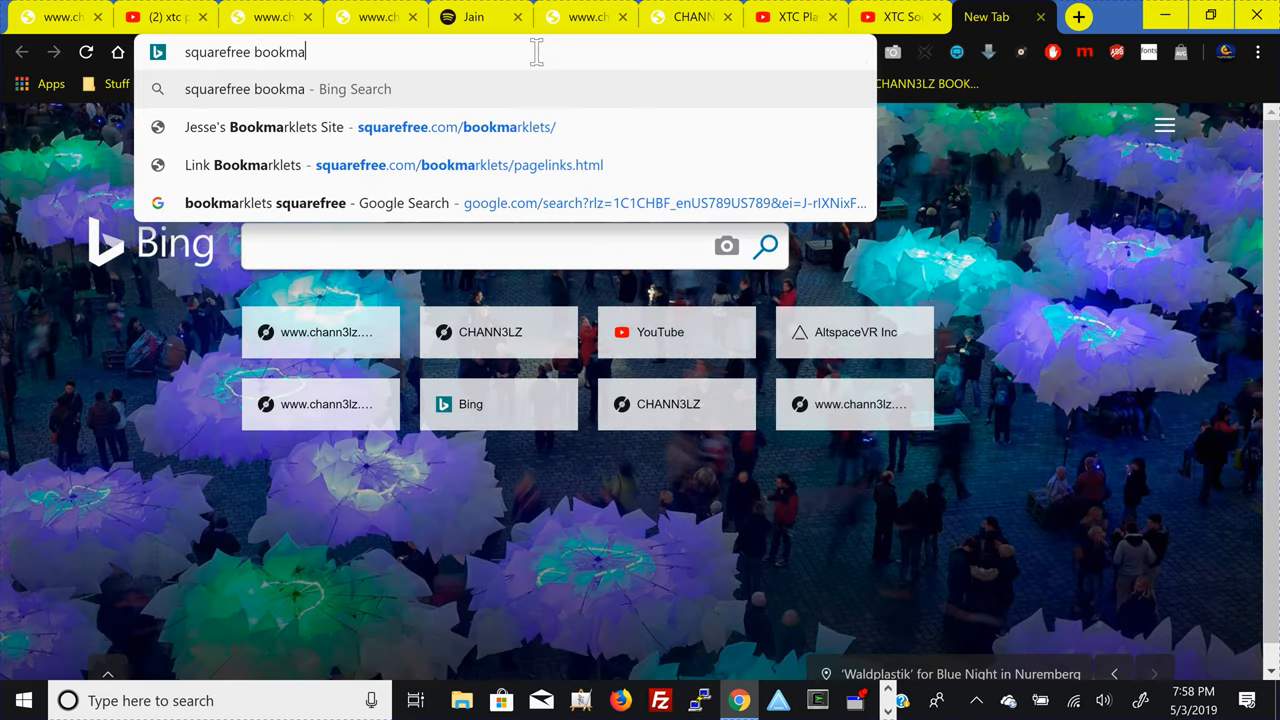
pyautogui.click(370, 127)
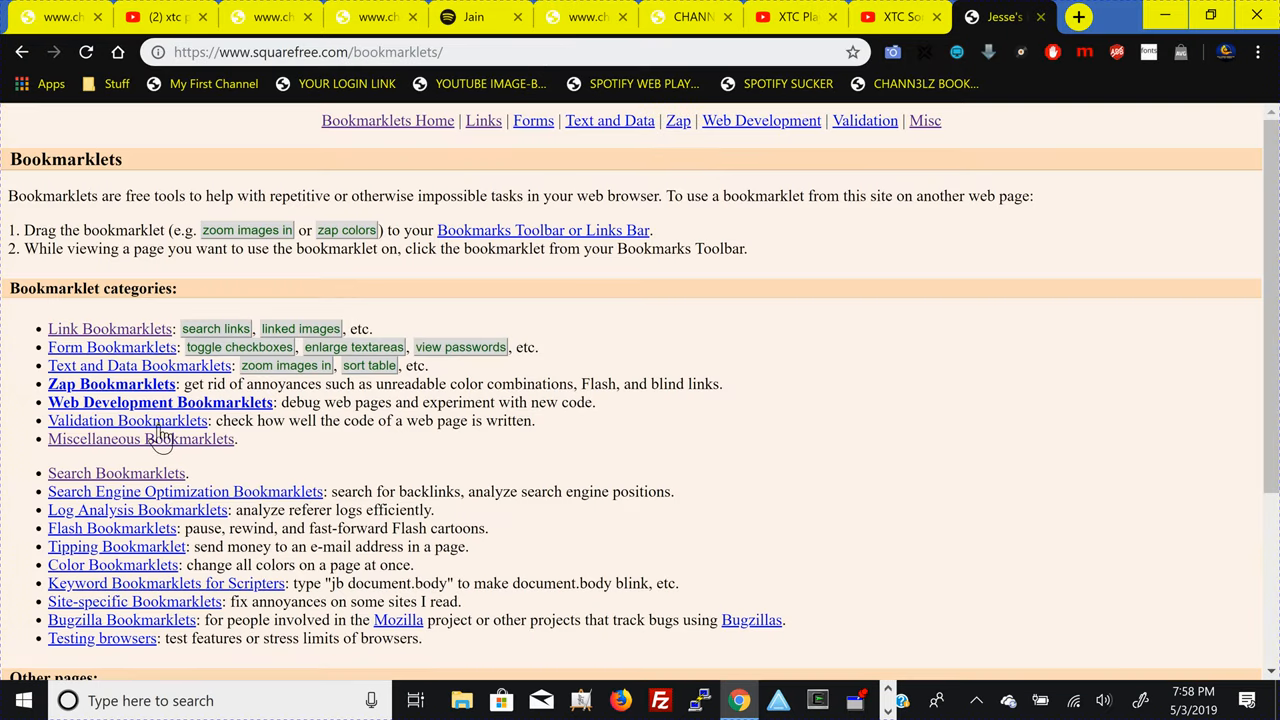
pyautogui.moveTo(130, 479)
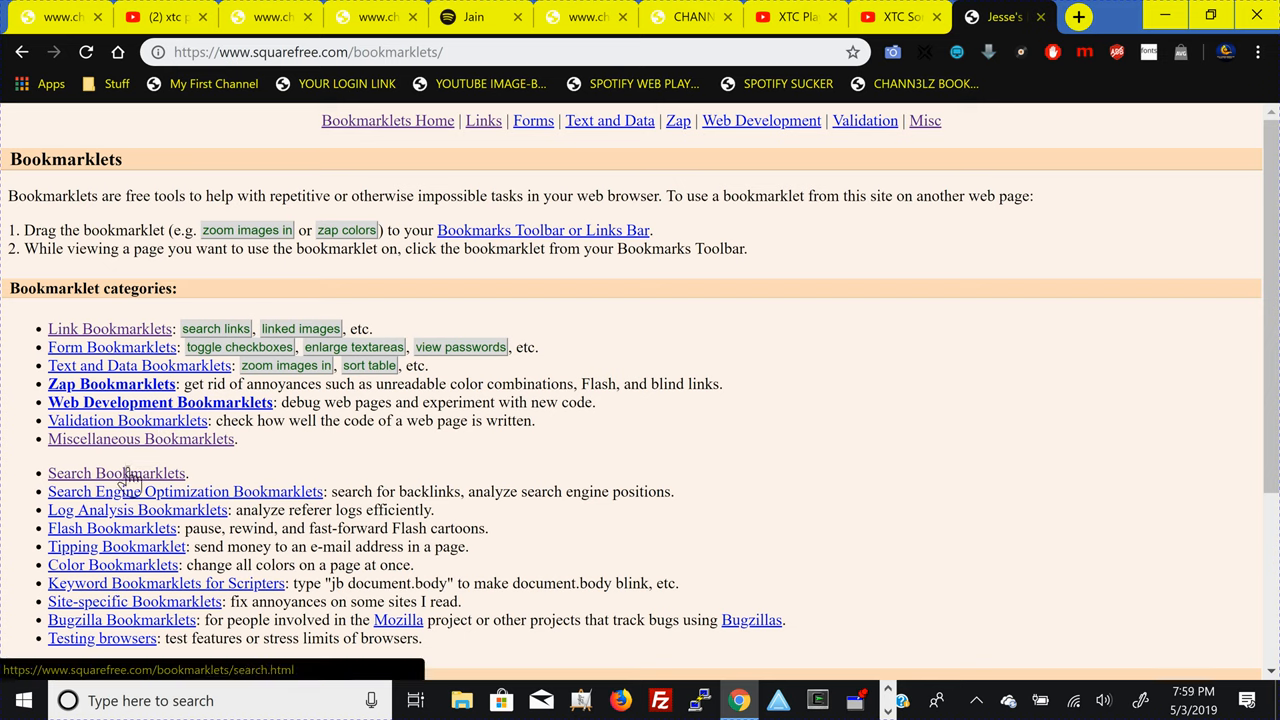
pyautogui.moveTo(110, 328)
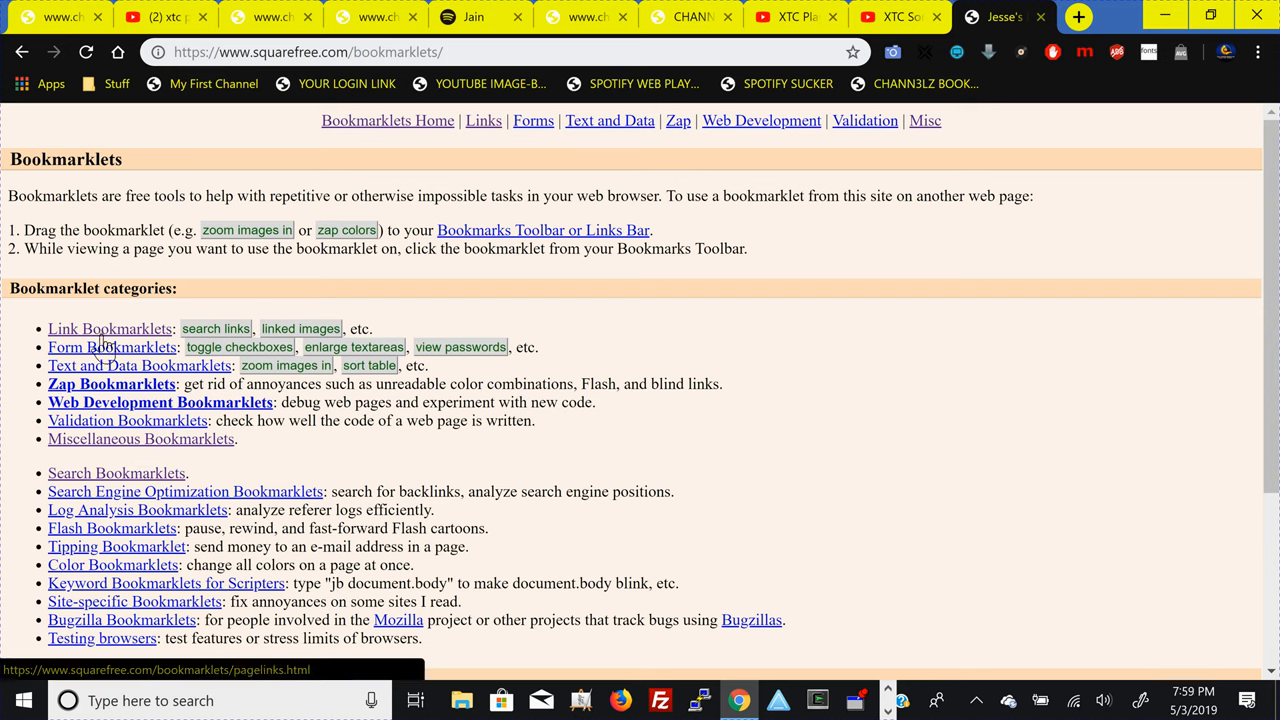
pyautogui.moveTo(100, 445)
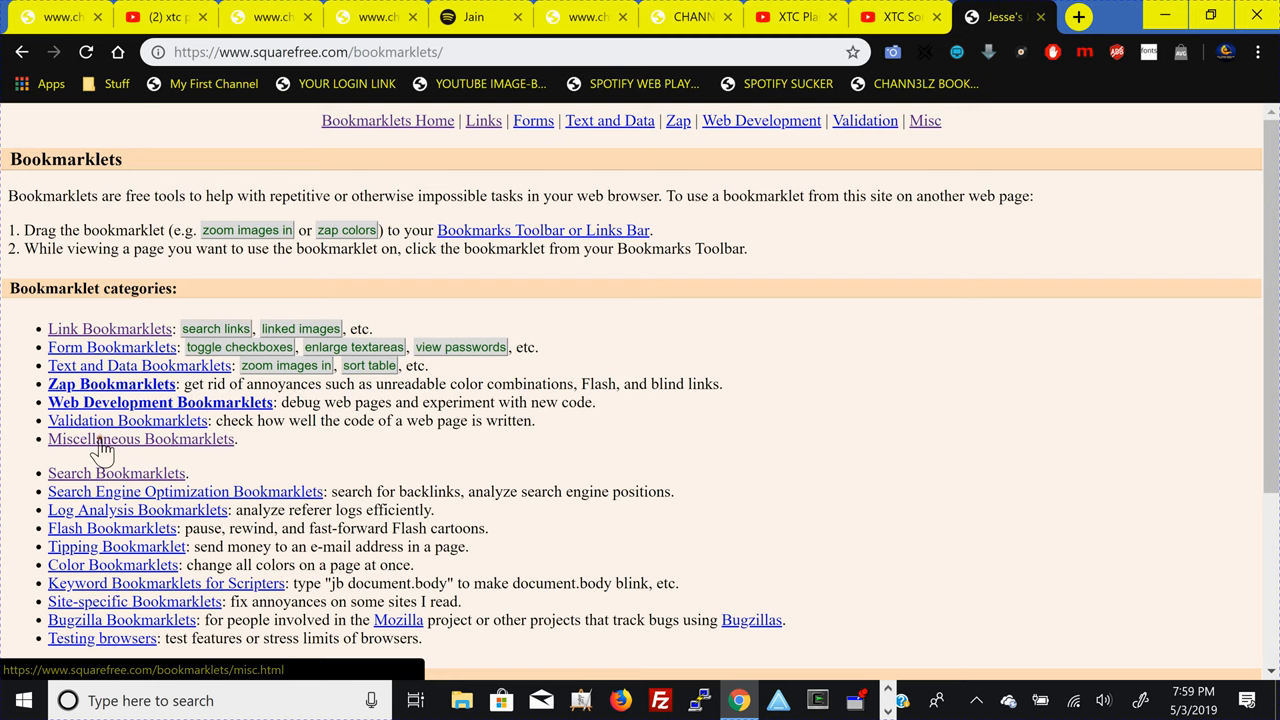
# - Open Miscellaneous Bookmarklets and drag the increment bookmarklet onto the bookmarks bar
pyautogui.click(140, 438)
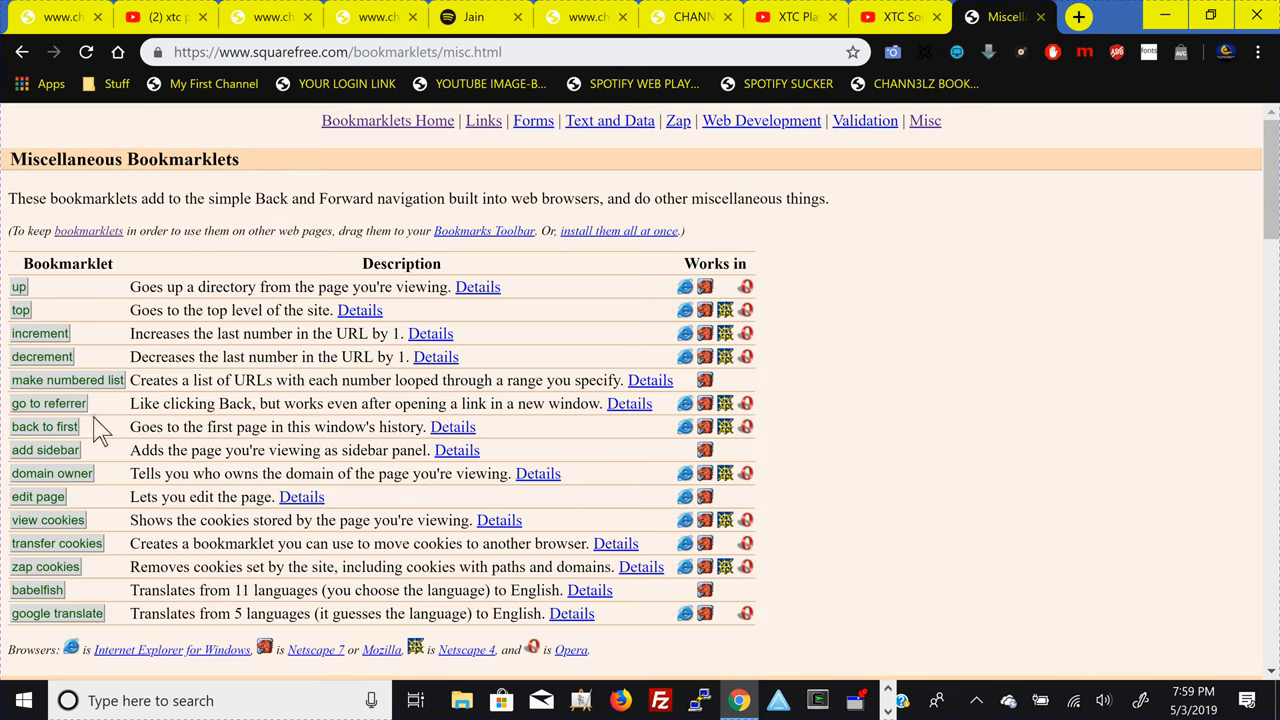
pyautogui.moveTo(40, 333)
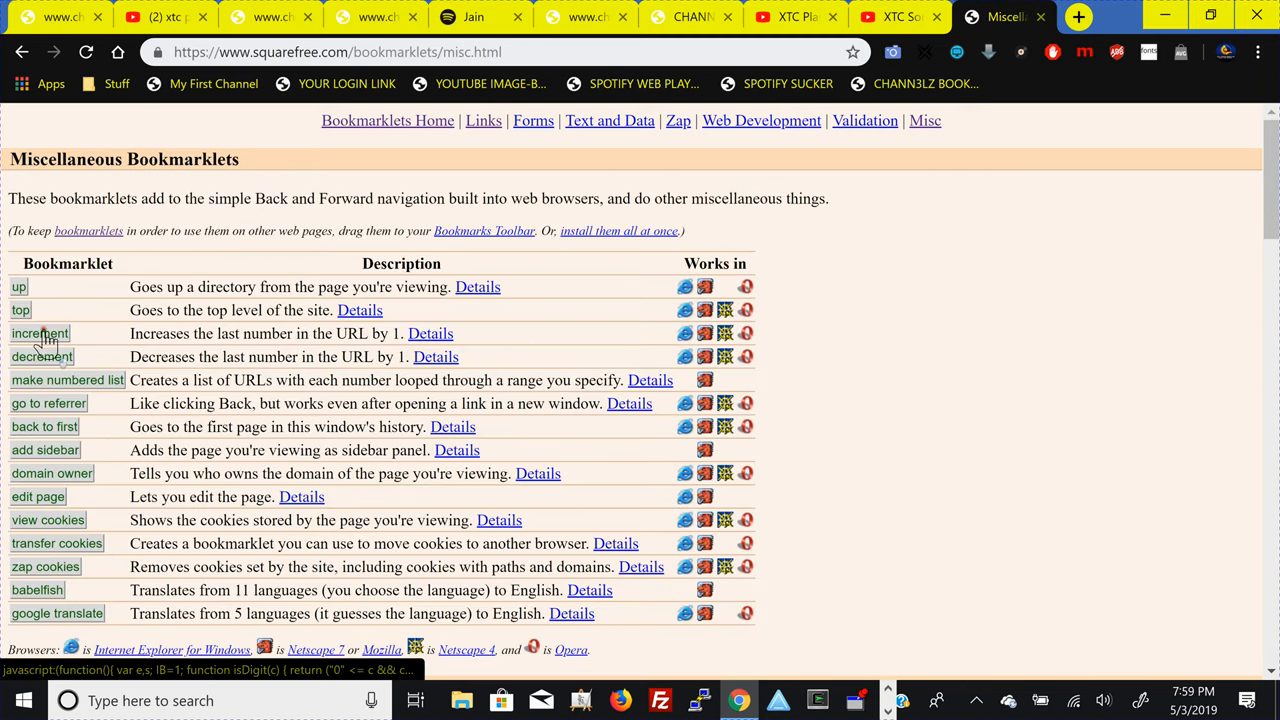
pyautogui.moveTo(40, 333); pyautogui.dragTo(275, 110)
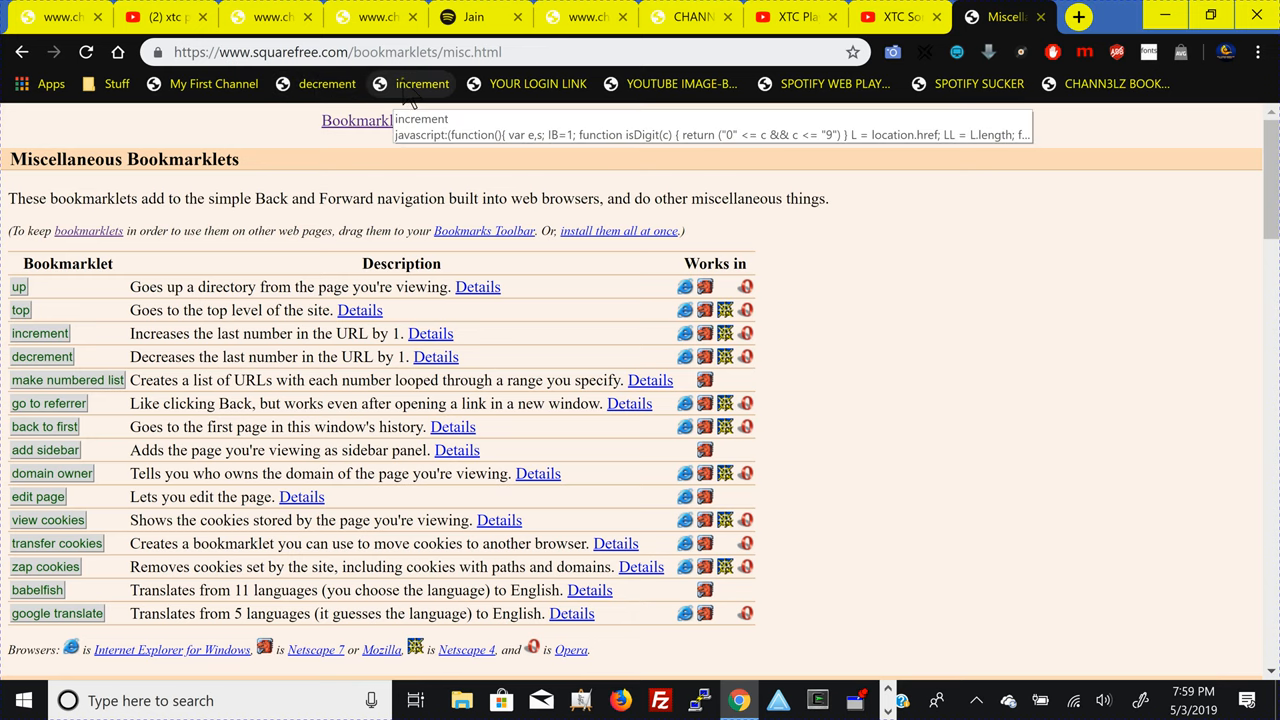
# - Rename the increment bookmarklets on the bookmarks bar to + and +++
pyautogui.rightClick(422, 83)
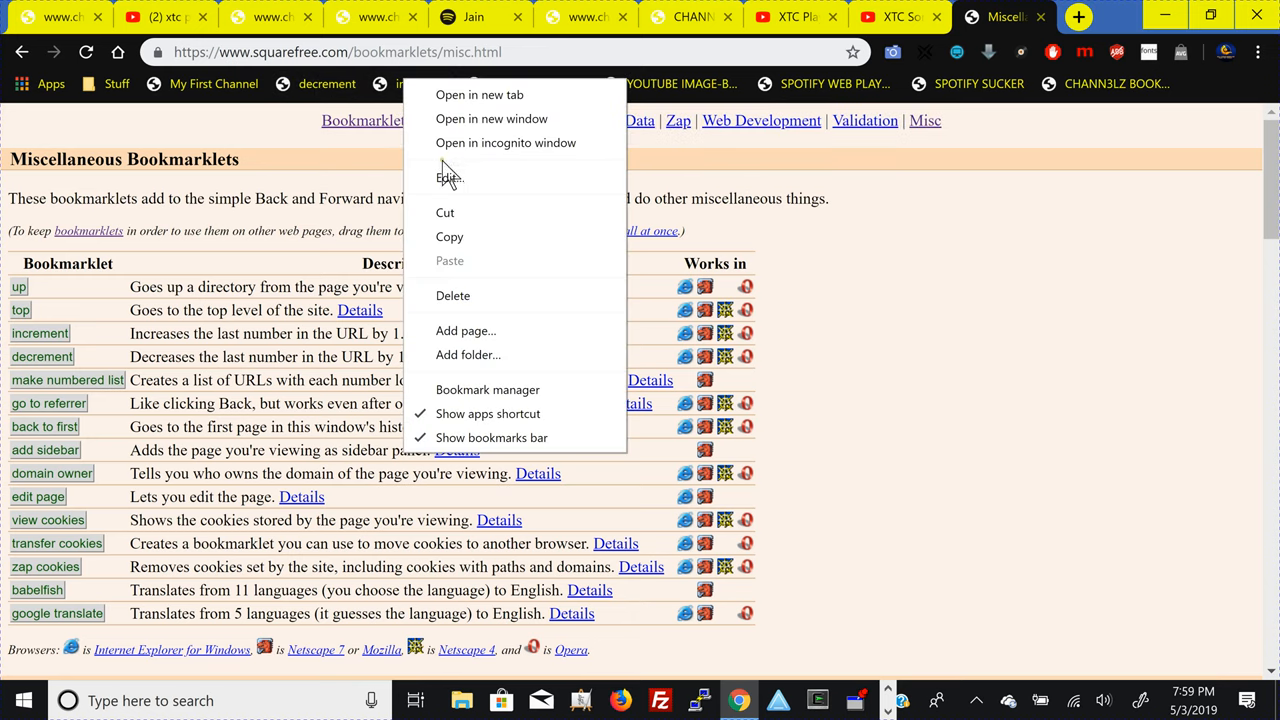
pyautogui.click(449, 177)
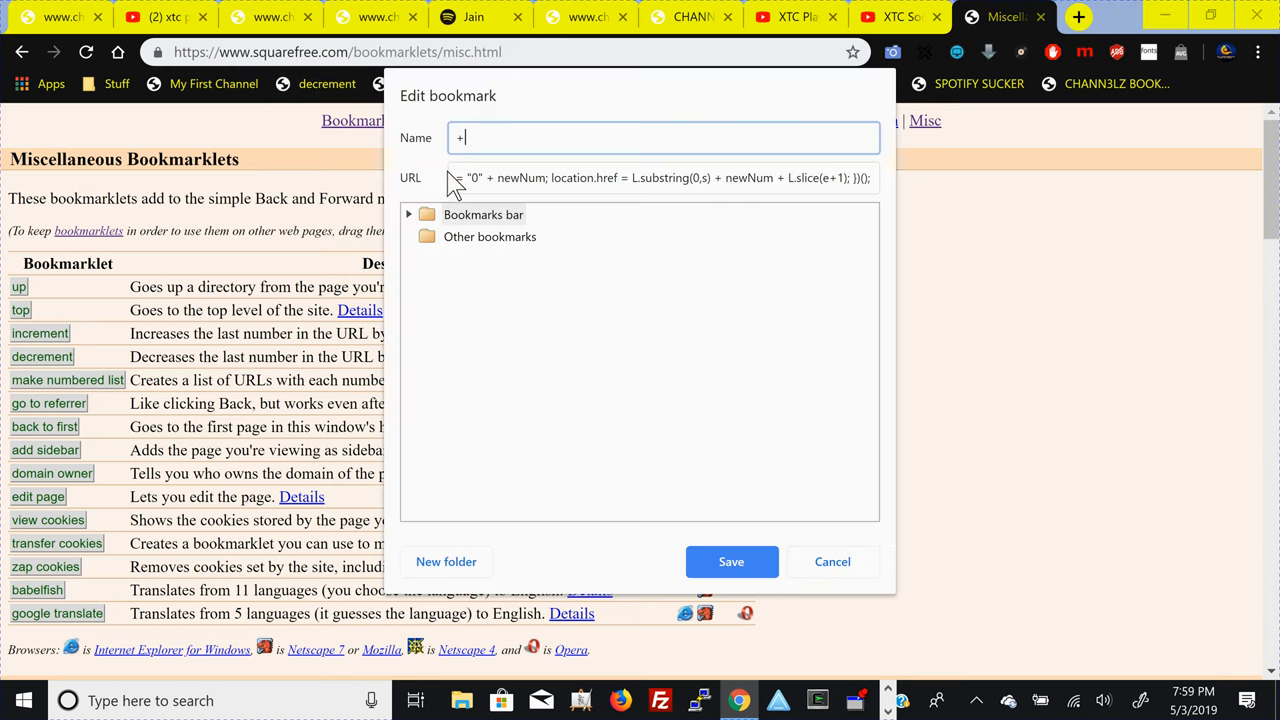
pyautogui.click(731, 561)
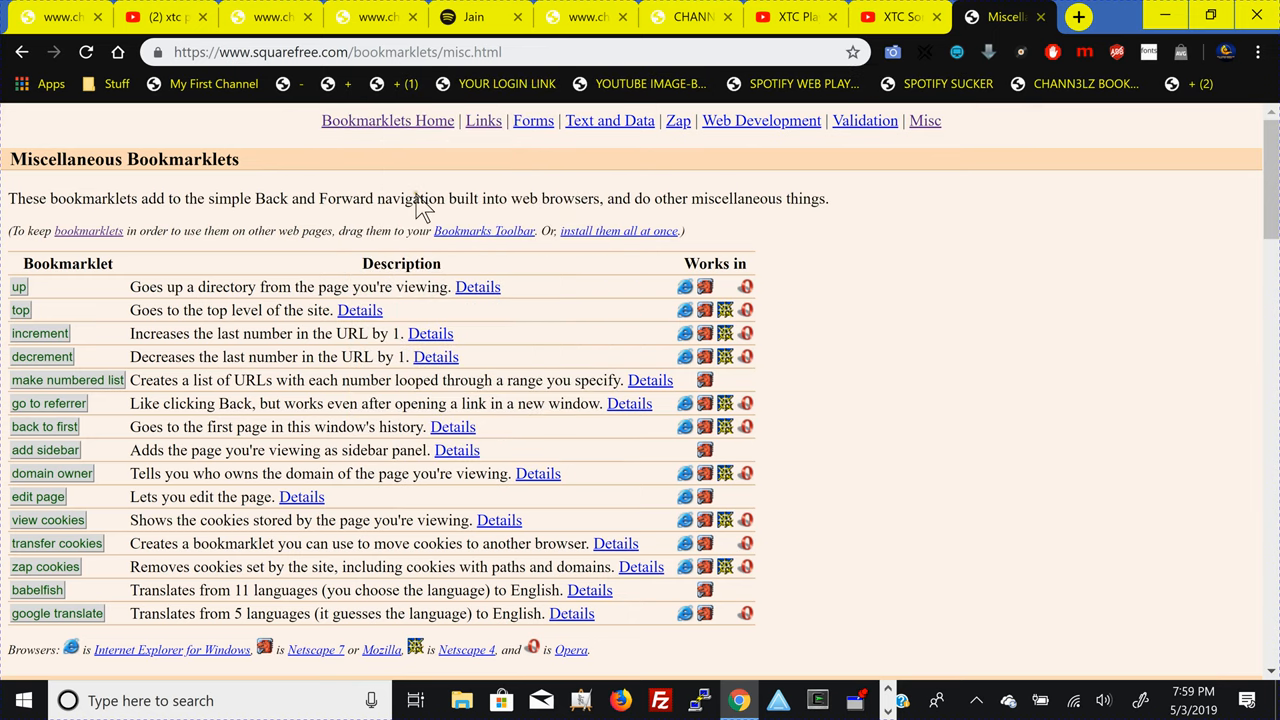
pyautogui.moveTo(402, 83)
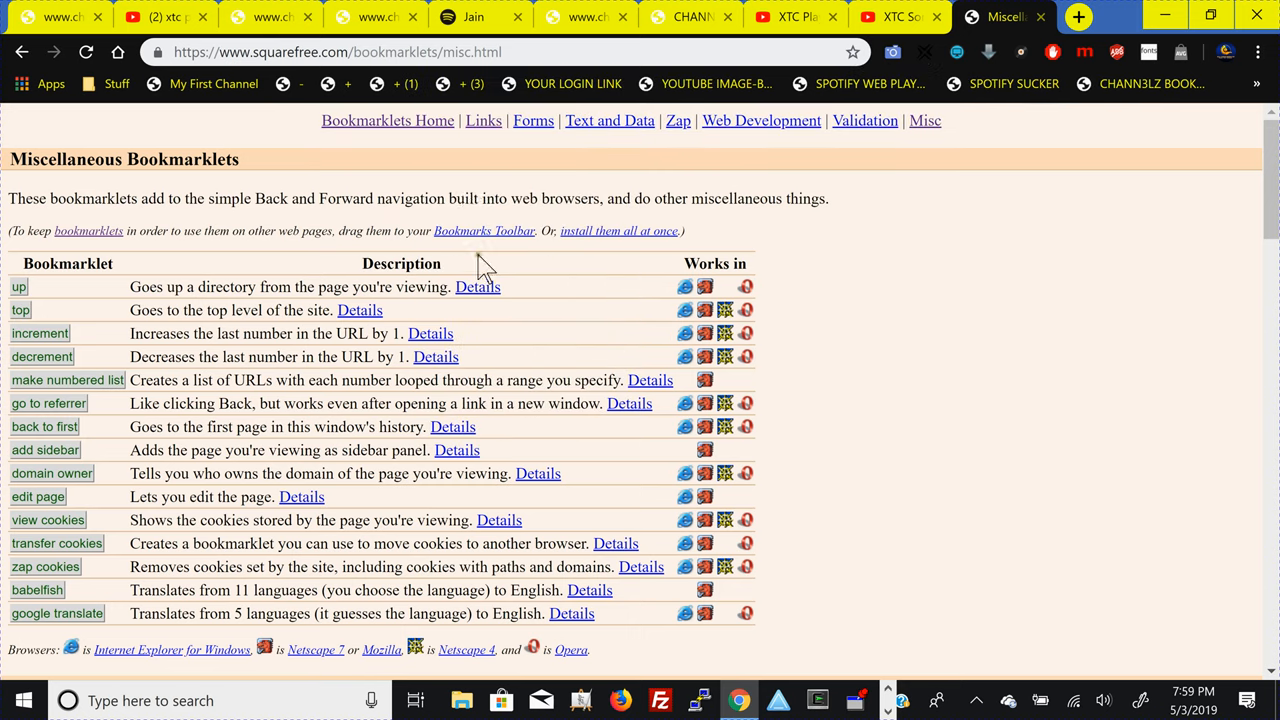
pyautogui.rightClick(475, 83)
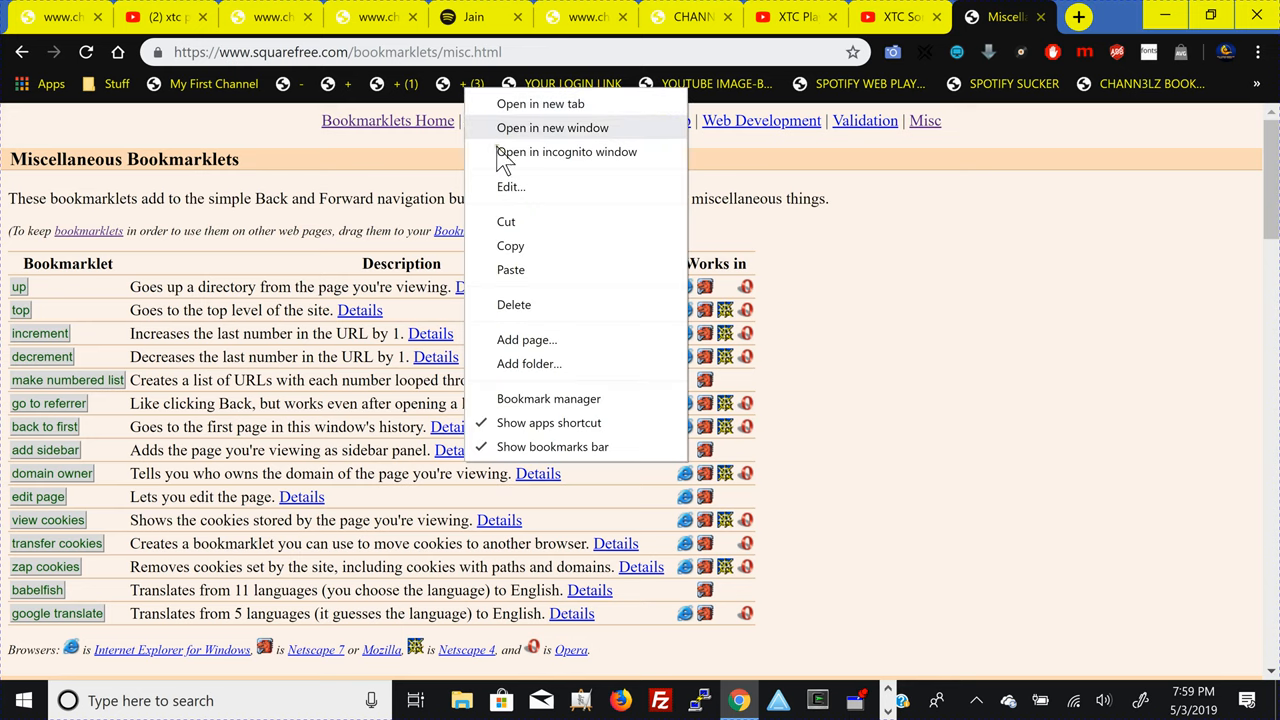
pyautogui.click(511, 187)
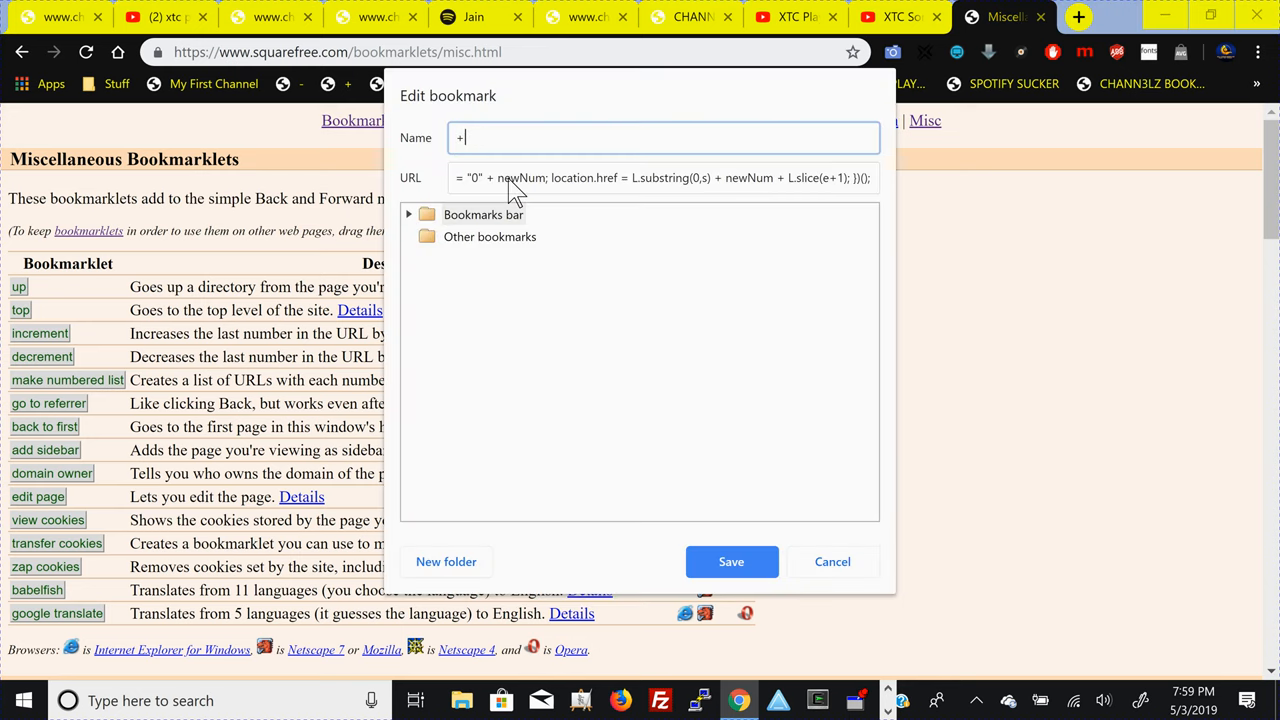
pyautogui.click(731, 561)
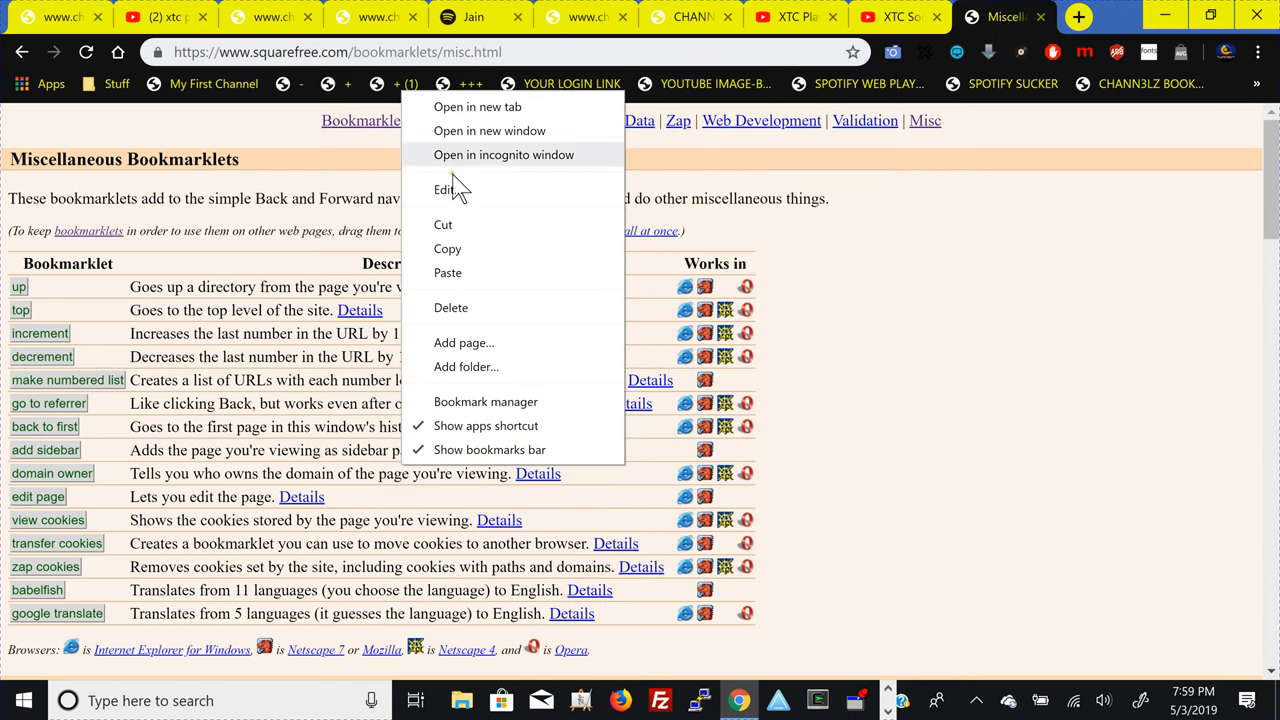
# - Edit the remaining copies, renaming the - (1) decrement bookmarklet to ---
pyautogui.click(443, 190)
pyautogui.write('++')
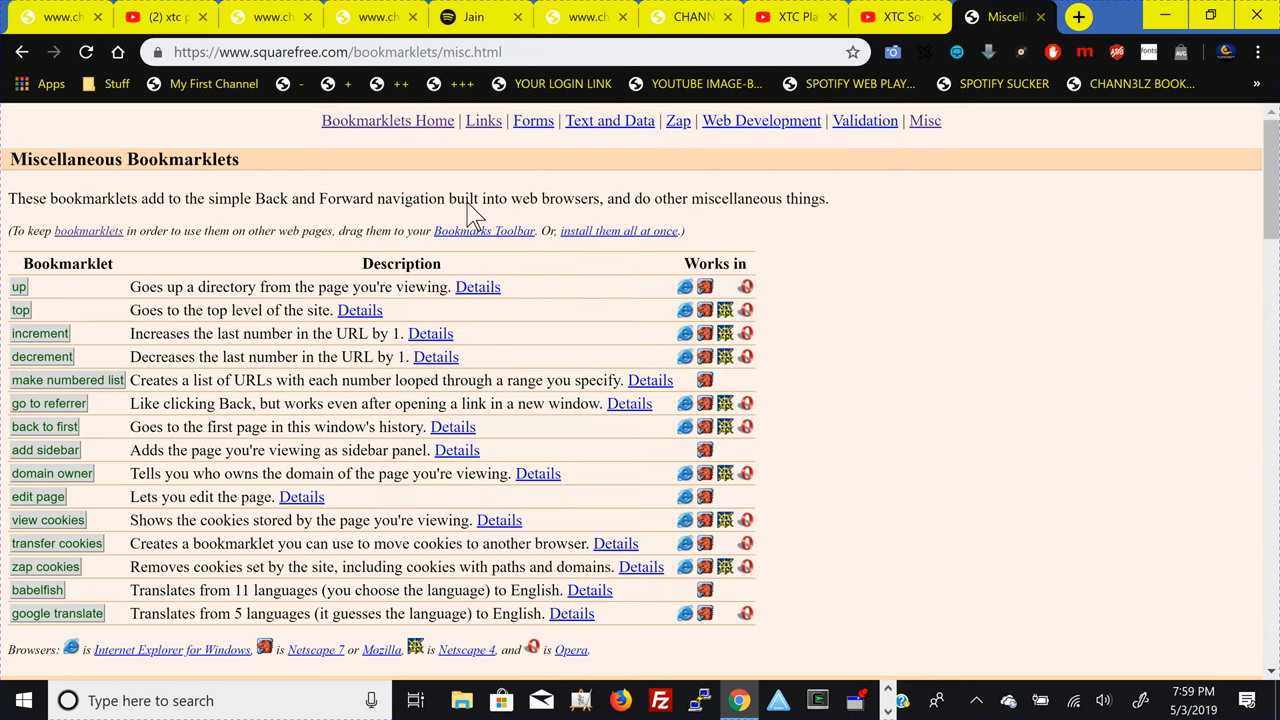
pyautogui.moveTo(283, 84)
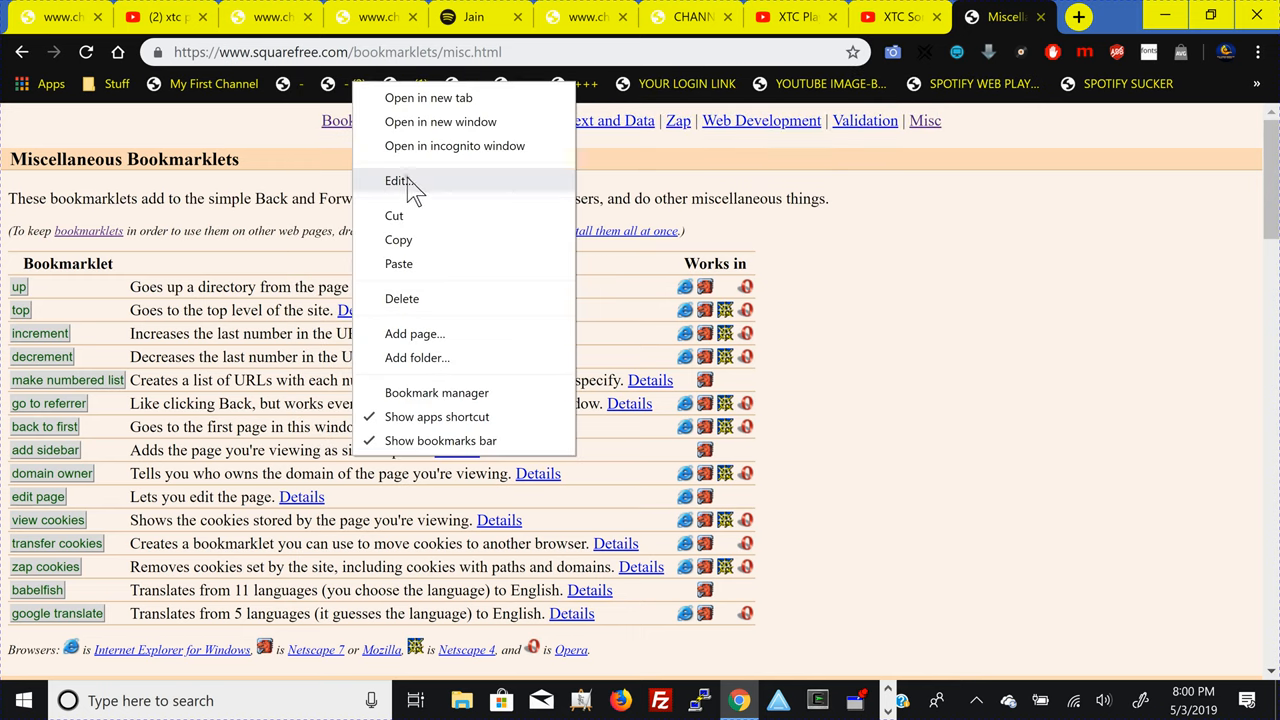
pyautogui.click(397, 181)
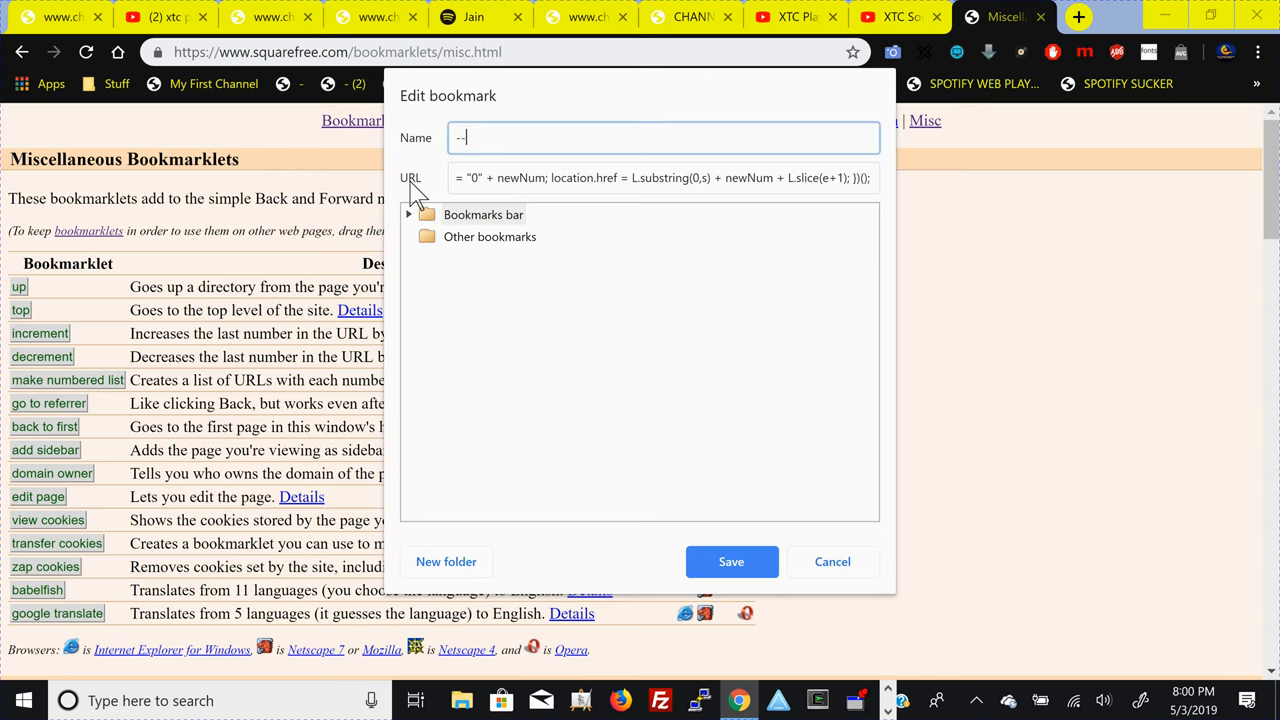
pyautogui.rightClick(408, 83)
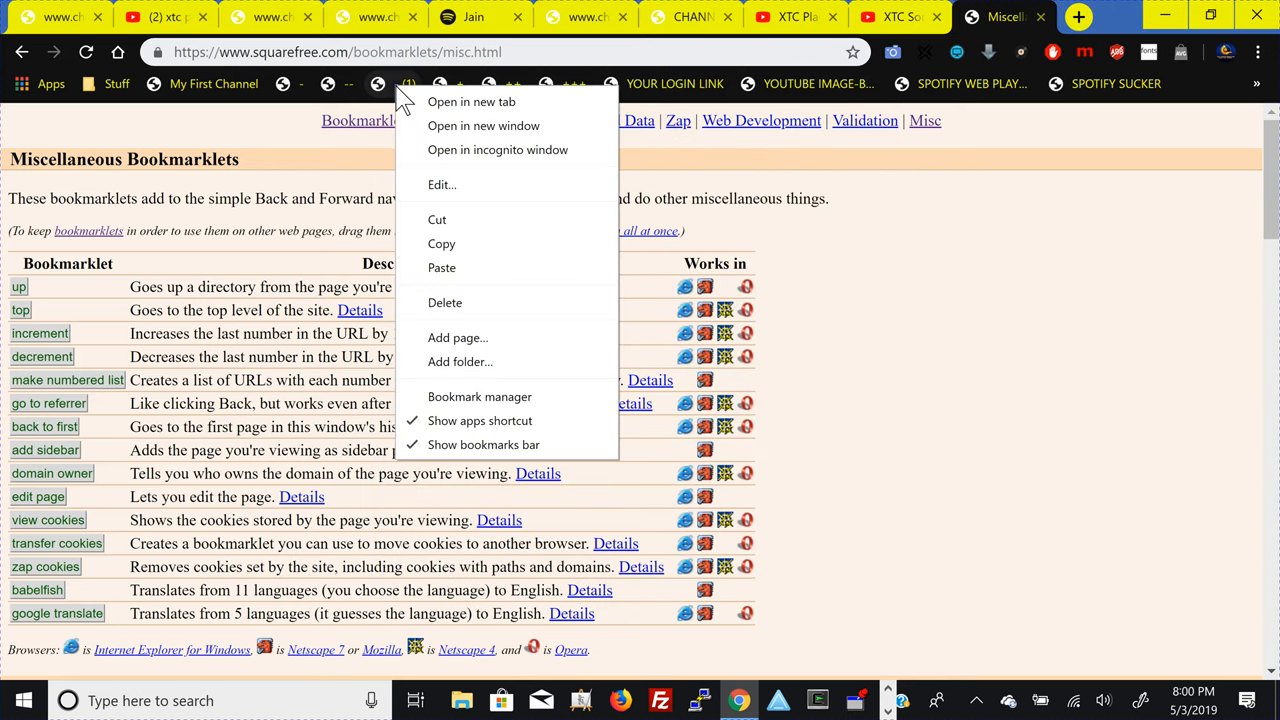
pyautogui.click(442, 184)
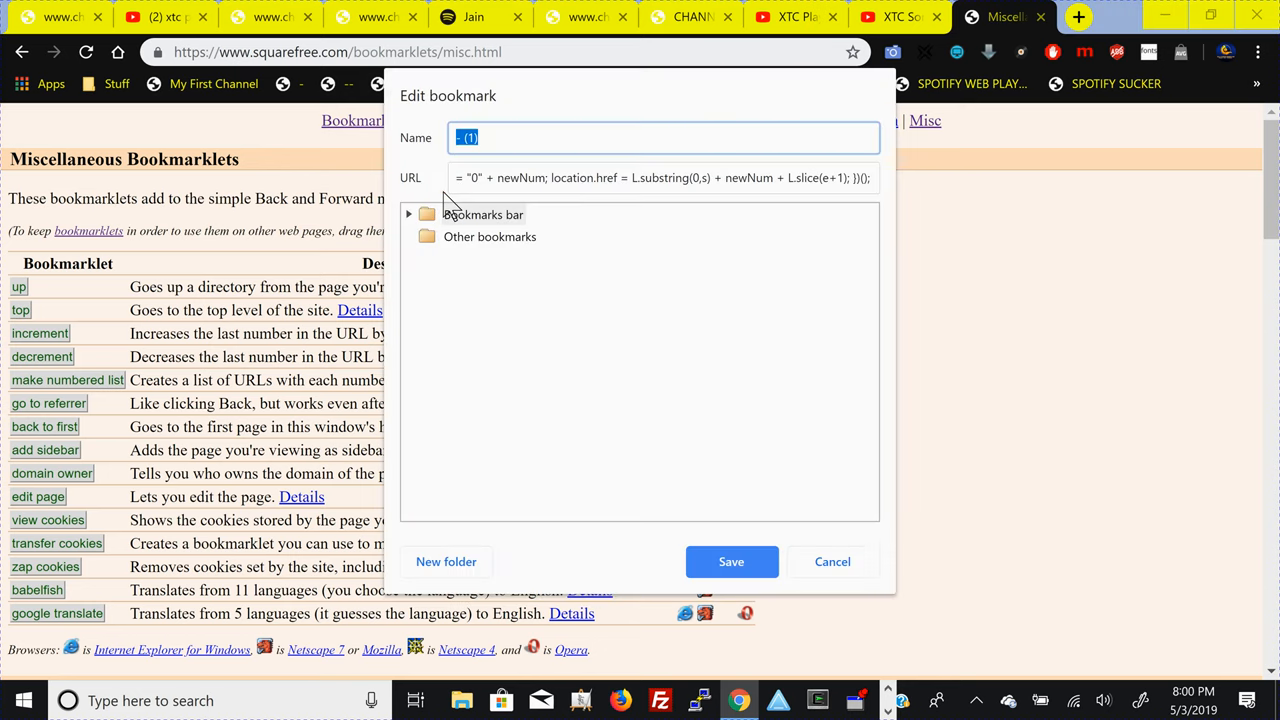
pyautogui.click(731, 561)
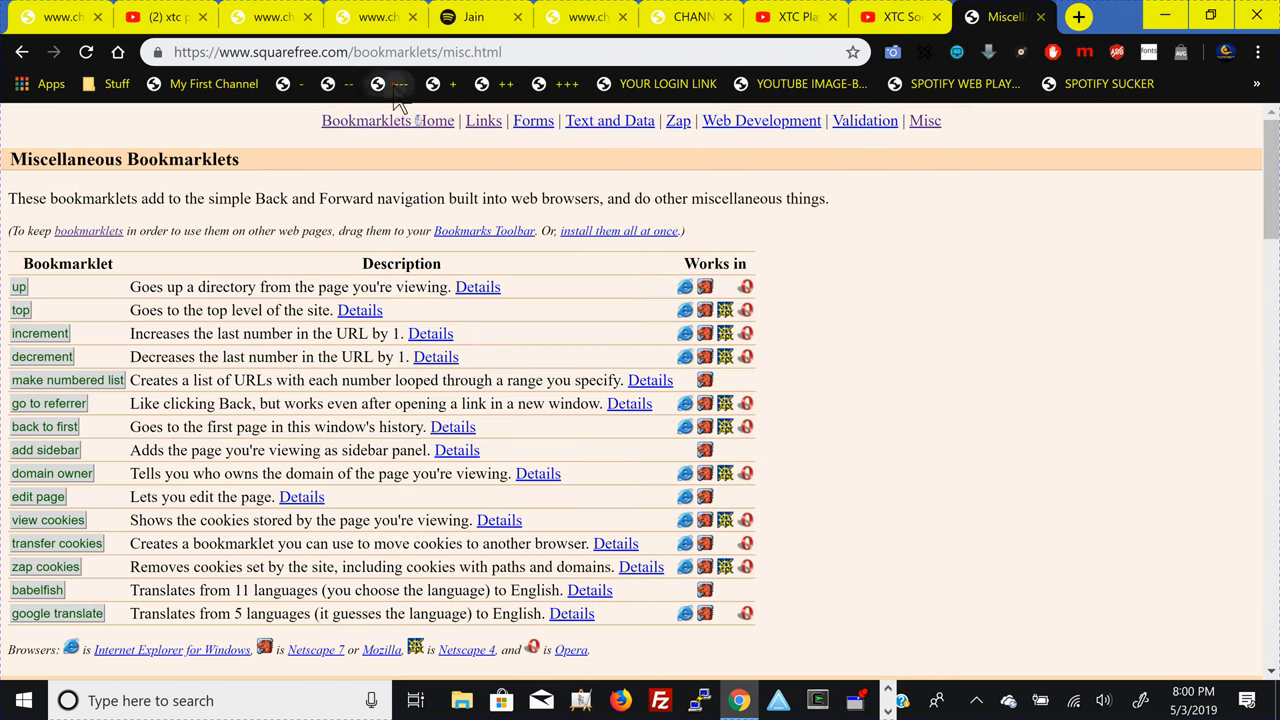
pyautogui.moveTo(345, 95)
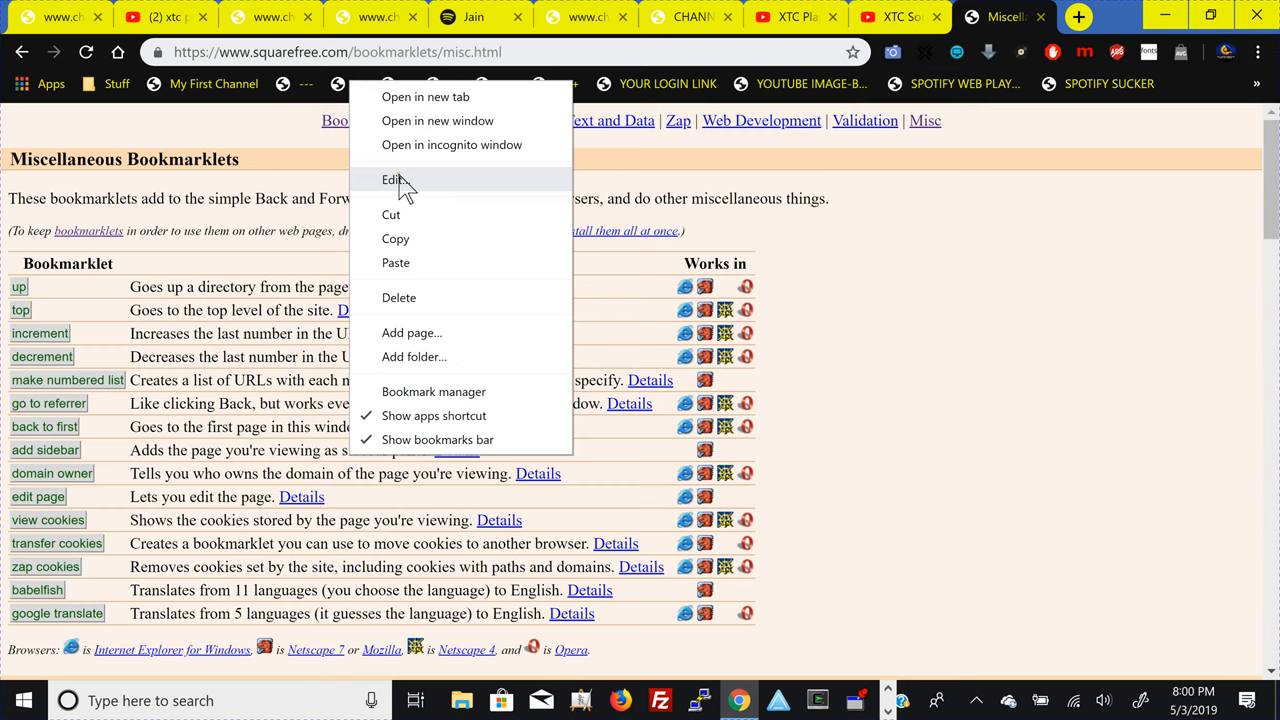
# - Change the -- bookmarklet's code so it steps by -1, and save
pyautogui.click(392, 179)
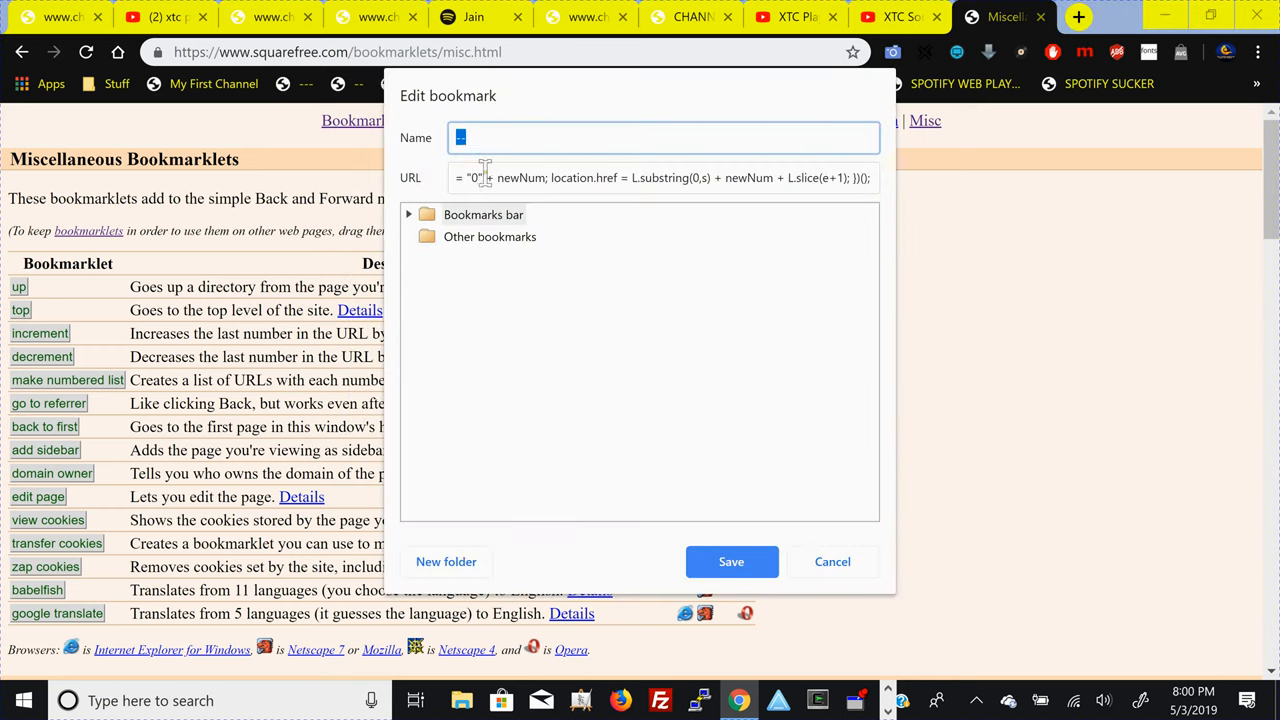
pyautogui.click(660, 177)
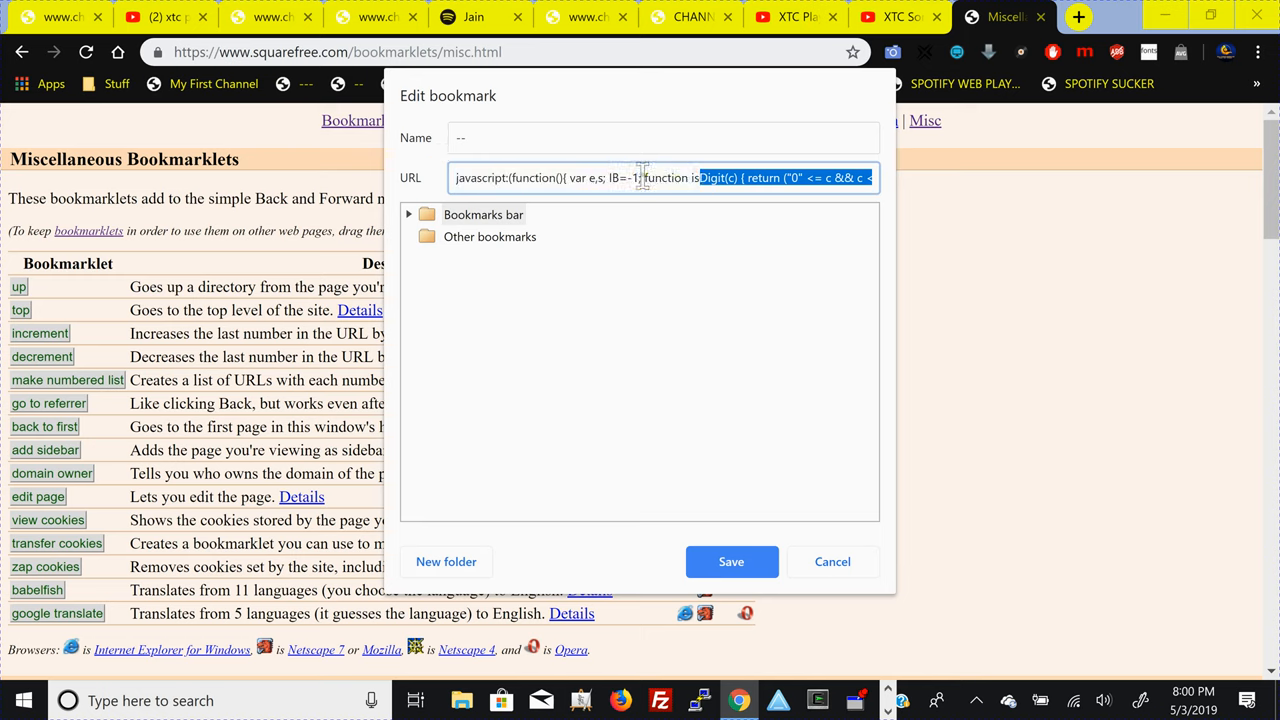
pyautogui.click(640, 177)
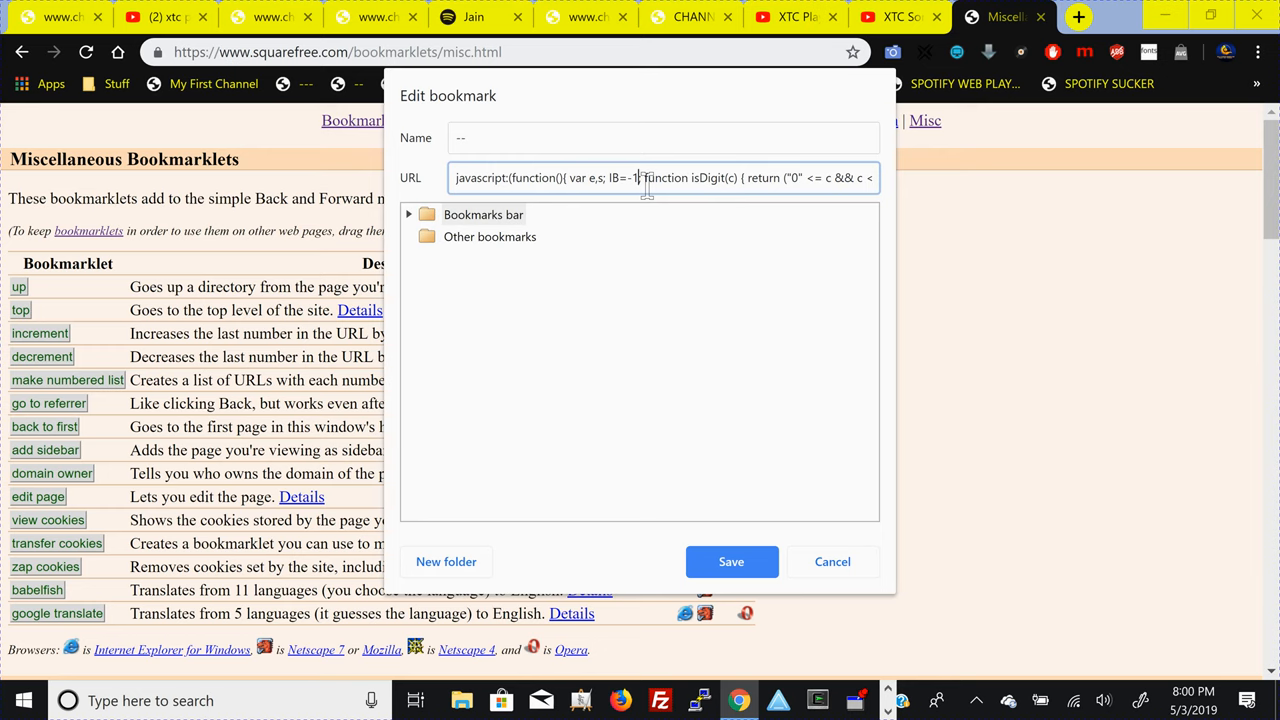
pyautogui.click(832, 561)
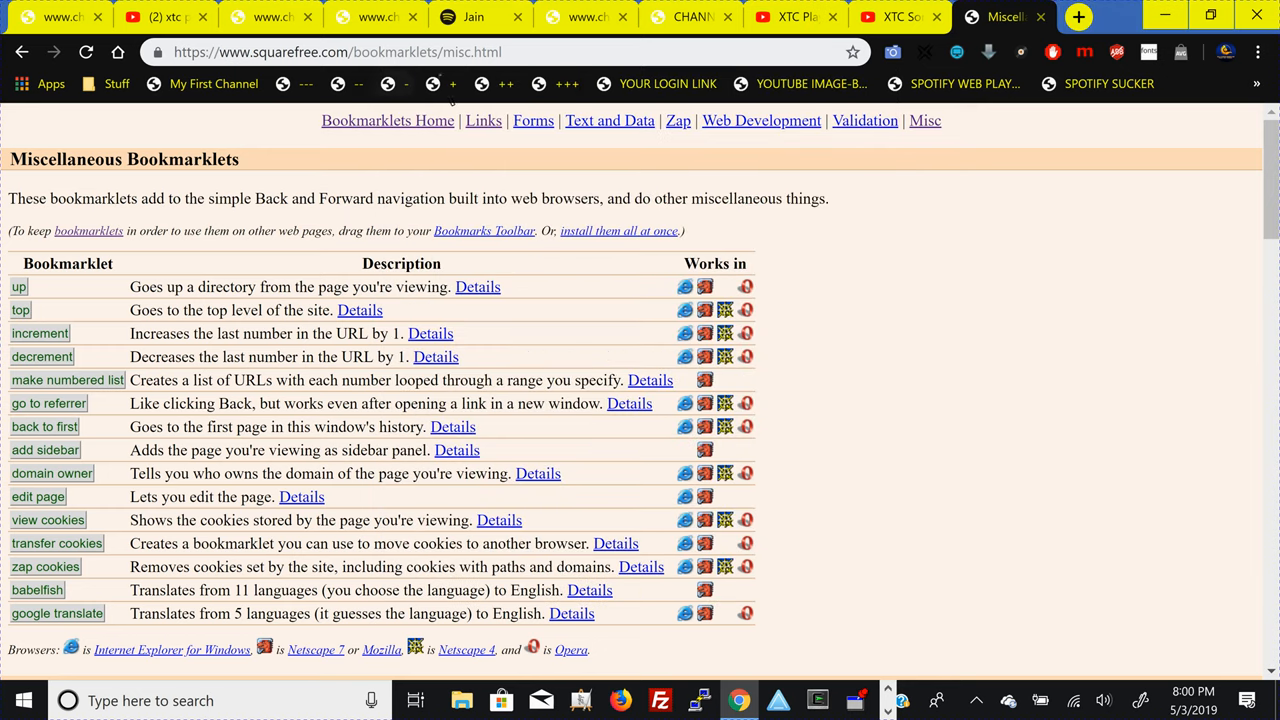
# - Edit the step value in the ++ bookmarklet's code and save it
pyautogui.rightClick(539, 84)
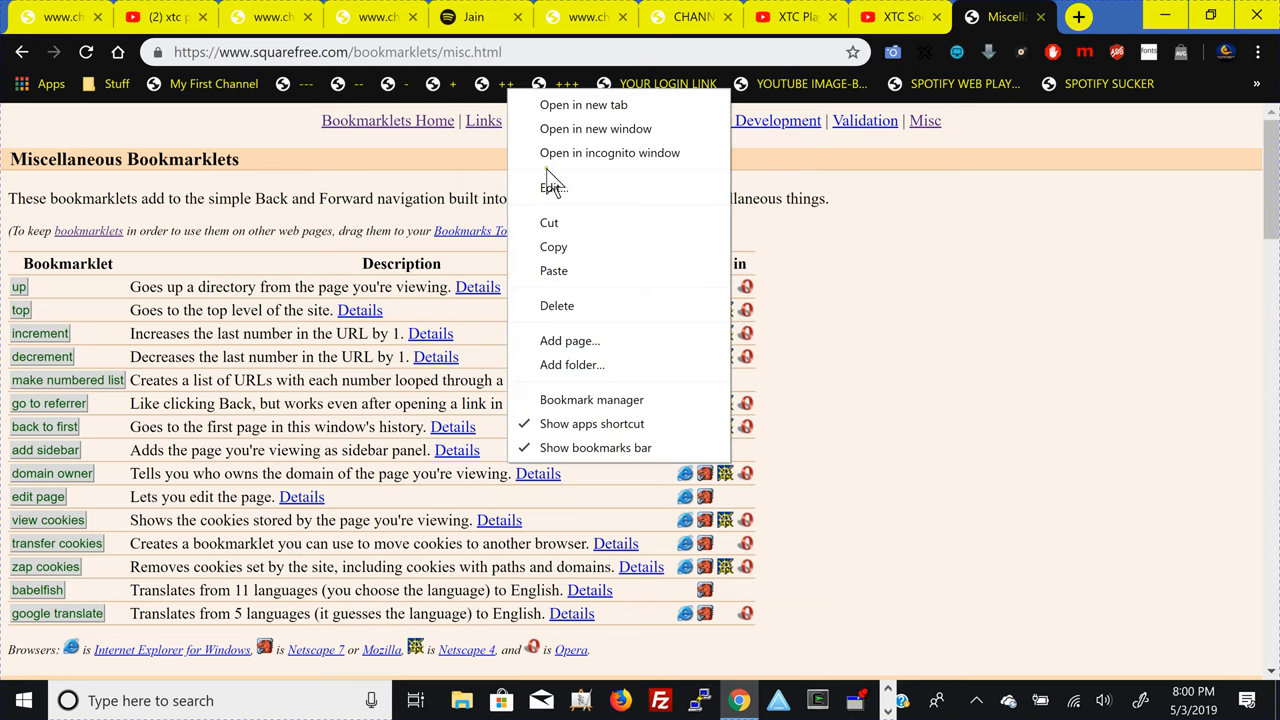
pyautogui.click(553, 187)
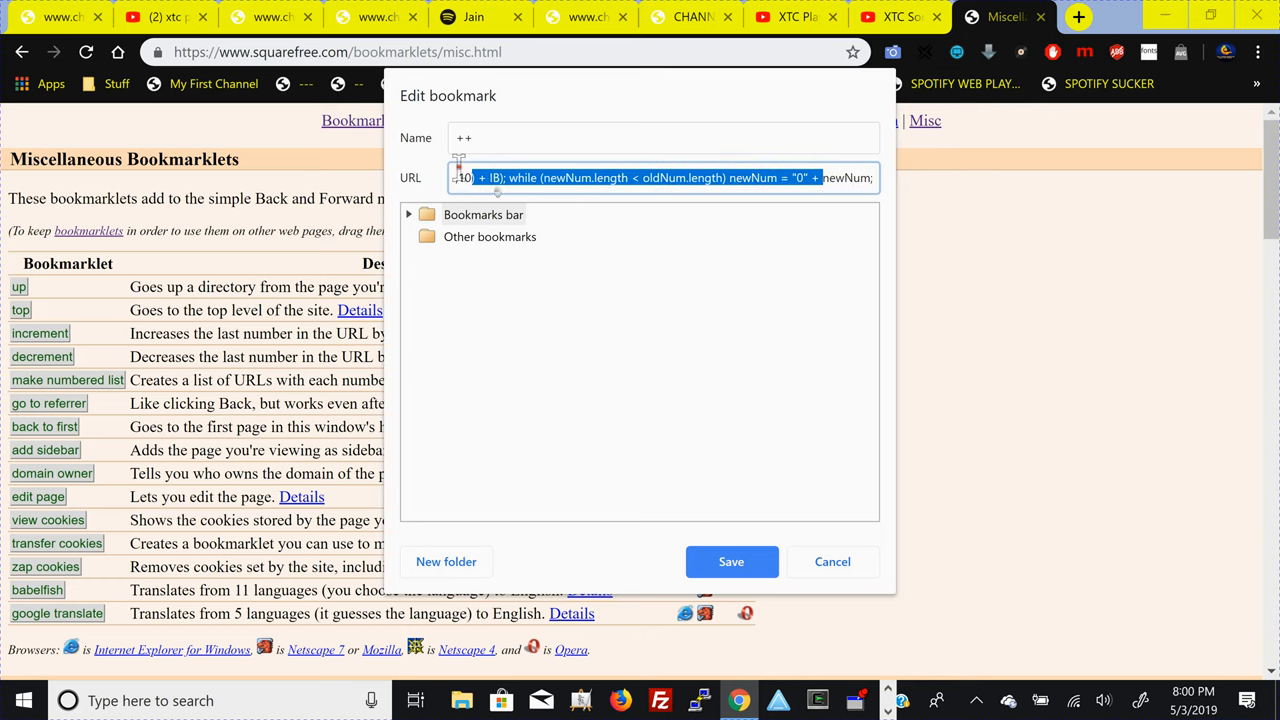
pyautogui.click(497, 177)
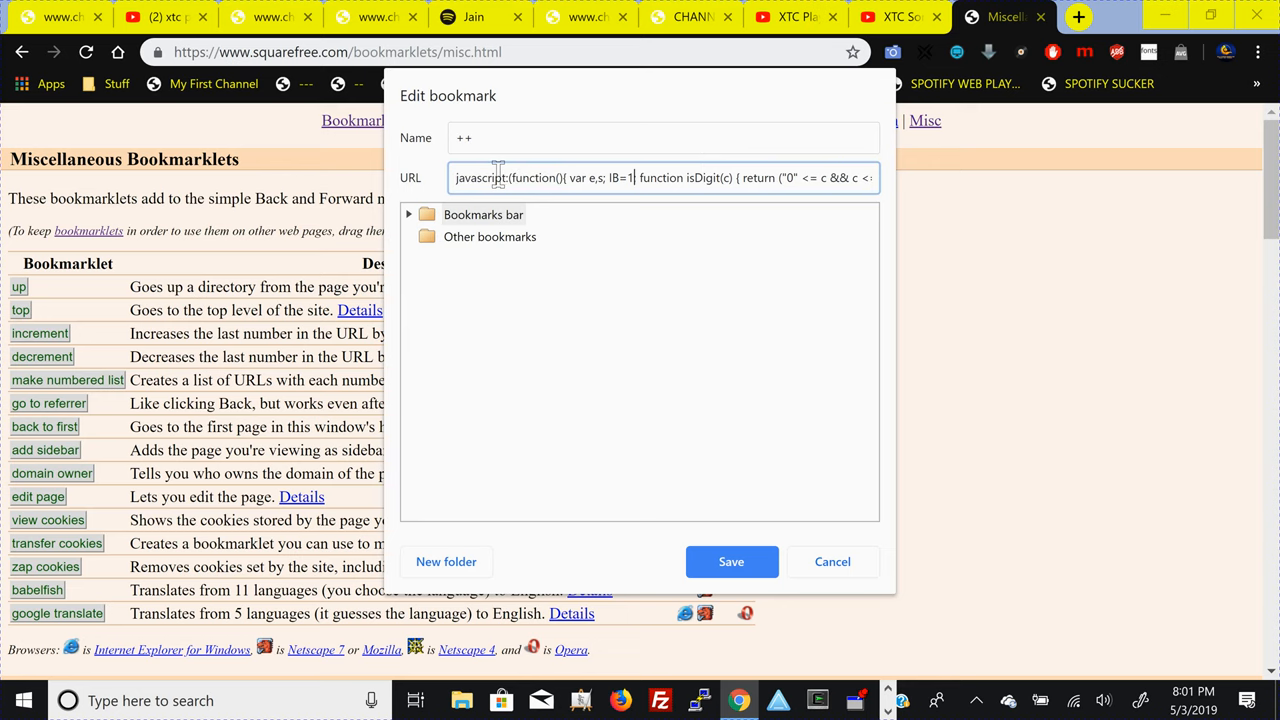
pyautogui.click(731, 561)
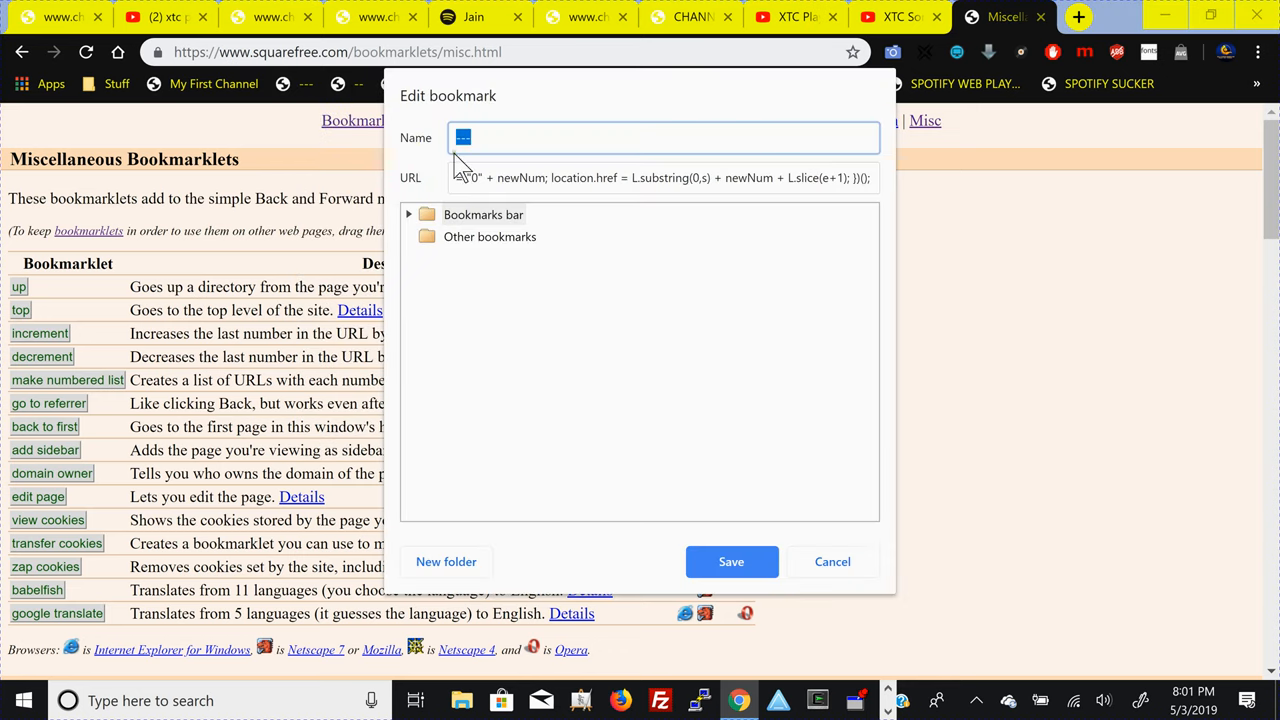
# - Set the --- bookmarklet's step to -100 and the +++ bookmarklet's step to 100
pyautogui.click(660, 177)
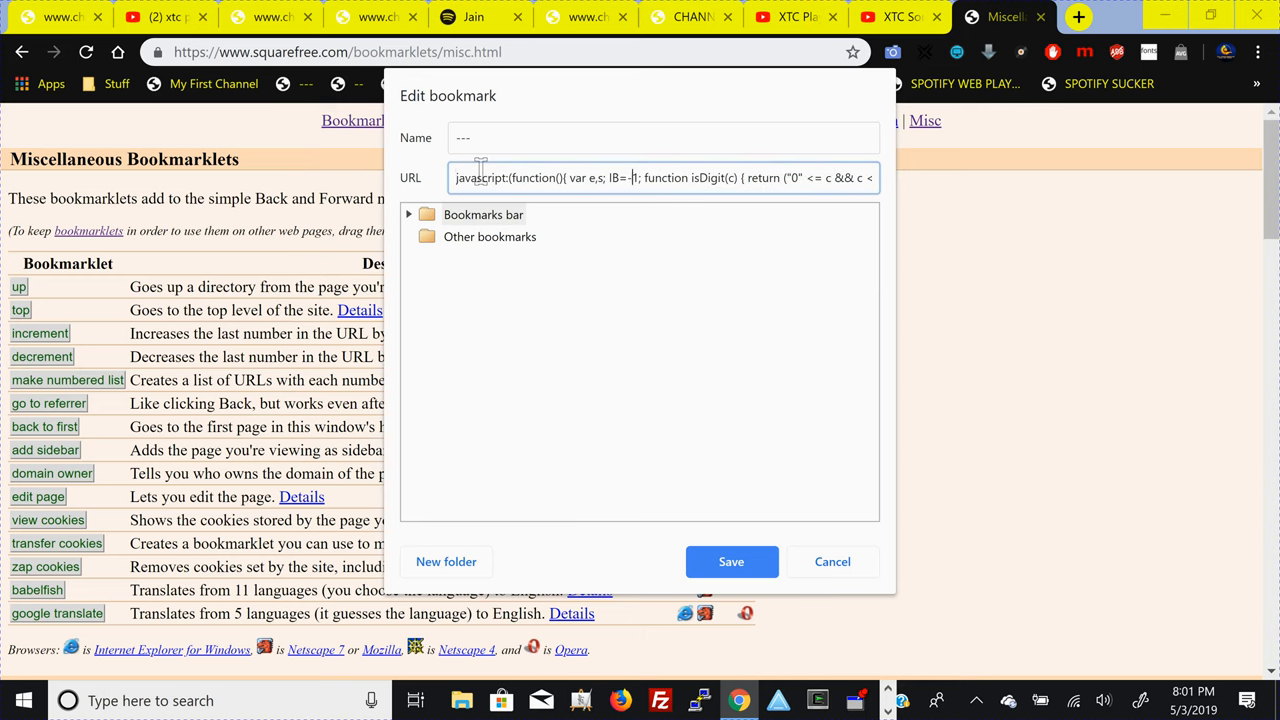
pyautogui.write('00')
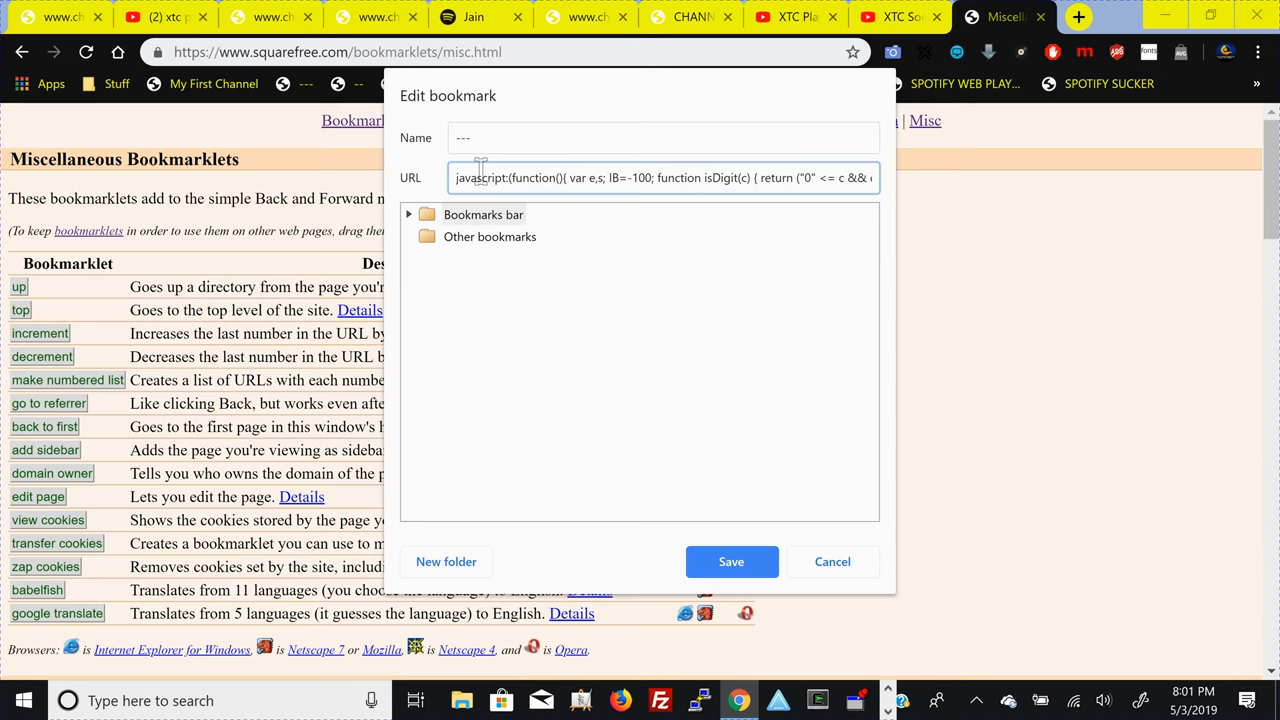
pyautogui.click(832, 561)
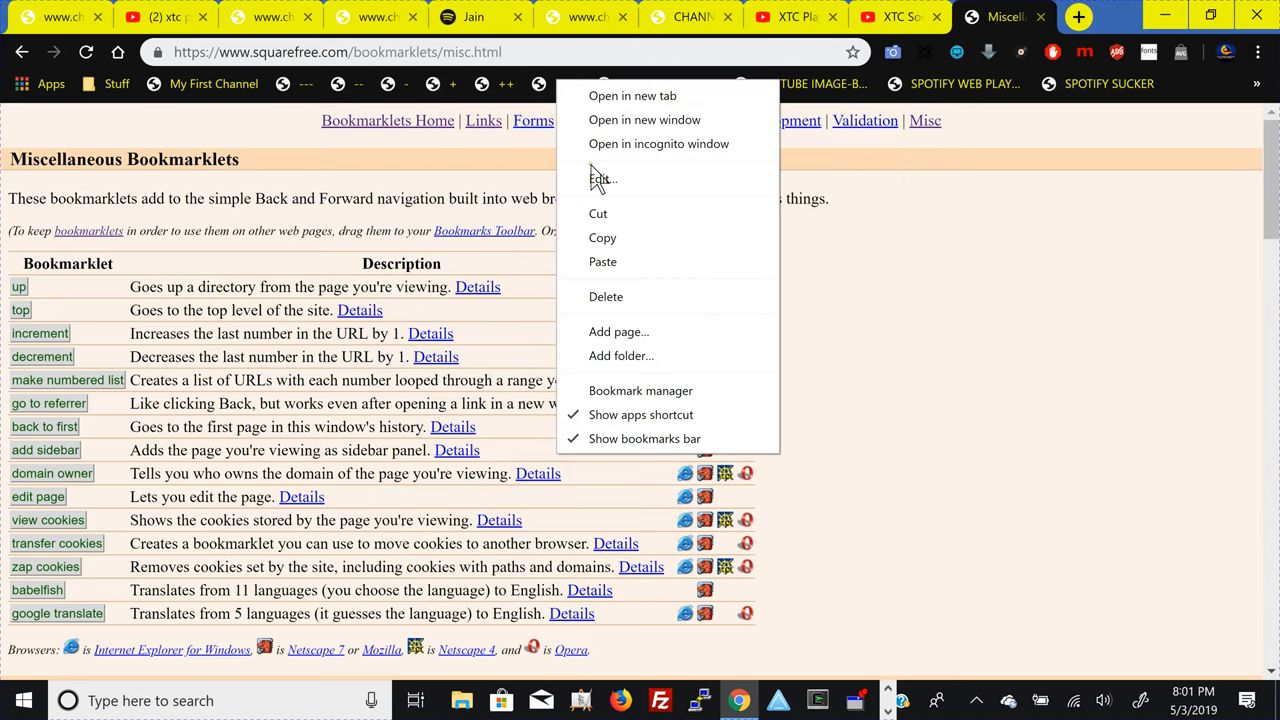
pyautogui.click(599, 179)
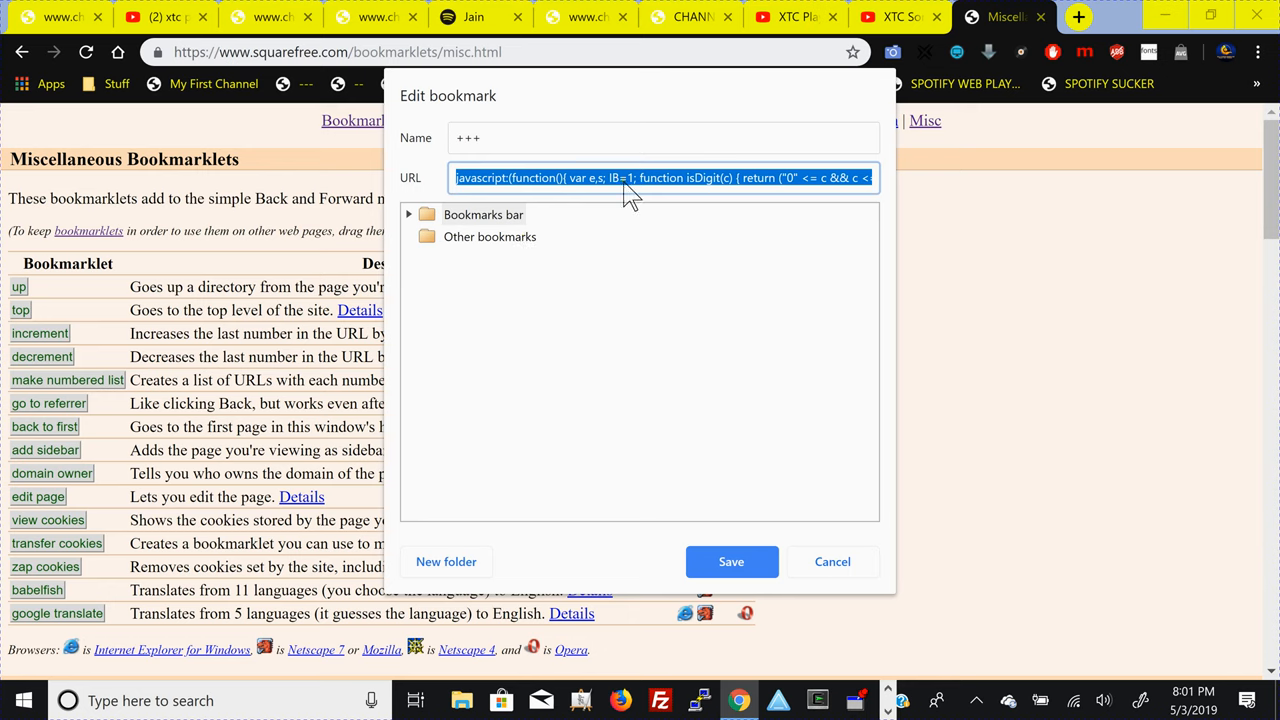
pyautogui.click(640, 177)
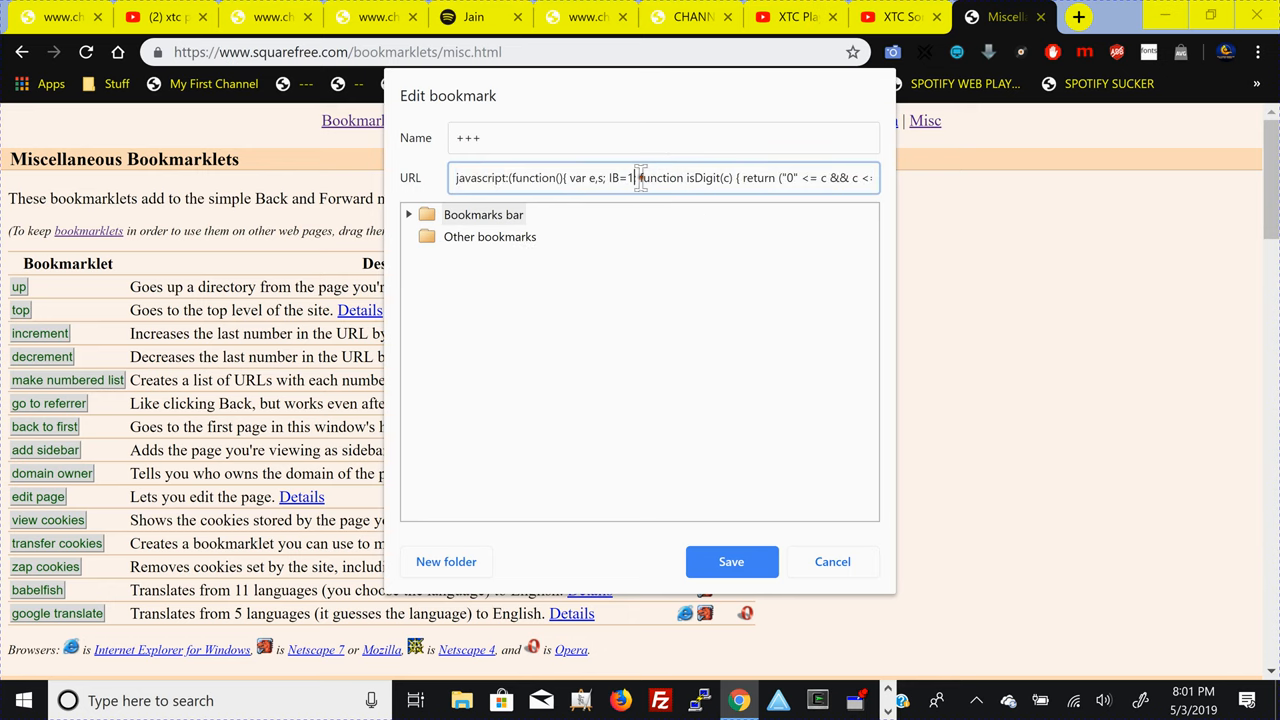
pyautogui.write('00')
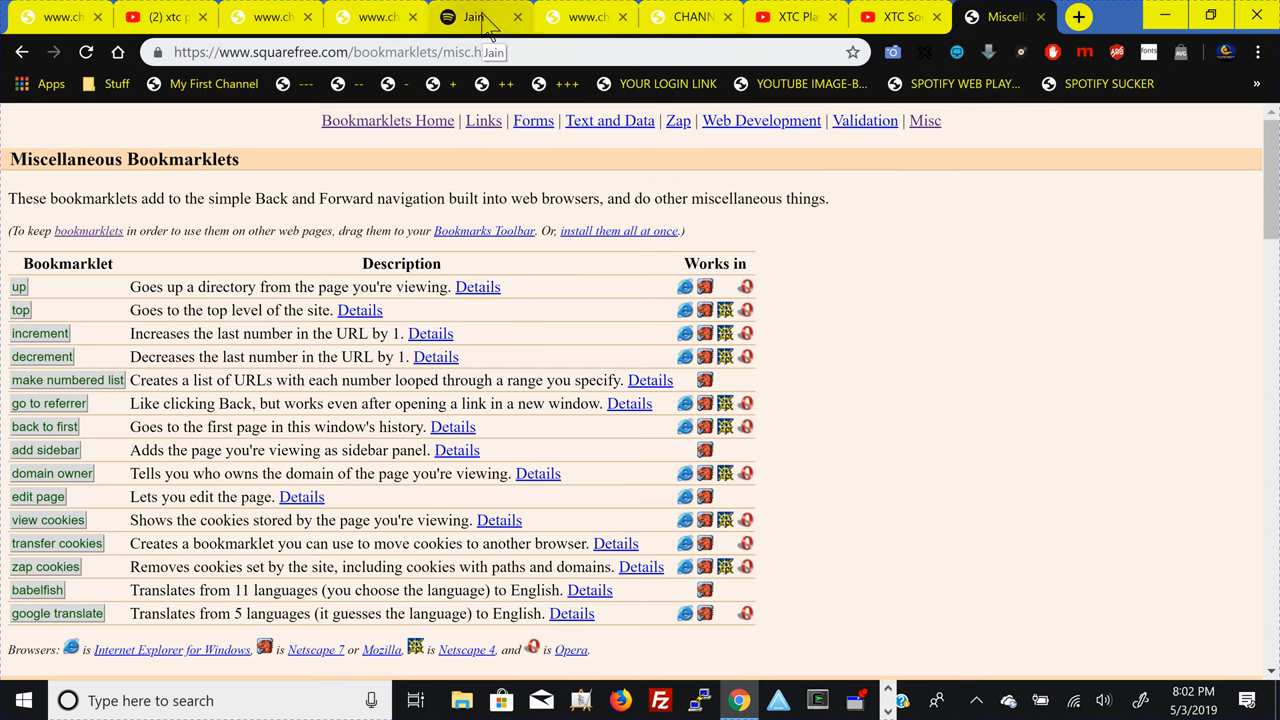
# - On the chann3lz directory, jump to page 16, then step back with the - bookmarklet to page 11
pyautogui.click(692, 17)
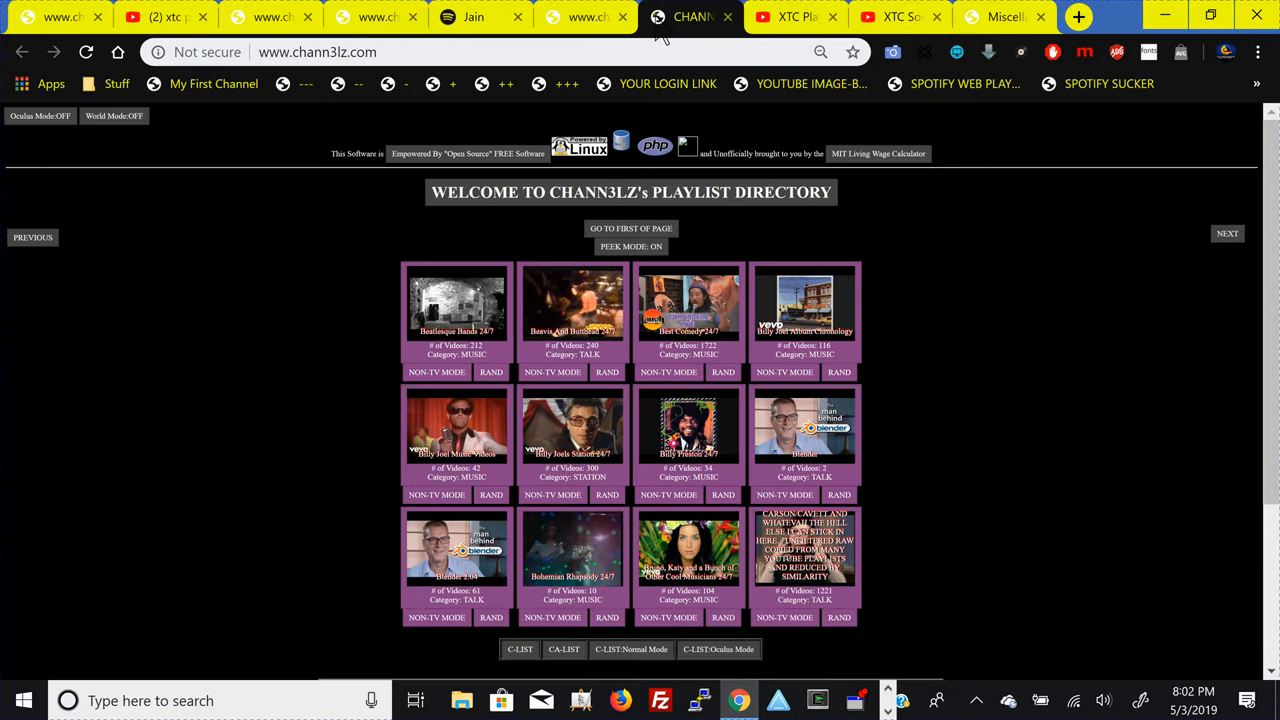
pyautogui.moveTo(1080, 212)
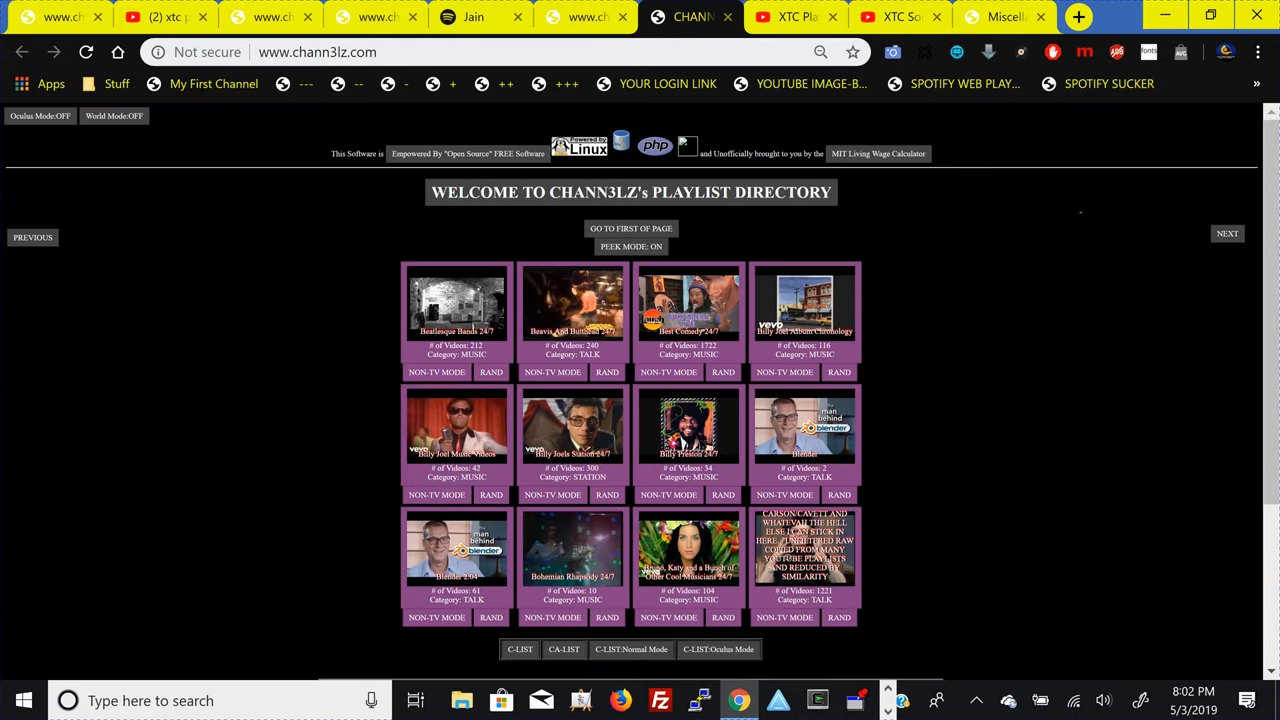
pyautogui.click(1227, 233)
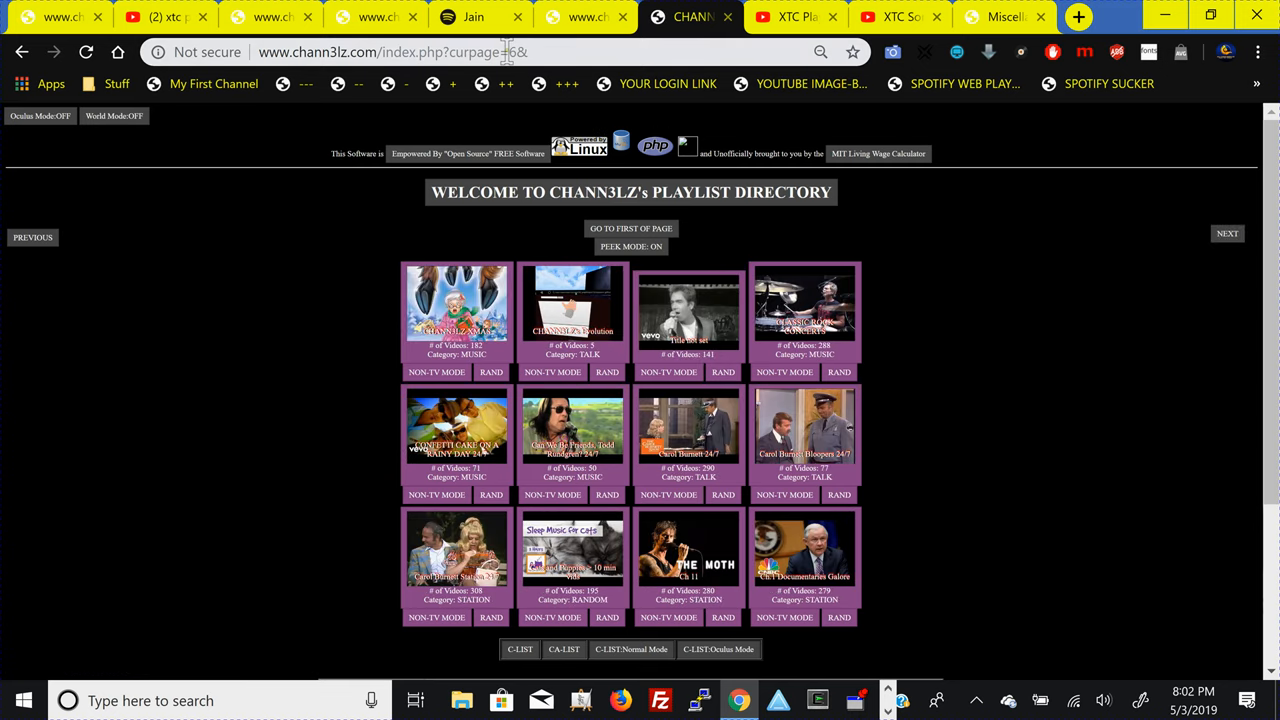
pyautogui.moveTo(585, 17)
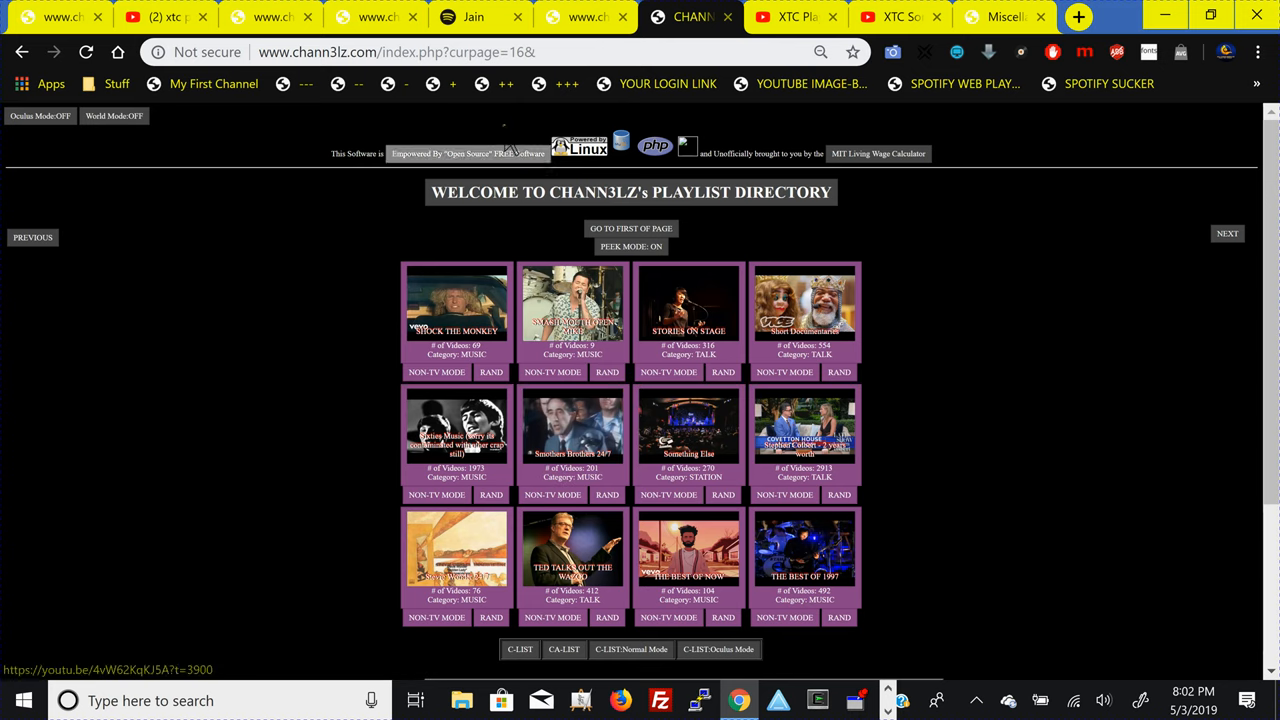
pyautogui.click(32, 237)
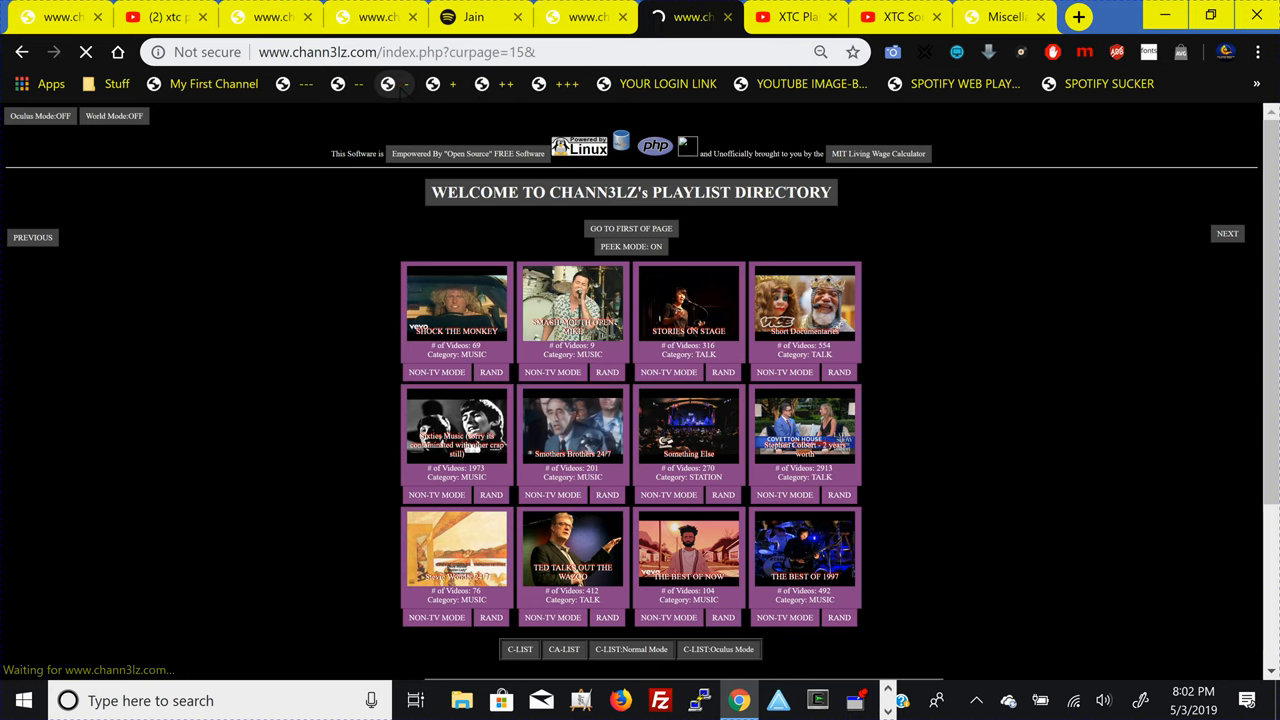
pyautogui.click(32, 237)
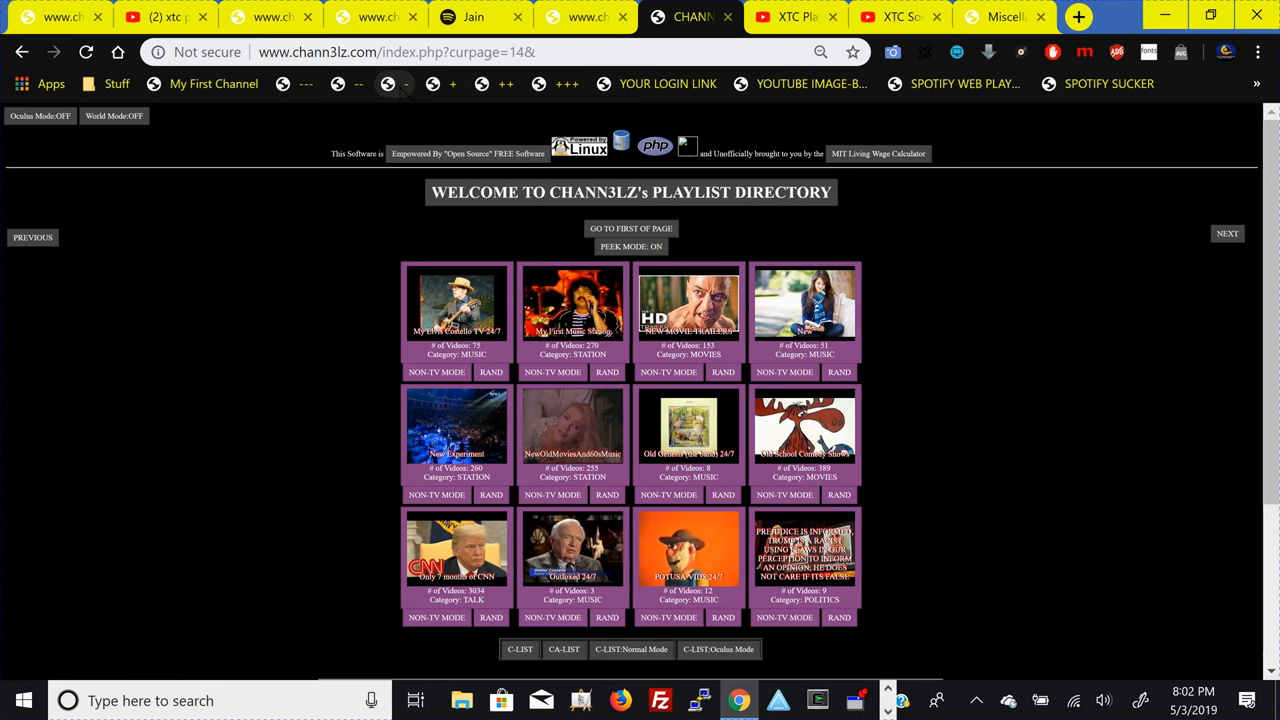
pyautogui.click(32, 237)
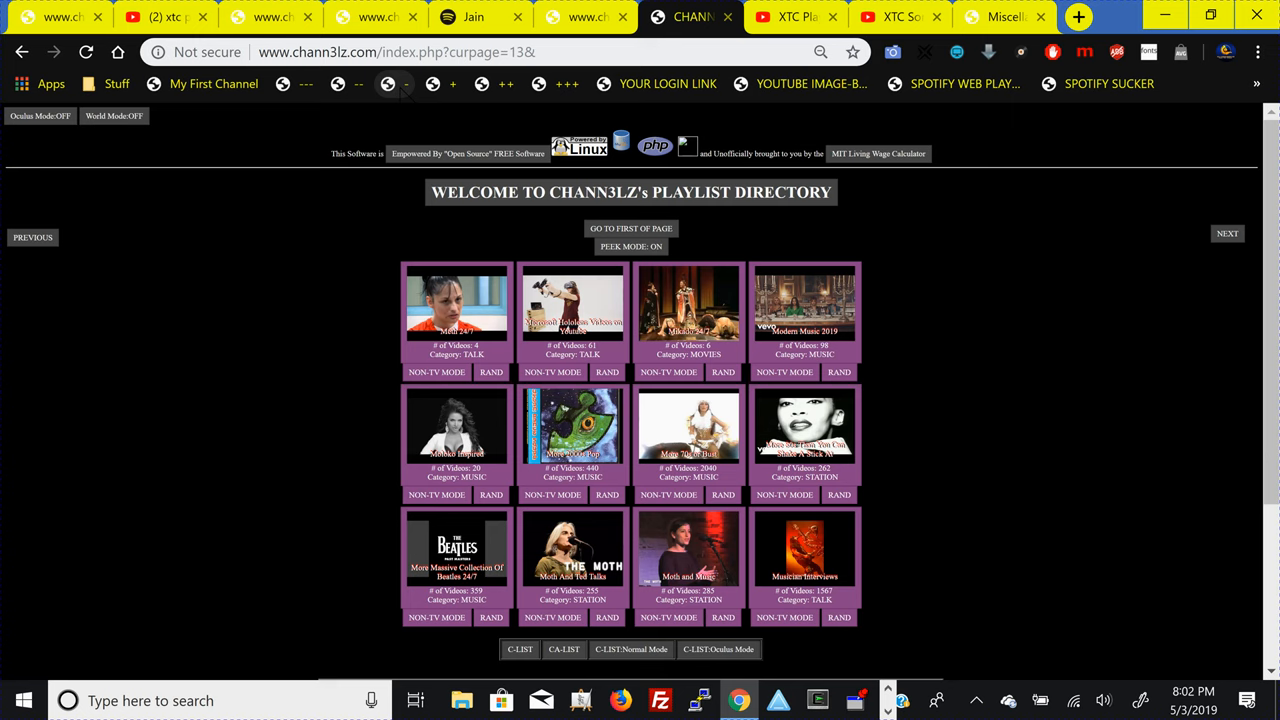
pyautogui.click(32, 237)
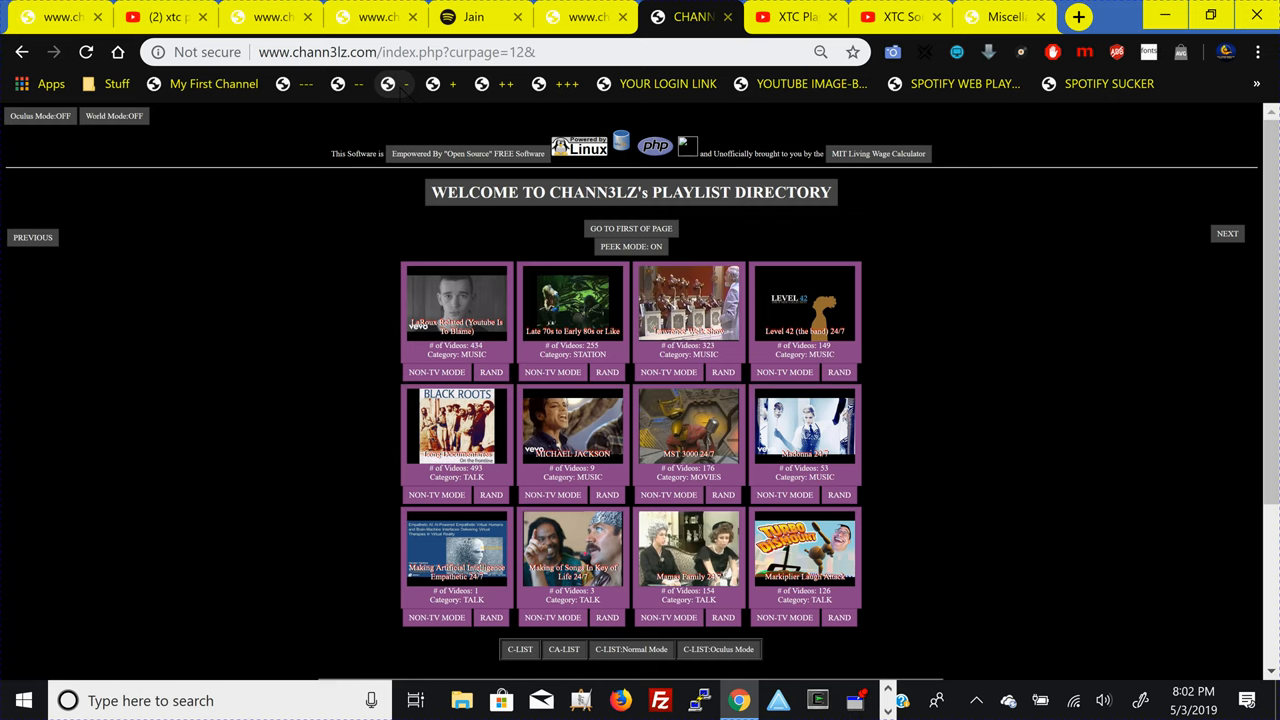
pyautogui.click(32, 237)
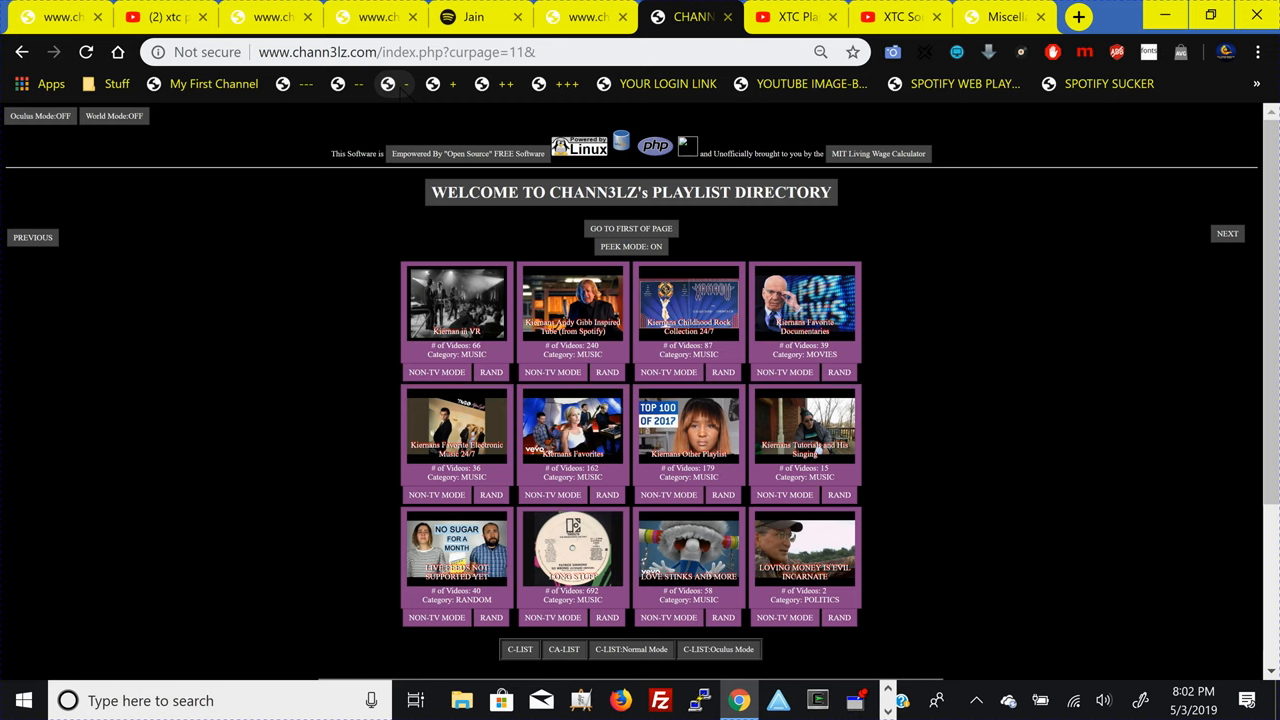
pyautogui.click(32, 237)
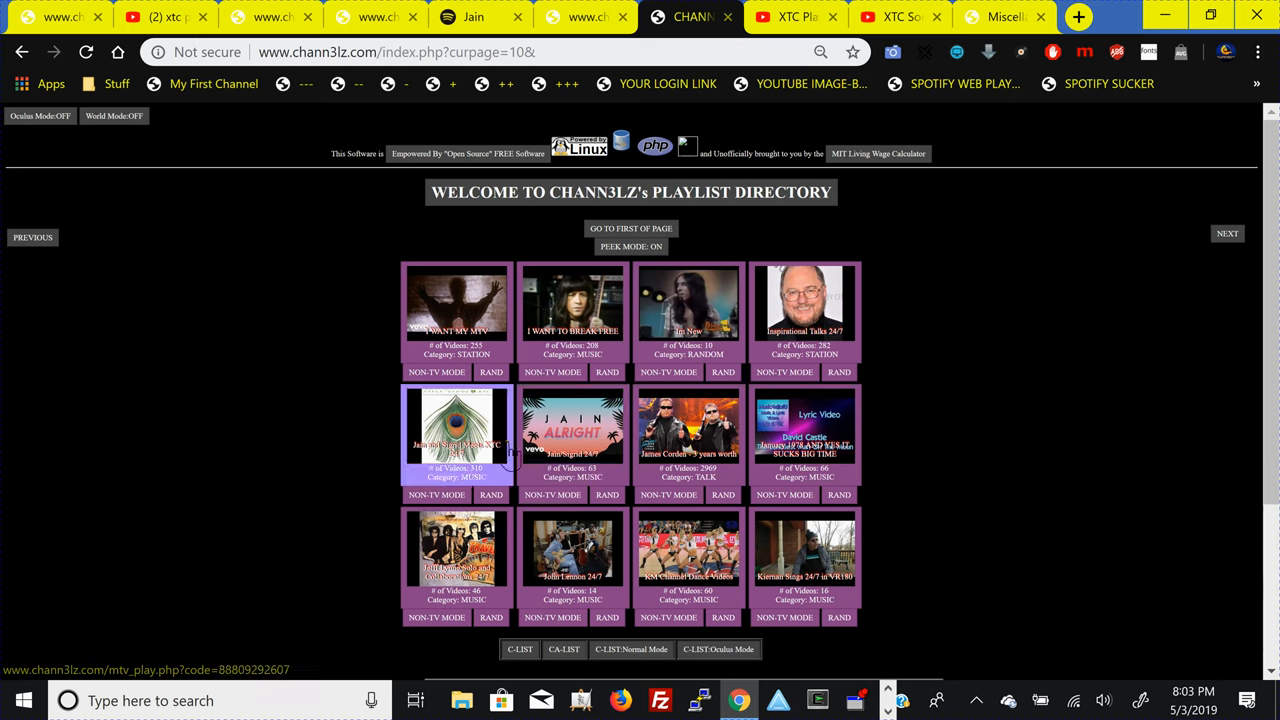
pyautogui.moveTo(458, 437)
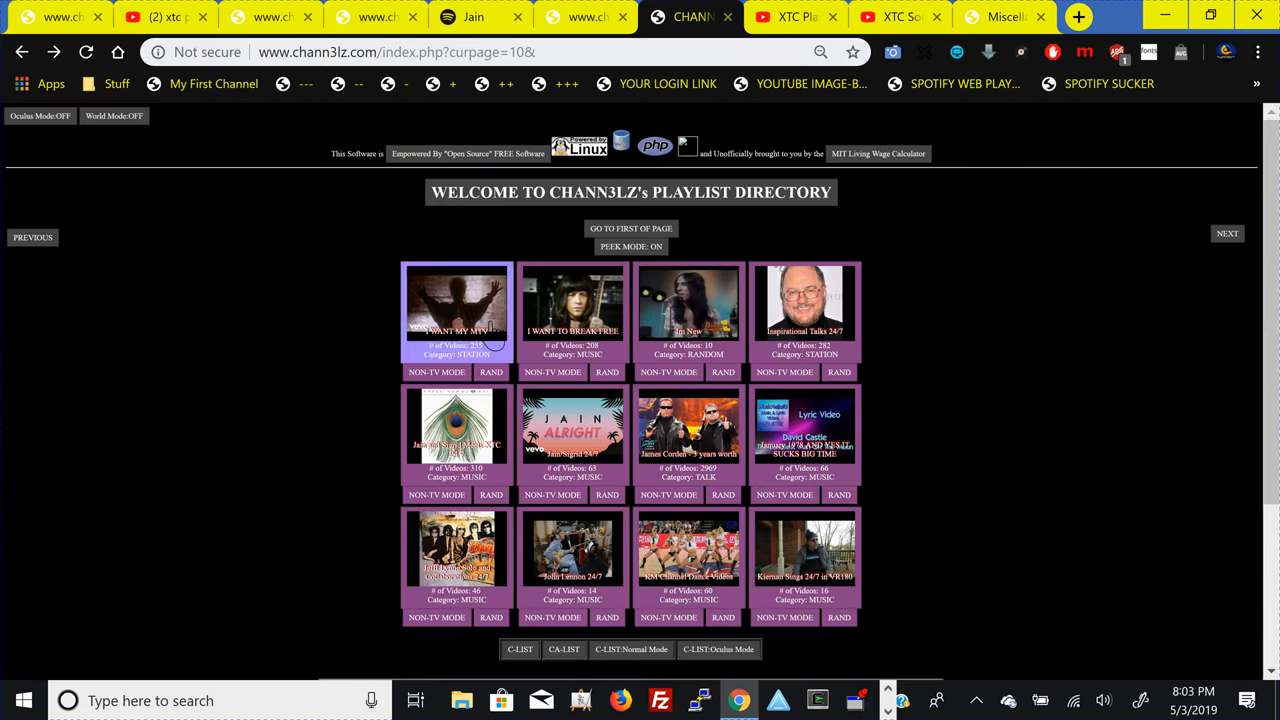
pyautogui.moveTo(456, 305)
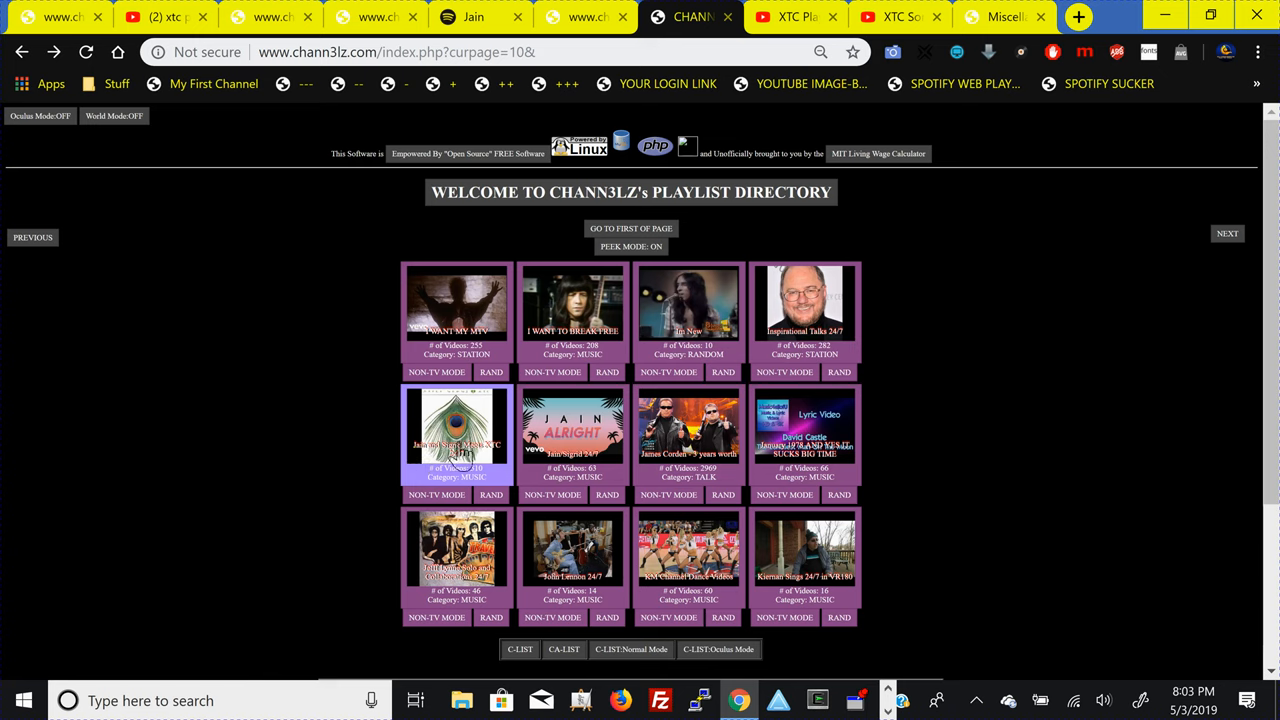
pyautogui.moveTo(465, 450)
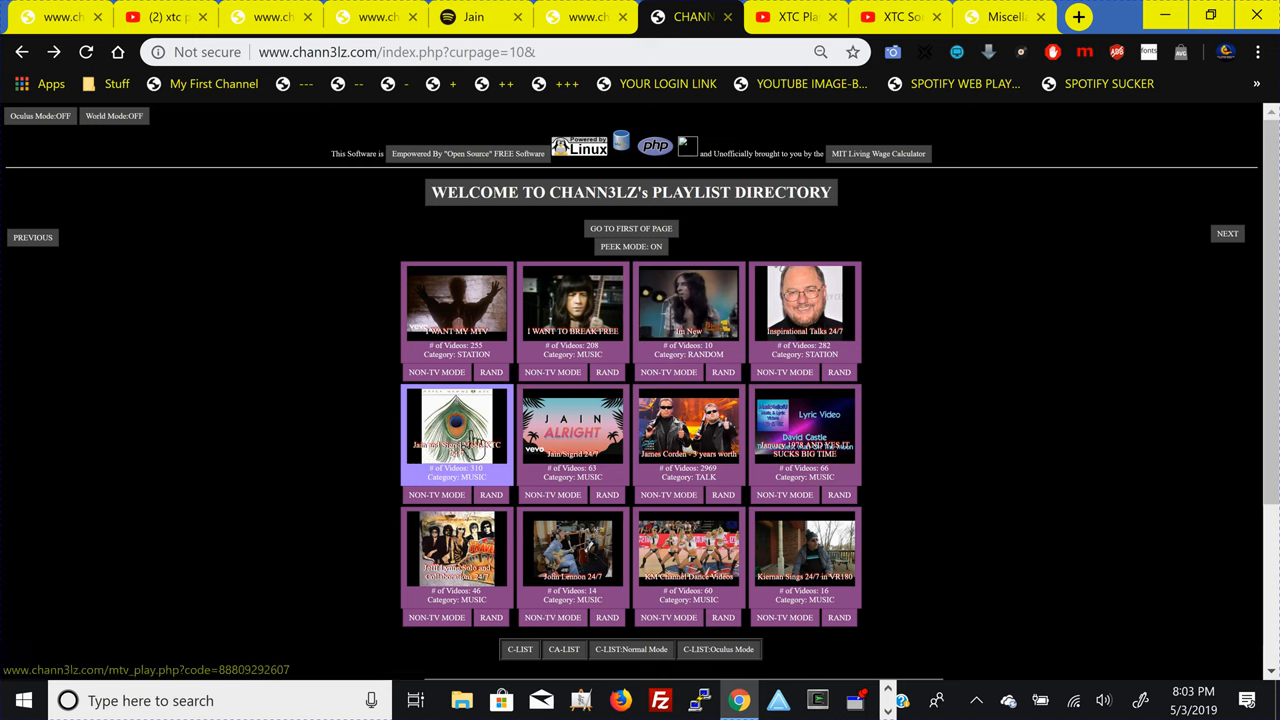
pyautogui.moveTo(465, 445)
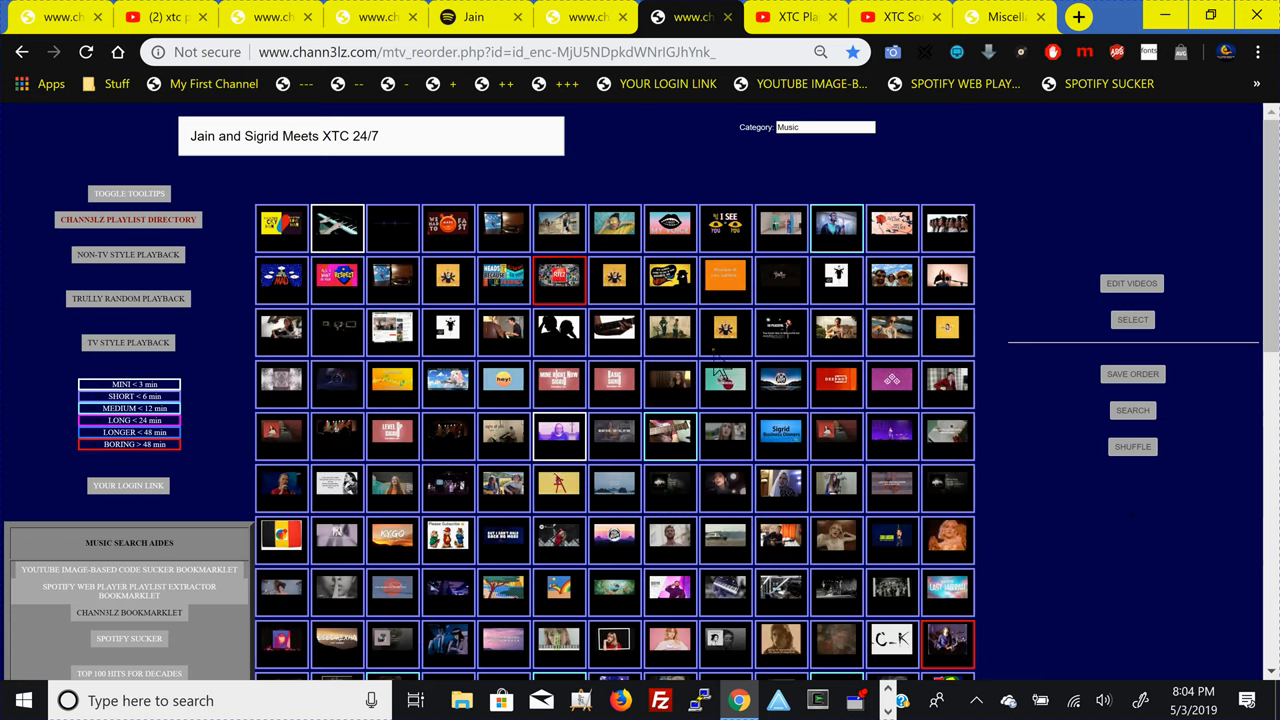
# - Save the playlist order, then go back to the directory showing 310 videos for the playlist
pyautogui.click(1132, 373)
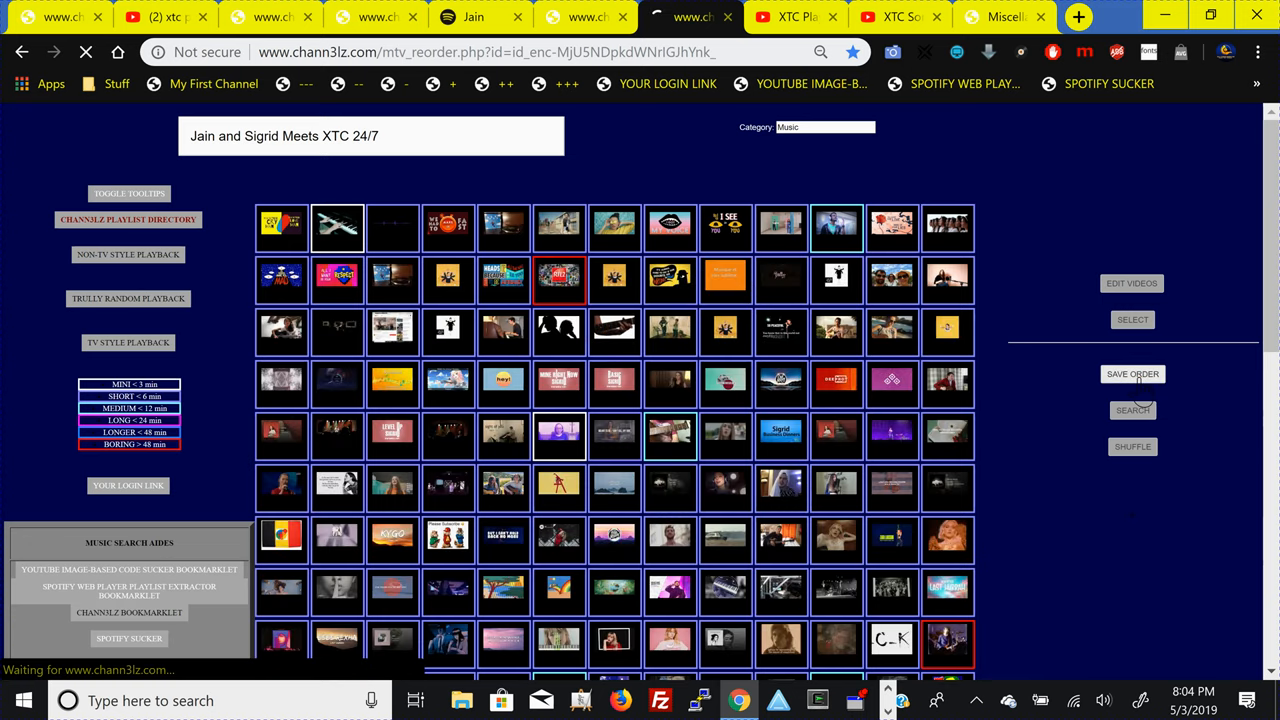
pyautogui.click(1132, 373)
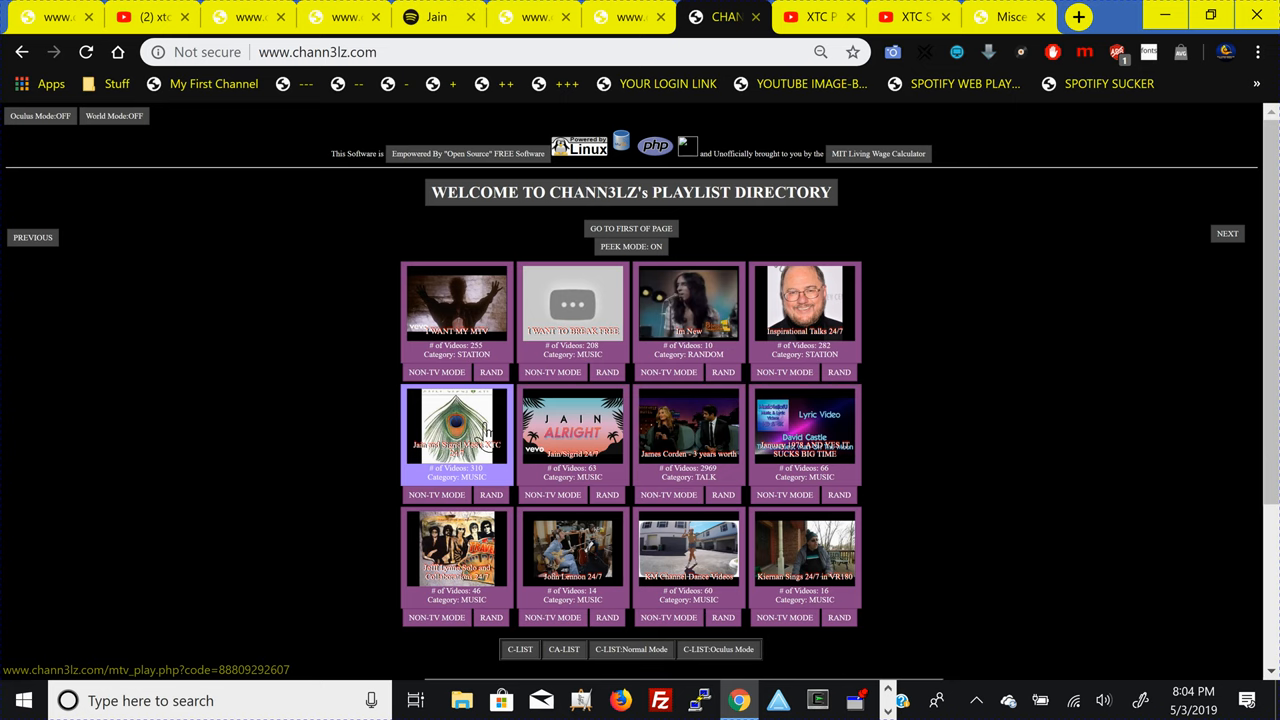
pyautogui.moveTo(485, 450)
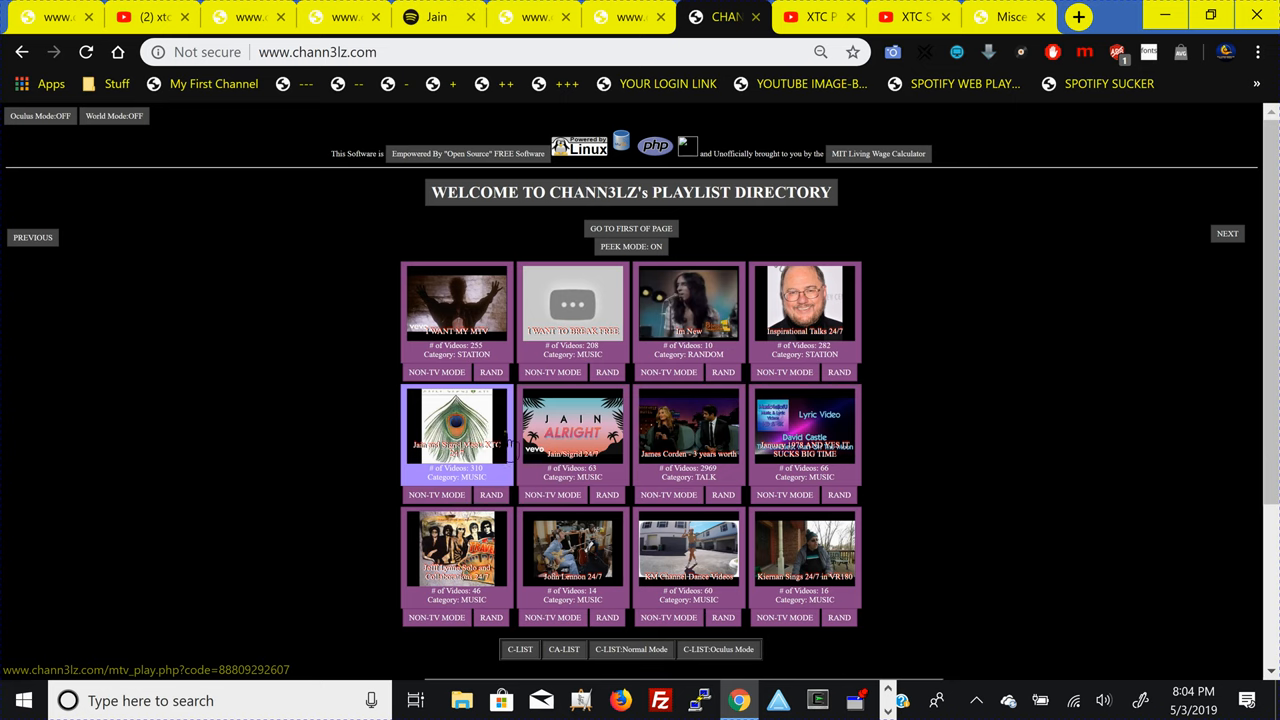
pyautogui.moveTo(688, 435)
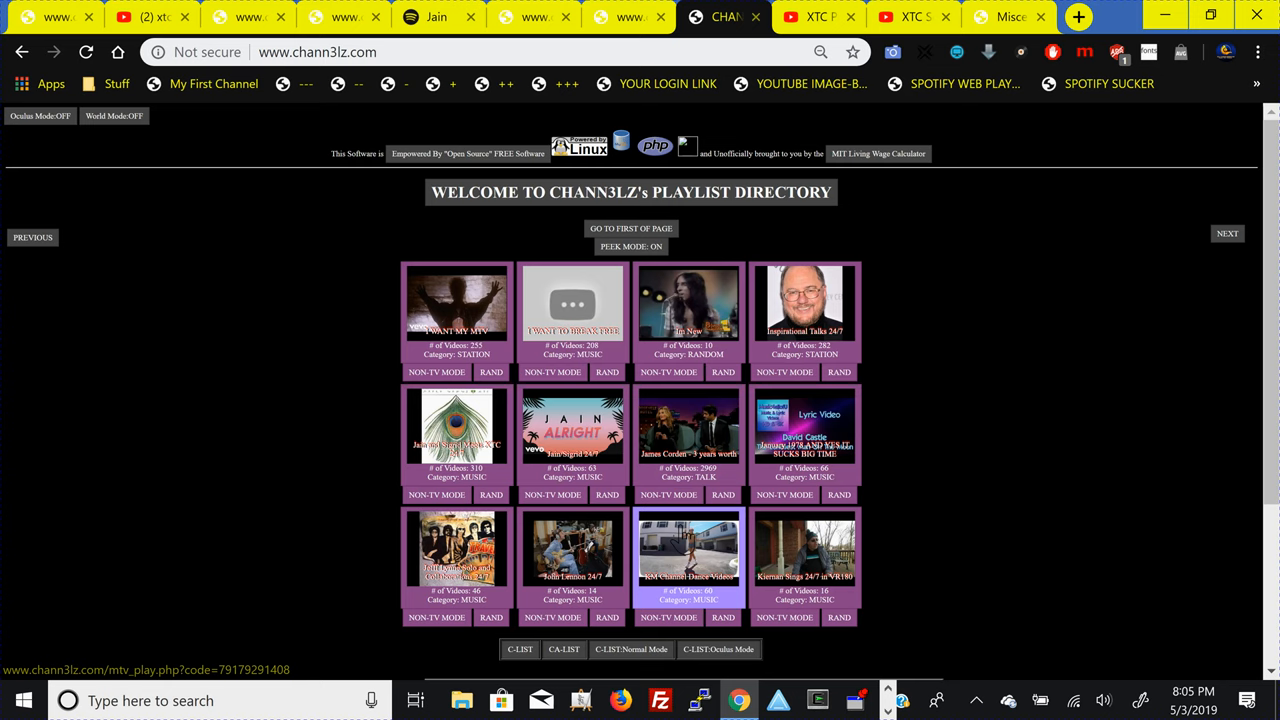
pyautogui.moveTo(690, 550)
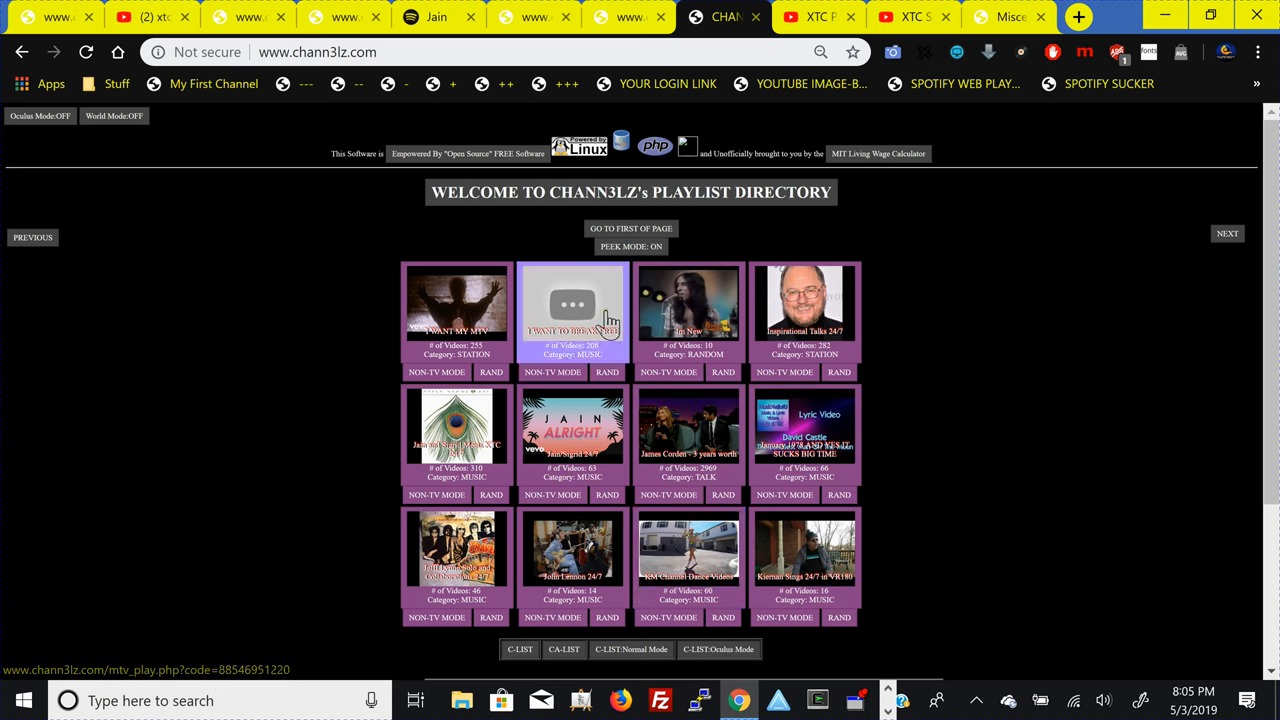
pyautogui.moveTo(608, 305)
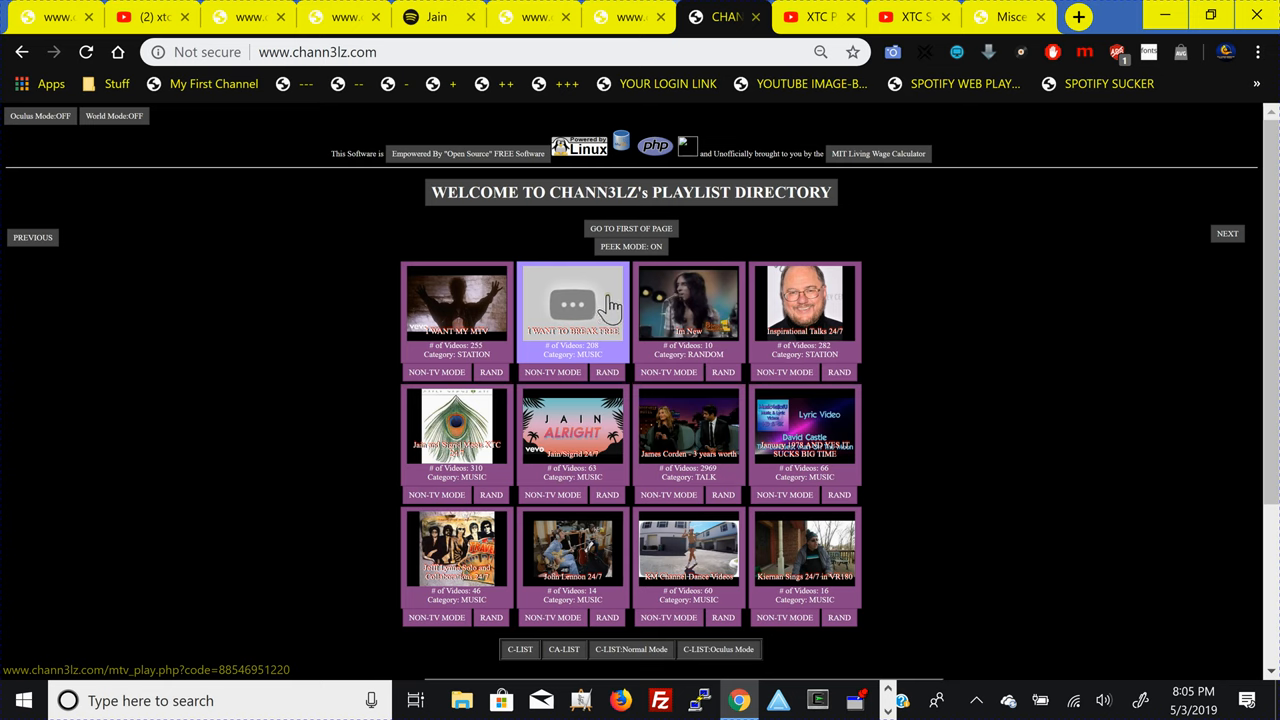
pyautogui.moveTo(596, 330)
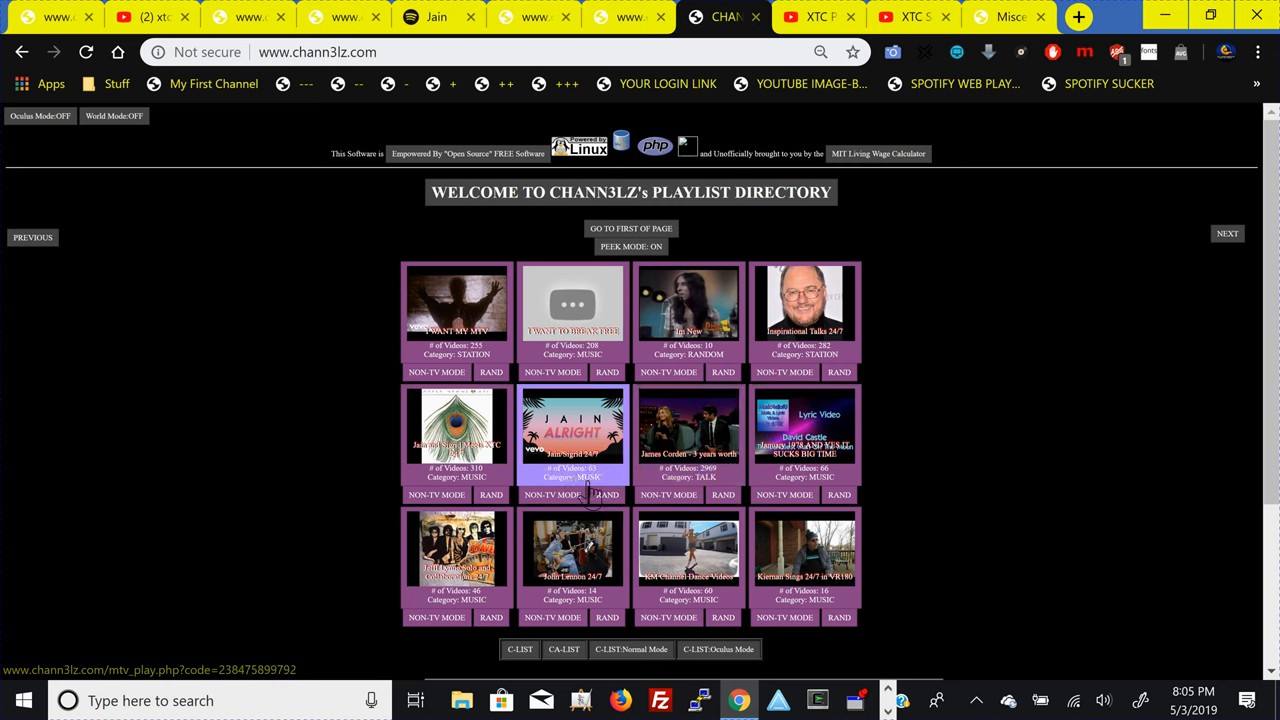
pyautogui.moveTo(688, 430)
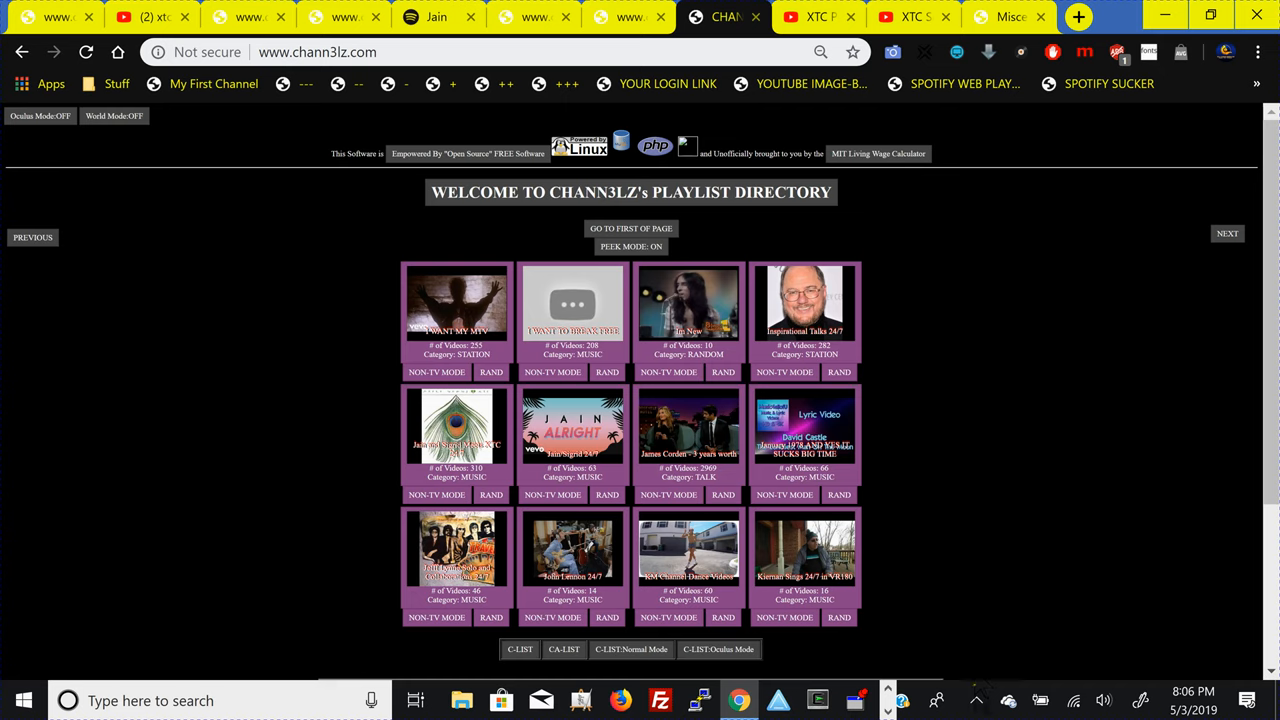
pyautogui.click(975, 700)
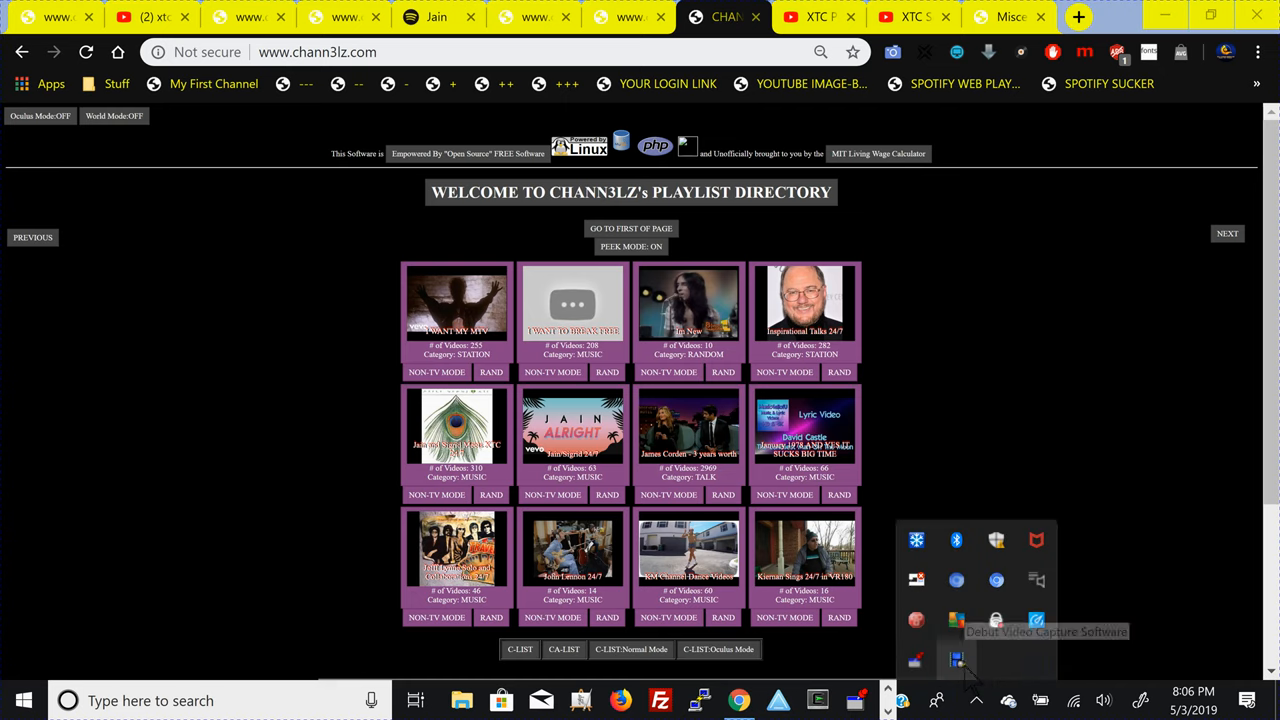